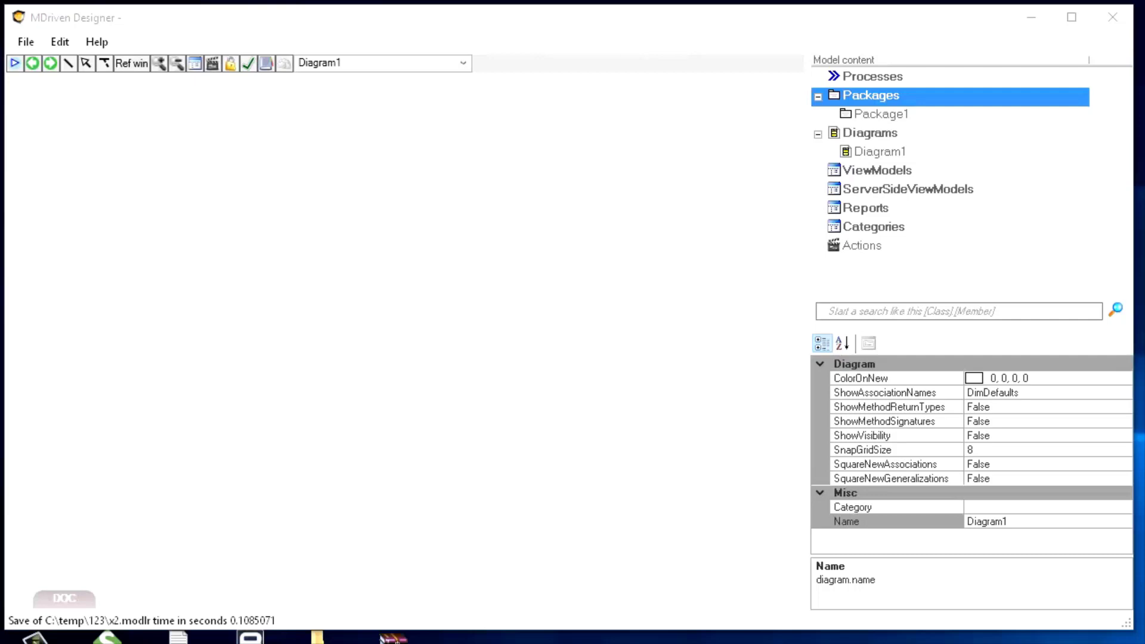
{"action": "mouse_move", "coordinate": [467, 515]}
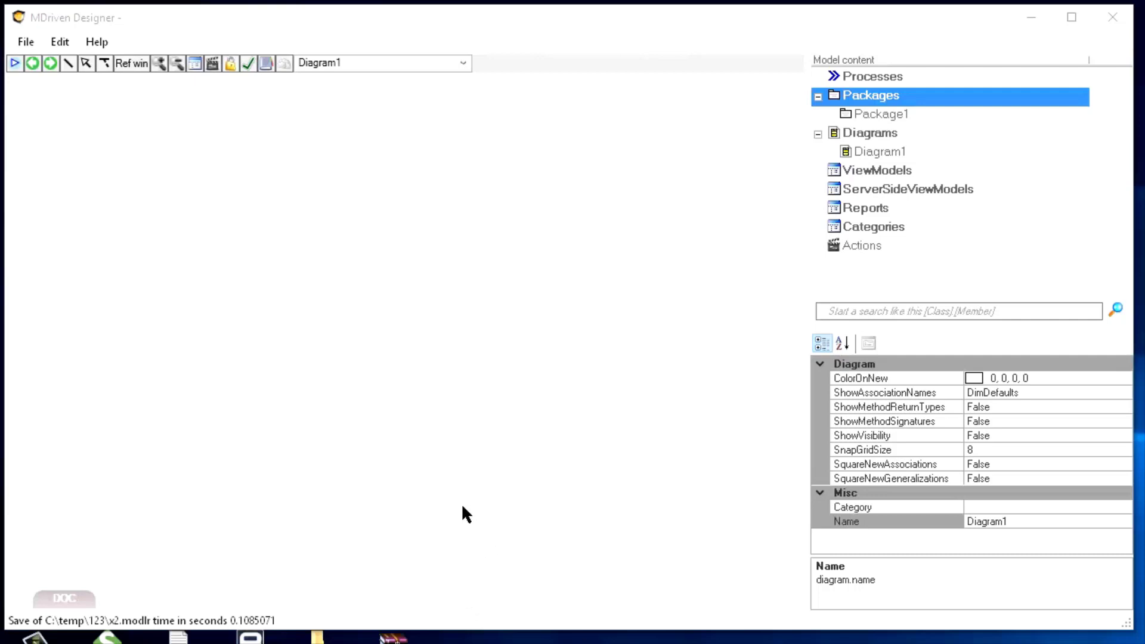
{"action": "mouse_move", "coordinate": [193, 184]}
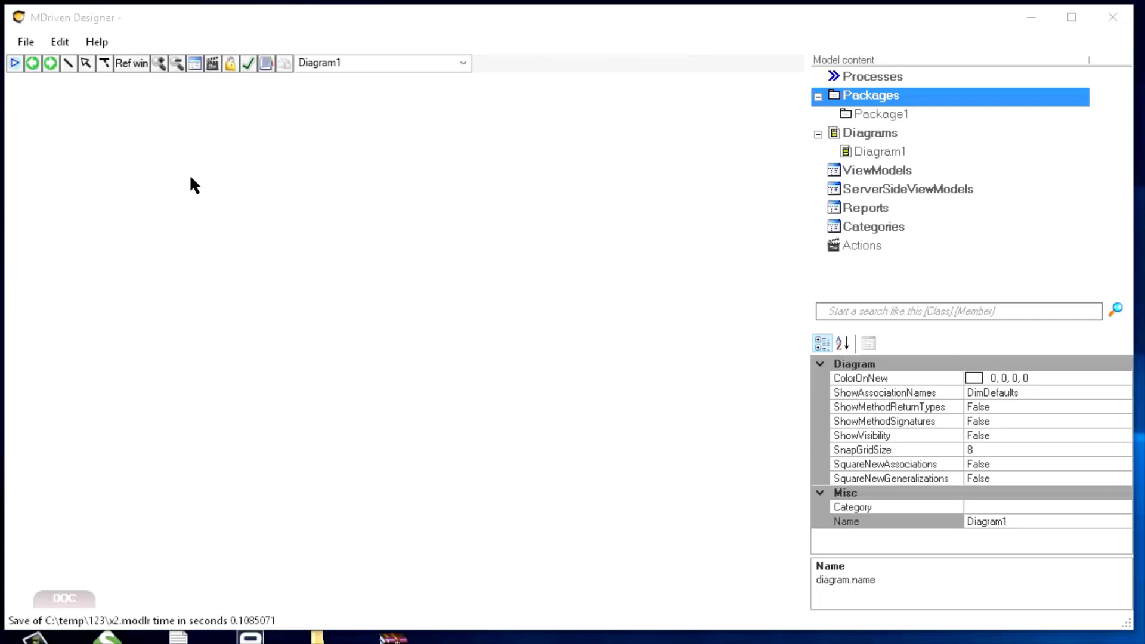
Add a class named Invoice with a Customer: String attribute via the canvas context menu.
{"action": "right_click", "coordinate": [193, 184]}
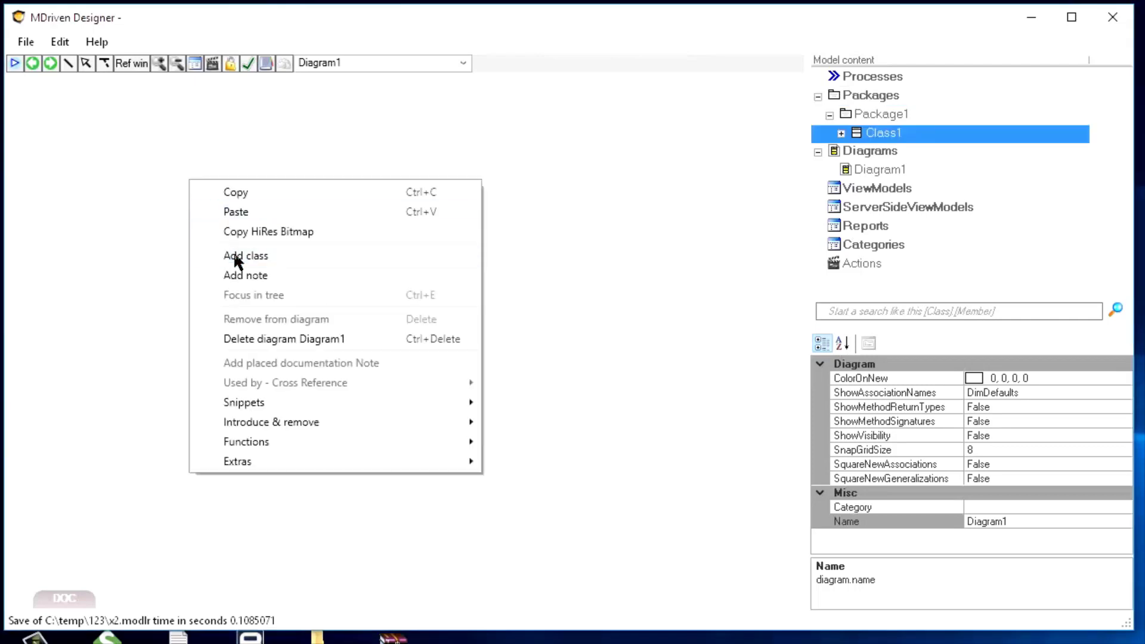
{"action": "left_click", "coordinate": [246, 255]}
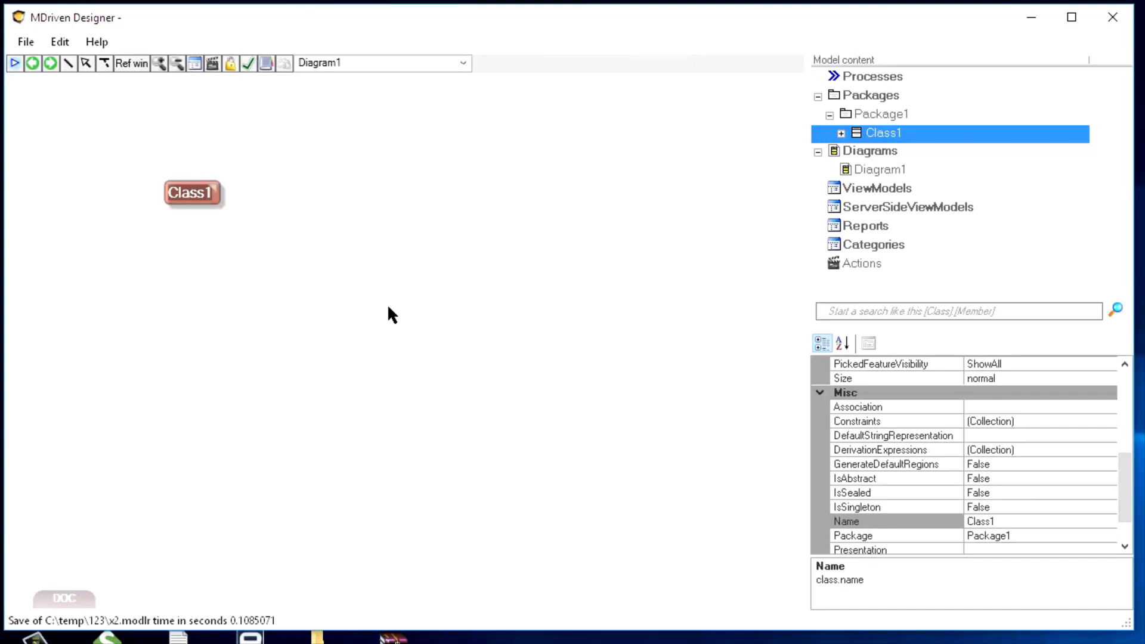
{"action": "type", "text": "Invoice"}
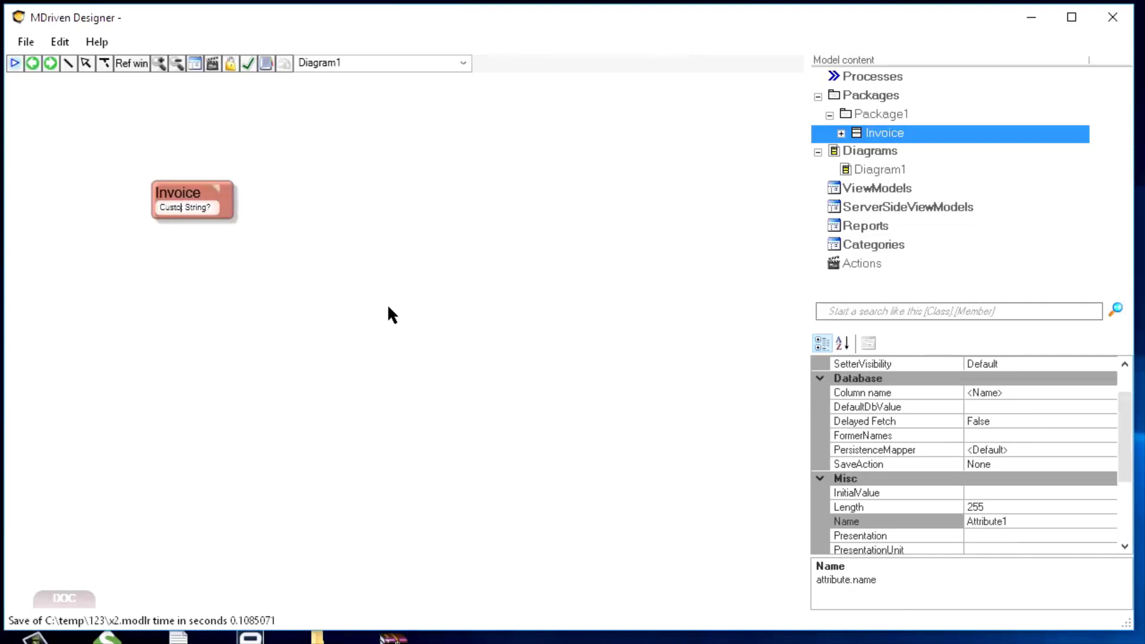
{"action": "type", "text": "Customer: String?"}
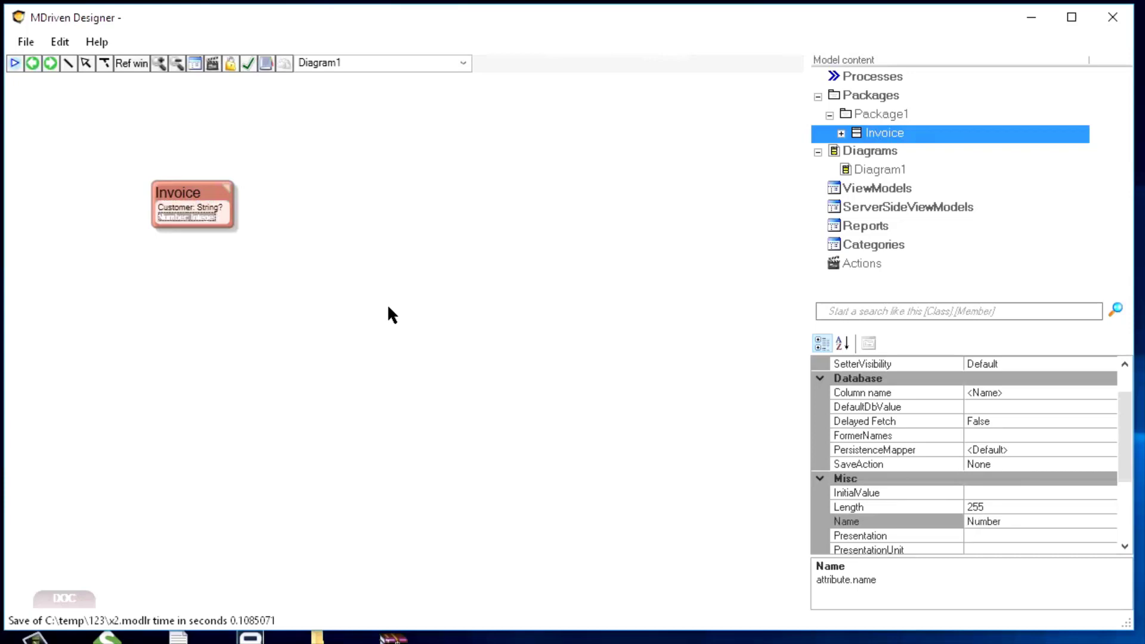
{"action": "mouse_move", "coordinate": [317, 373]}
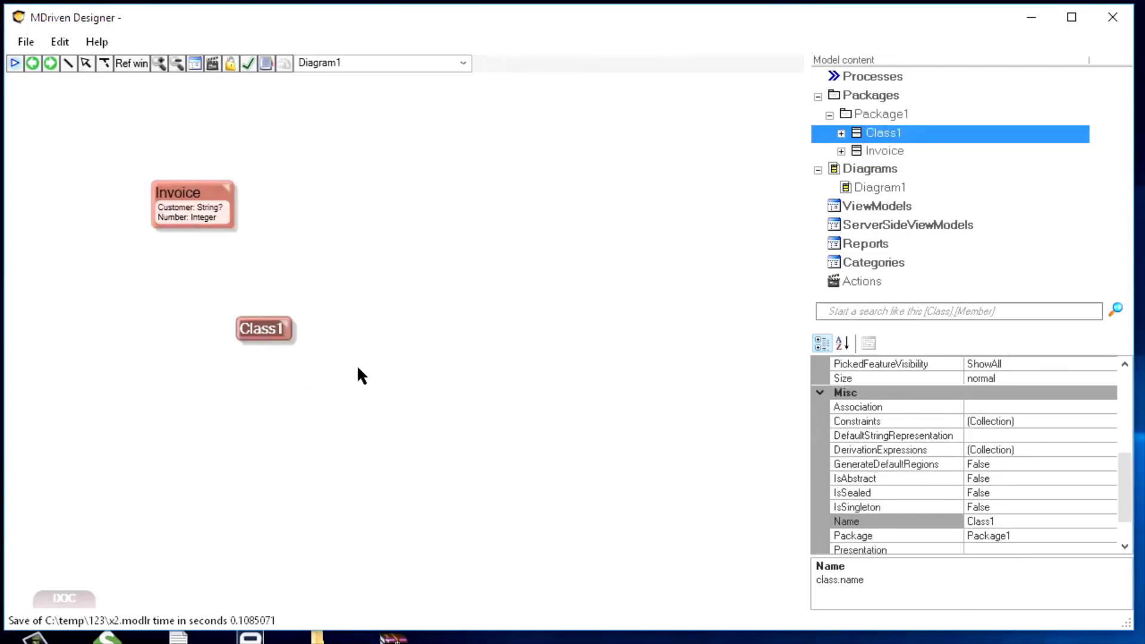
Rename the new class InvoiceRow and give it an Amount: Integer attribute.
{"action": "type", "text": "InvoiceRow"}
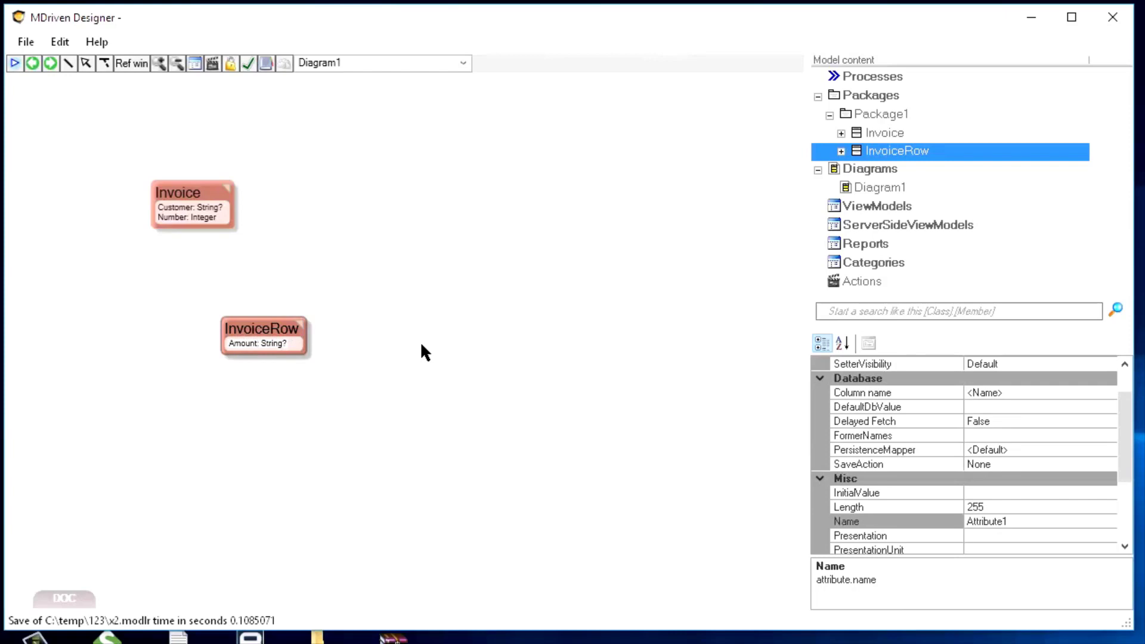
{"action": "type", "text": "int"}
{"action": "type", "text": "Description"}
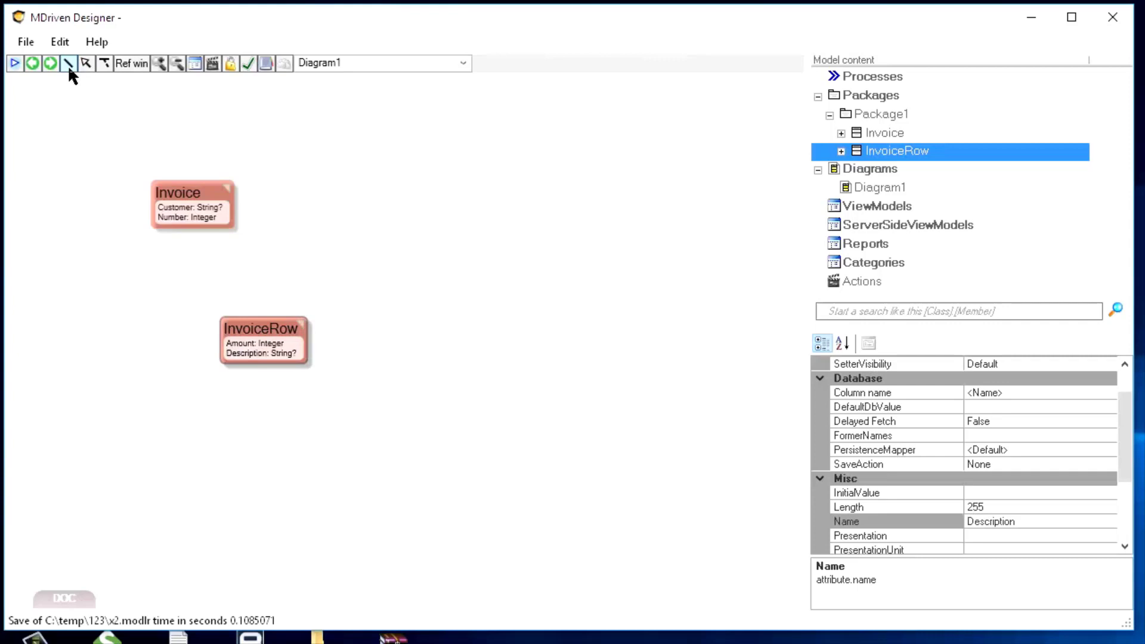
Associate Invoice with InvoiceRow and add a Product class with a Price attribute.
{"action": "left_click", "coordinate": [190, 217]}
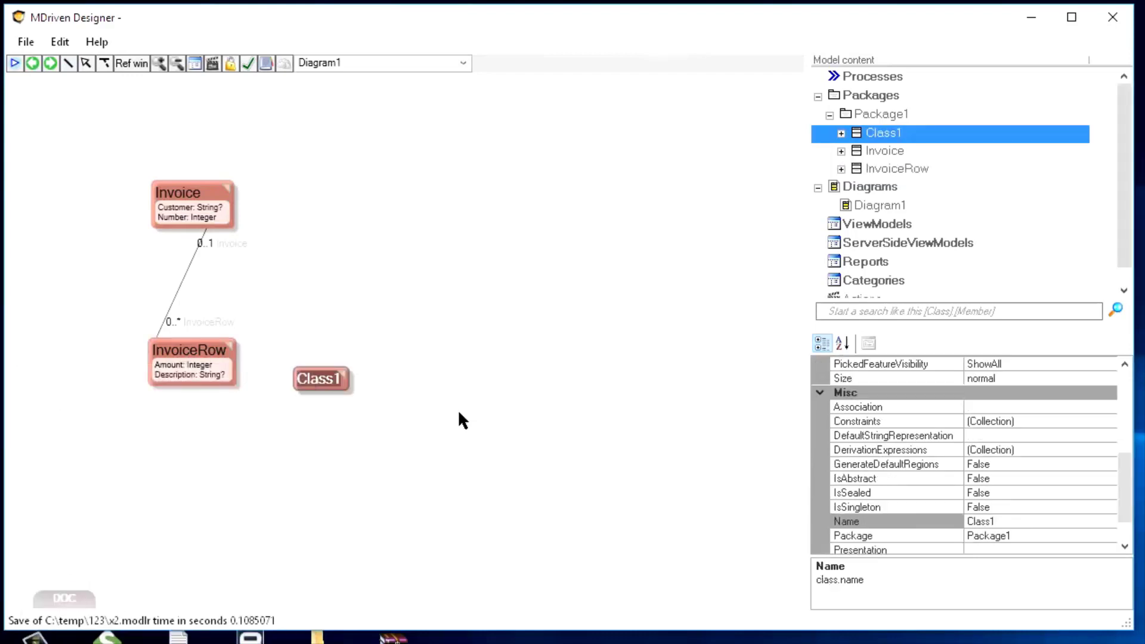
{"action": "type", "text": "Product"}
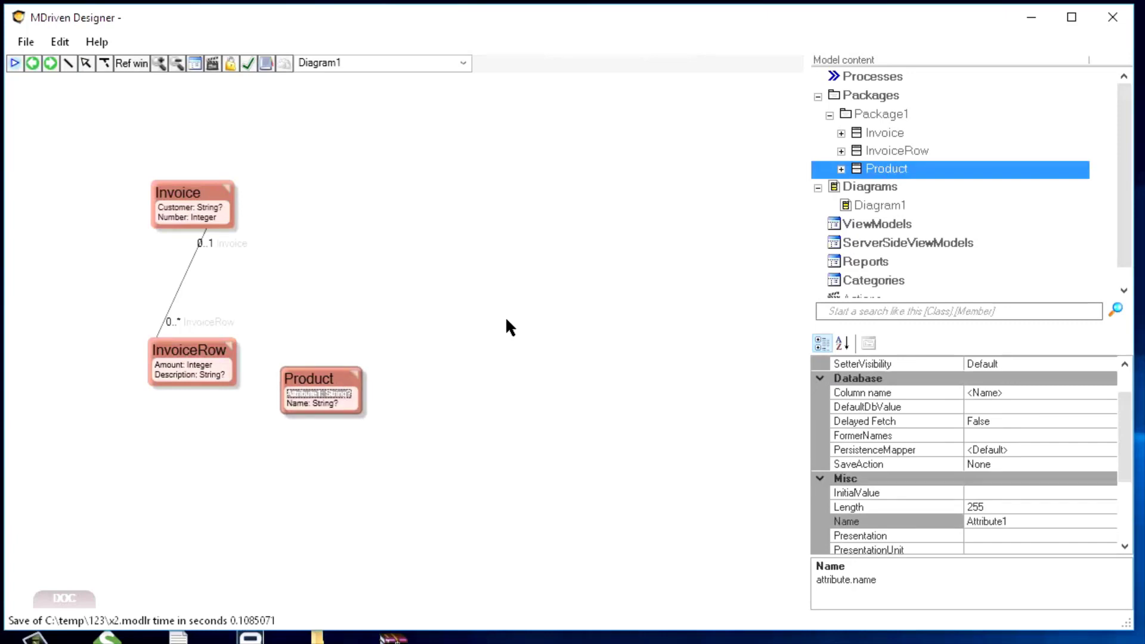
{"action": "type", "text": "Price: Double"}
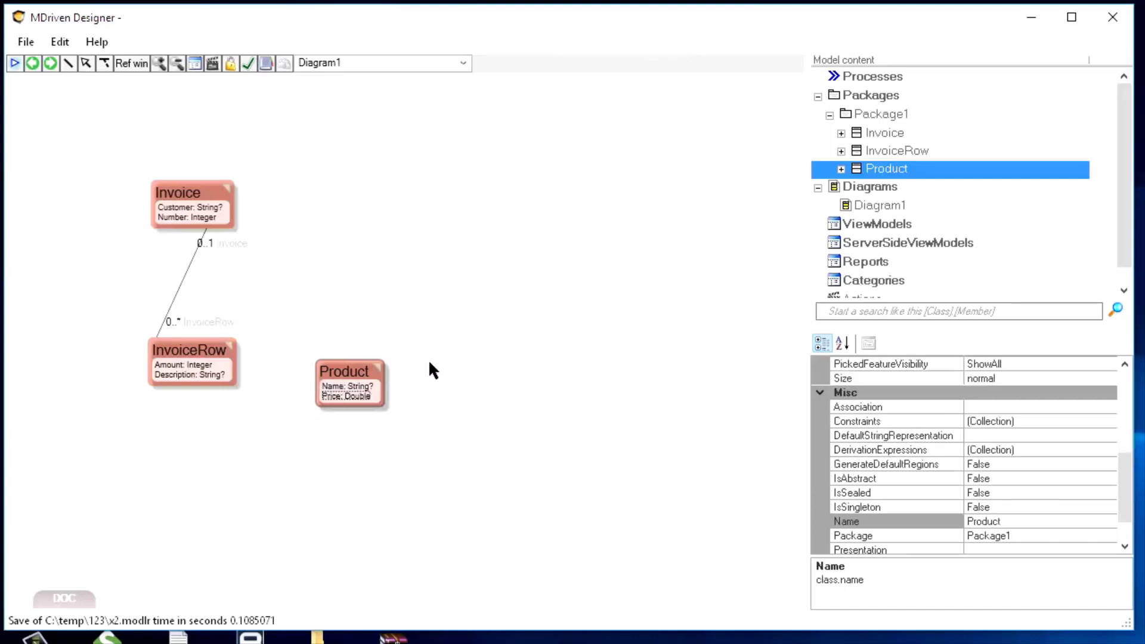
Draw an association from InvoiceRow (0..*) to Product (0..1).
{"action": "left_click_drag", "start_coordinate": [351, 371], "coordinate": [438, 349]}
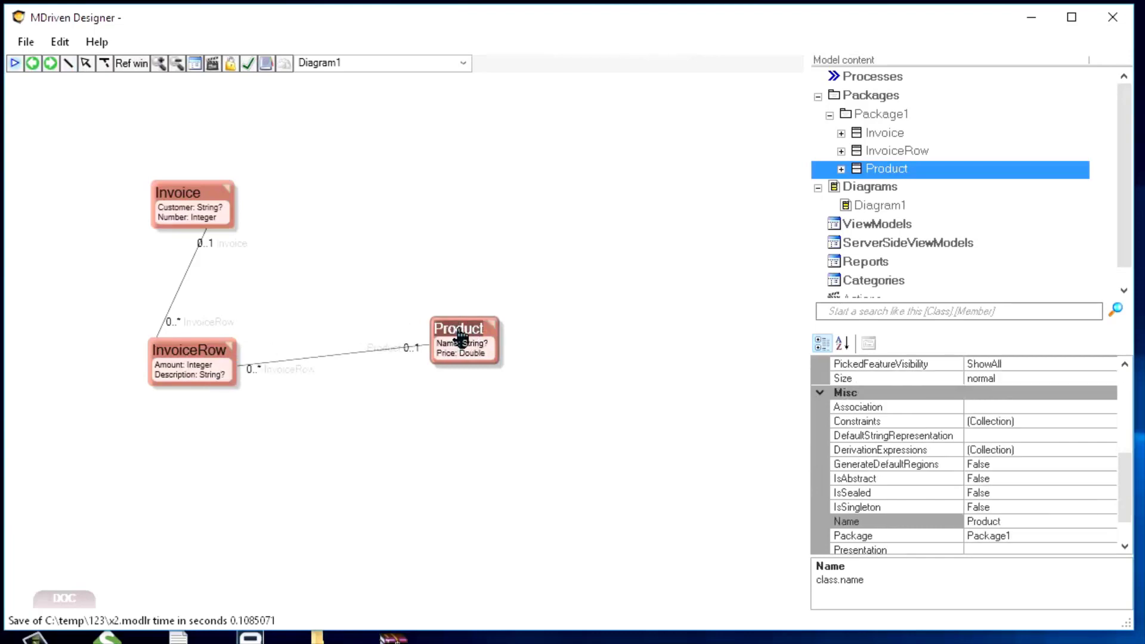
{"action": "mouse_move", "coordinate": [244, 382]}
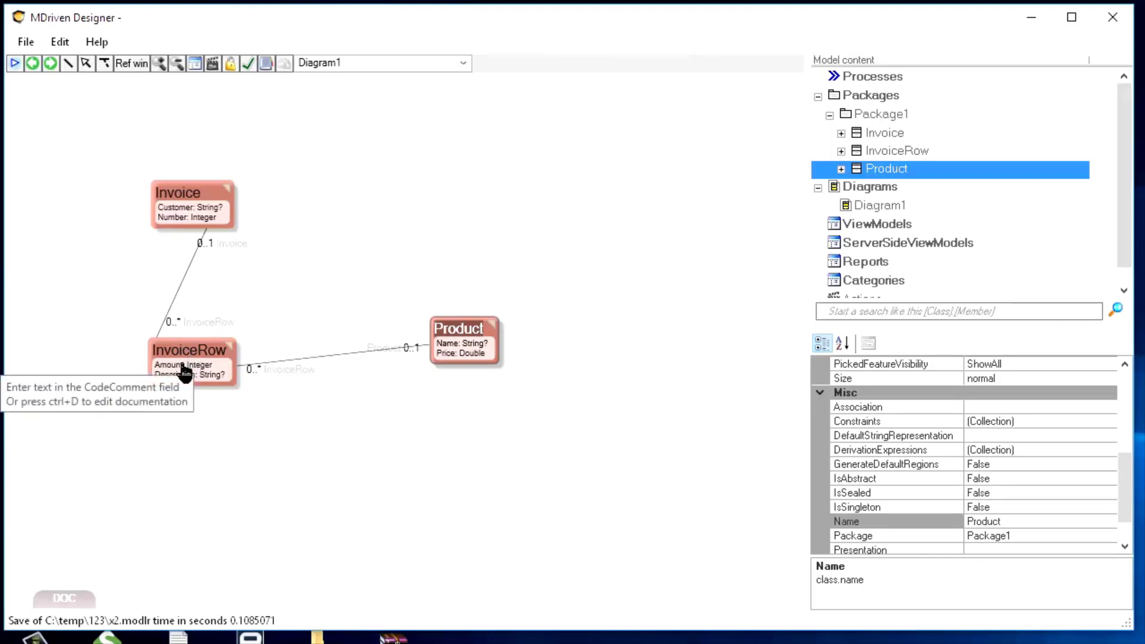
{"action": "mouse_move", "coordinate": [474, 366]}
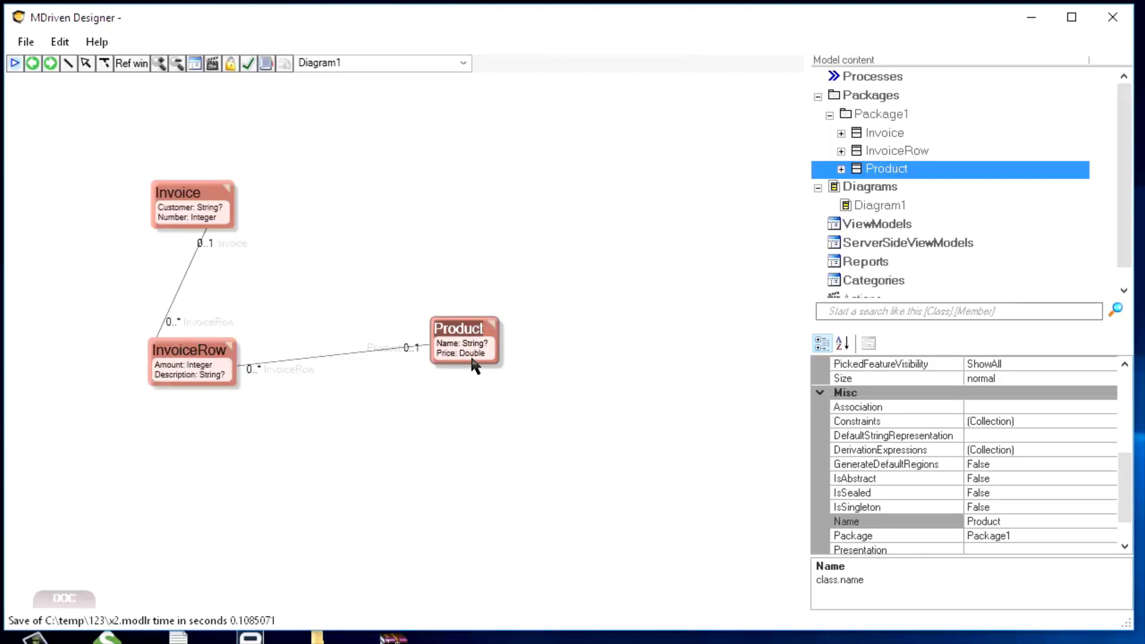
{"action": "mouse_move", "coordinate": [374, 230]}
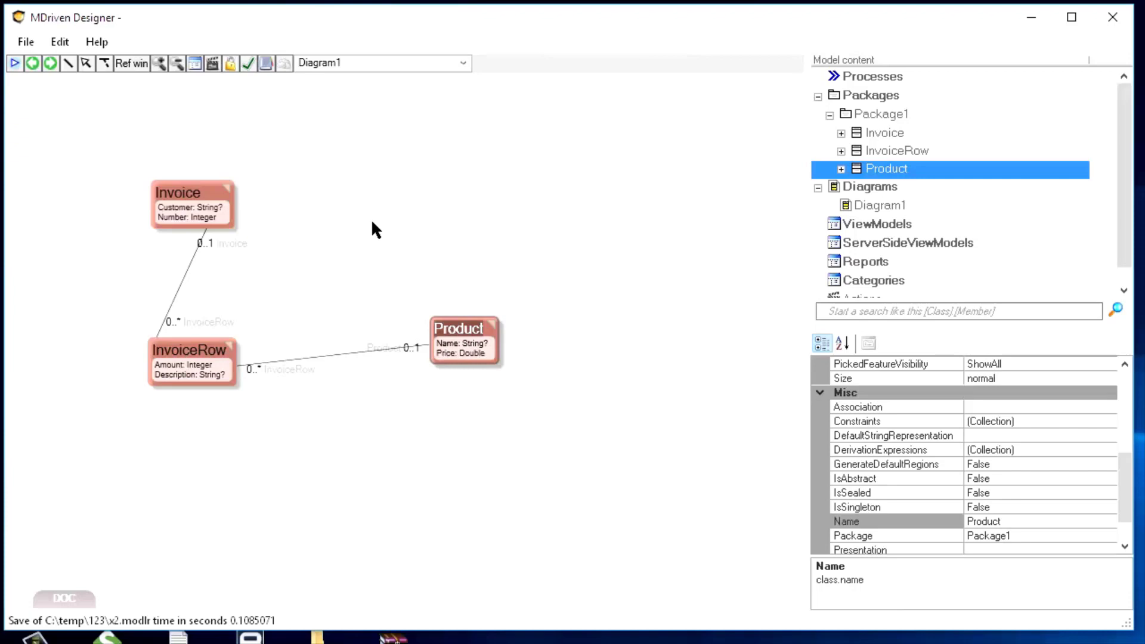
{"action": "mouse_move", "coordinate": [298, 154]}
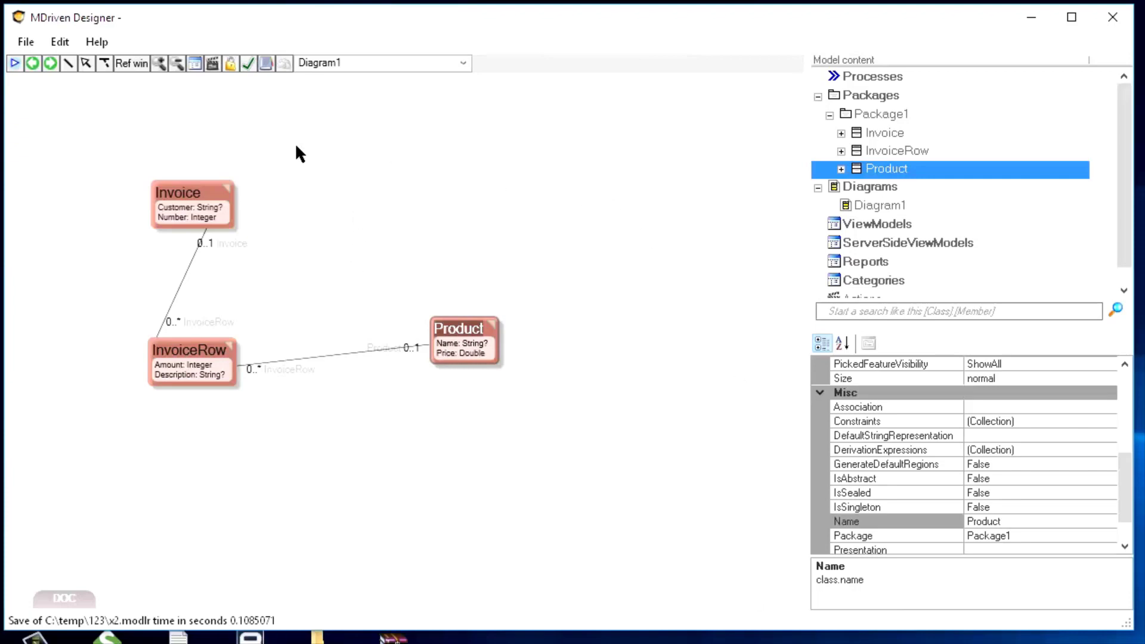
{"action": "mouse_move", "coordinate": [120, 145]}
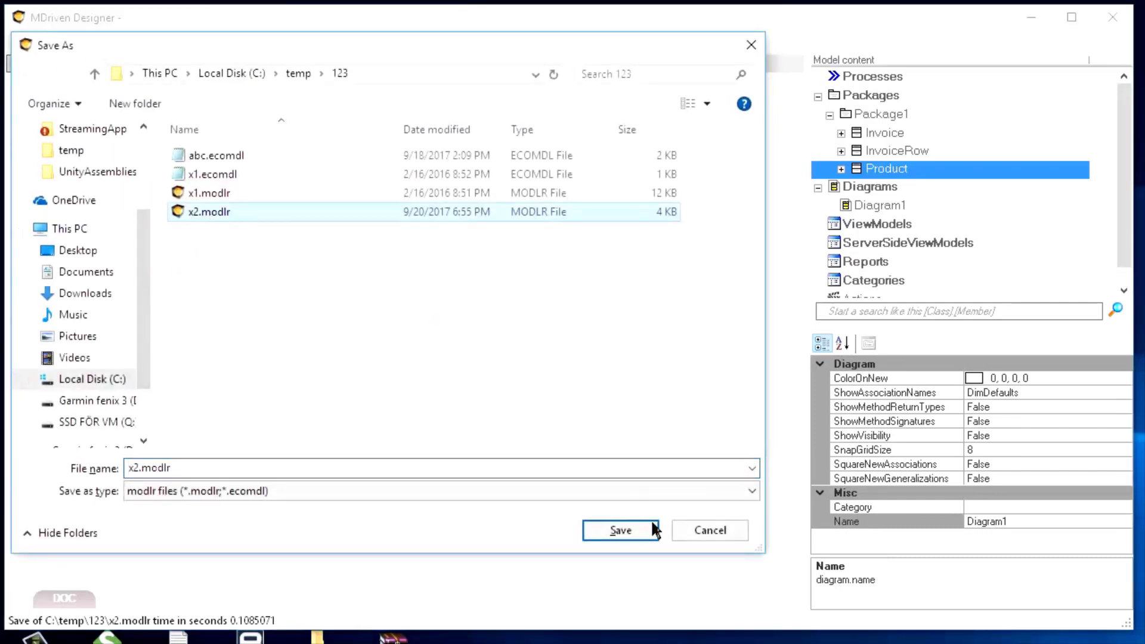
Save the model as x2.modlr and configure the prototyper for XML persistence to PrototypingData3.xml.
{"action": "left_click", "coordinate": [620, 529]}
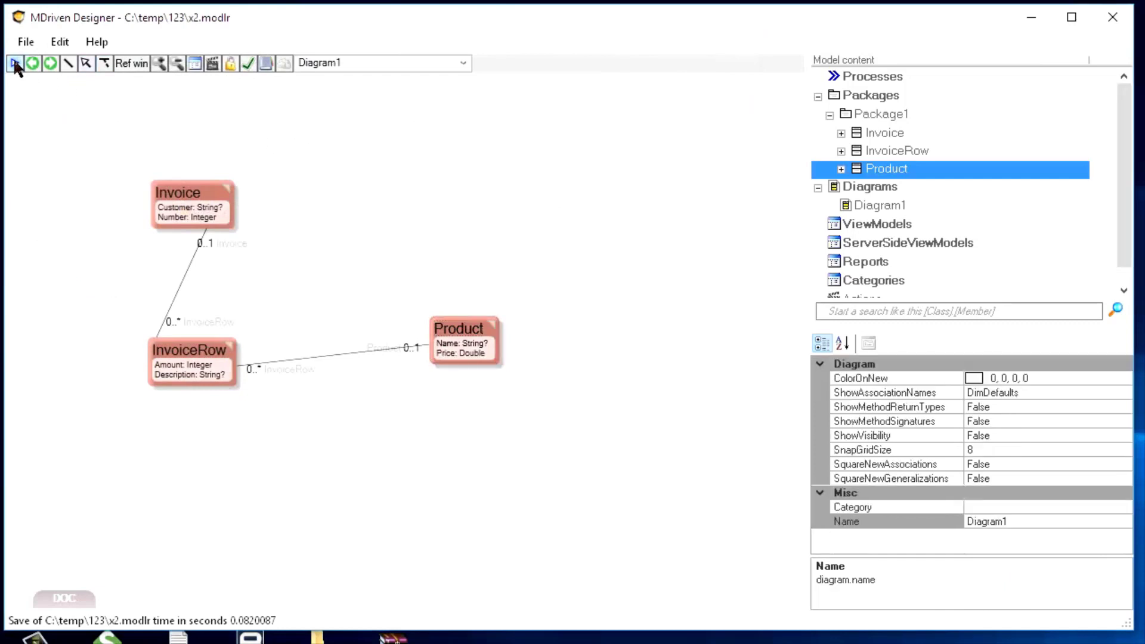
{"action": "left_click", "coordinate": [14, 63]}
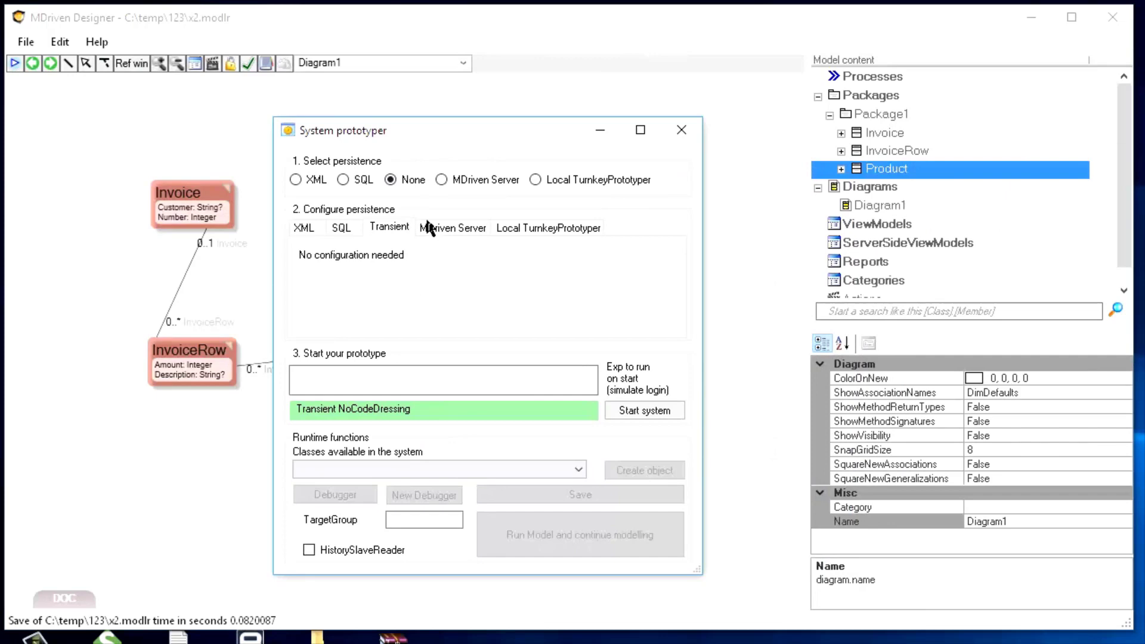
{"action": "left_click", "coordinate": [295, 180]}
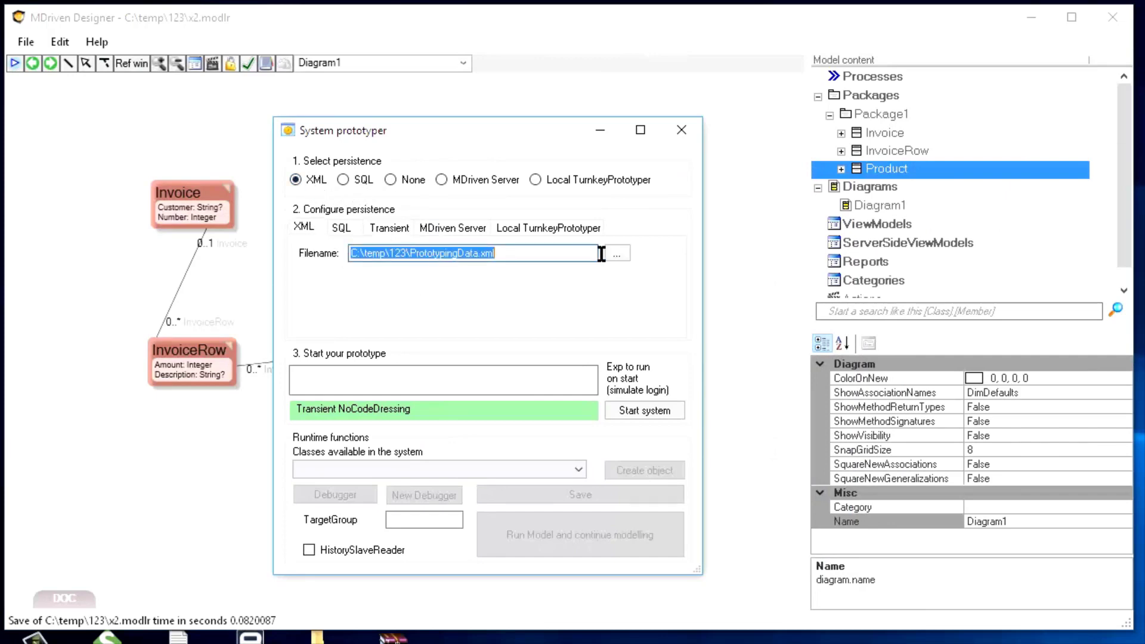
{"action": "left_click", "coordinate": [616, 252]}
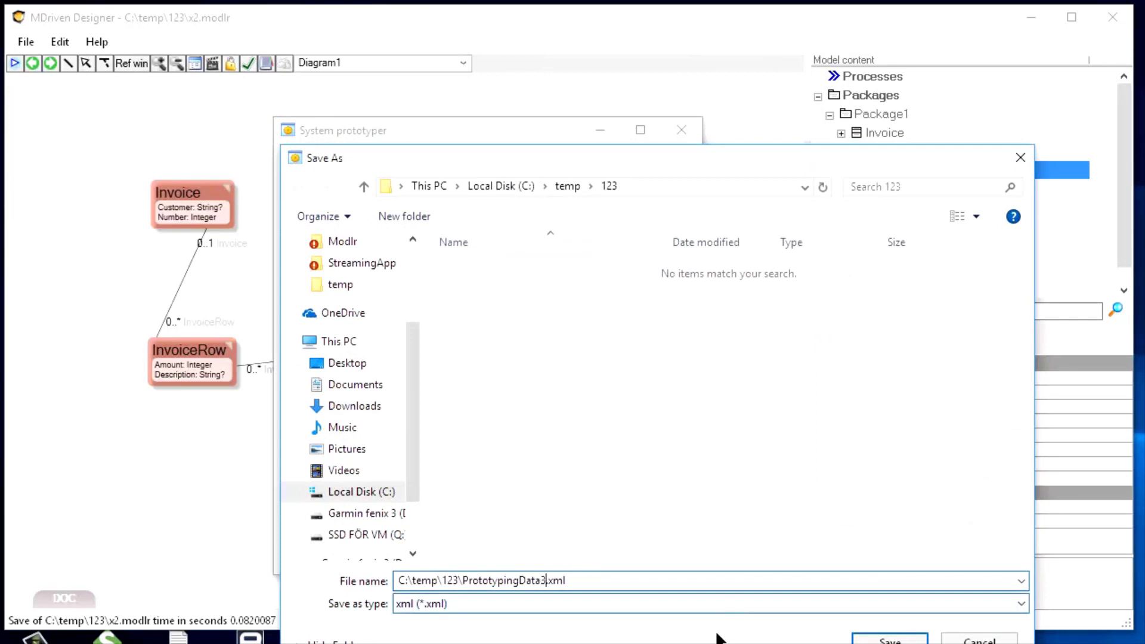
{"action": "left_click", "coordinate": [889, 641]}
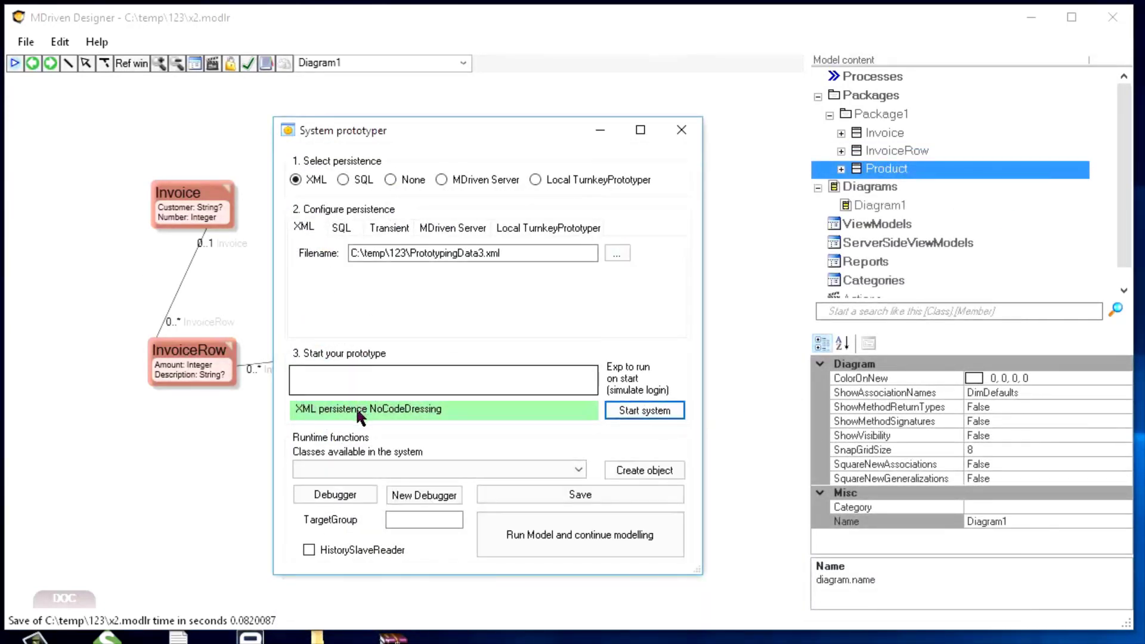
{"action": "mouse_move", "coordinate": [457, 197]}
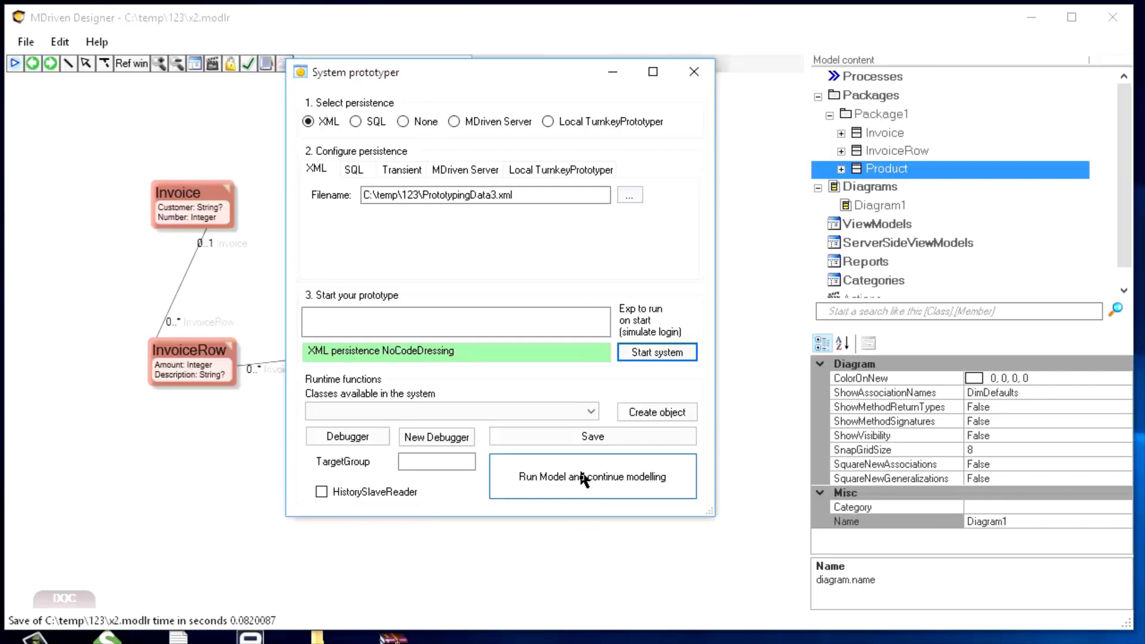
Start the prototype with 'Run Model and continue modelling' so WECPOF opens.
{"action": "left_click", "coordinate": [592, 476]}
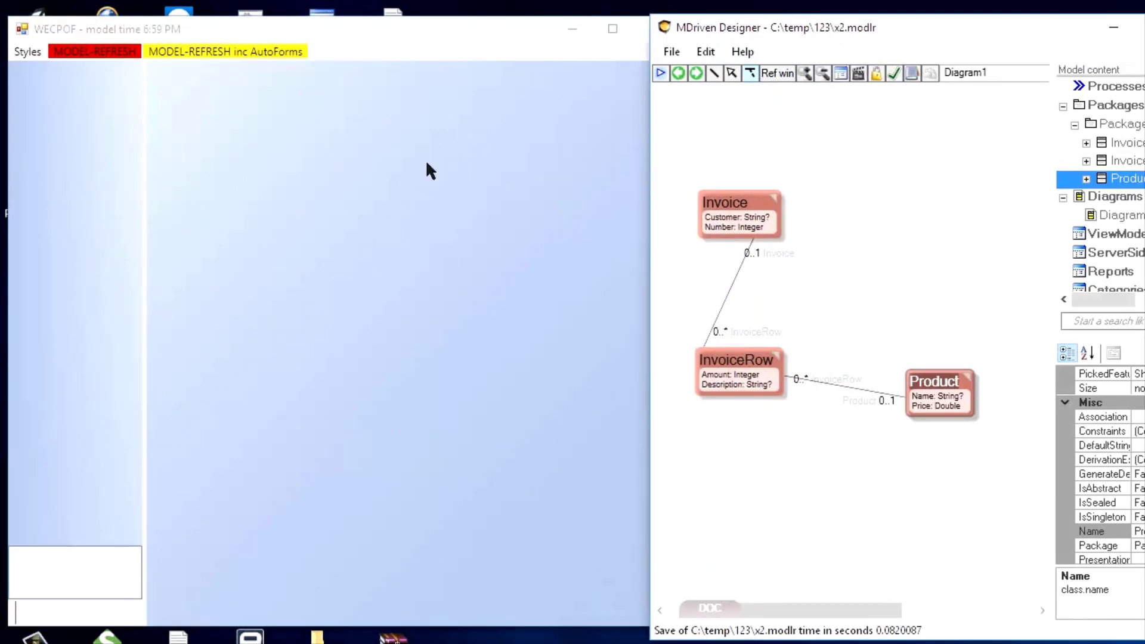
{"action": "mouse_move", "coordinate": [830, 226]}
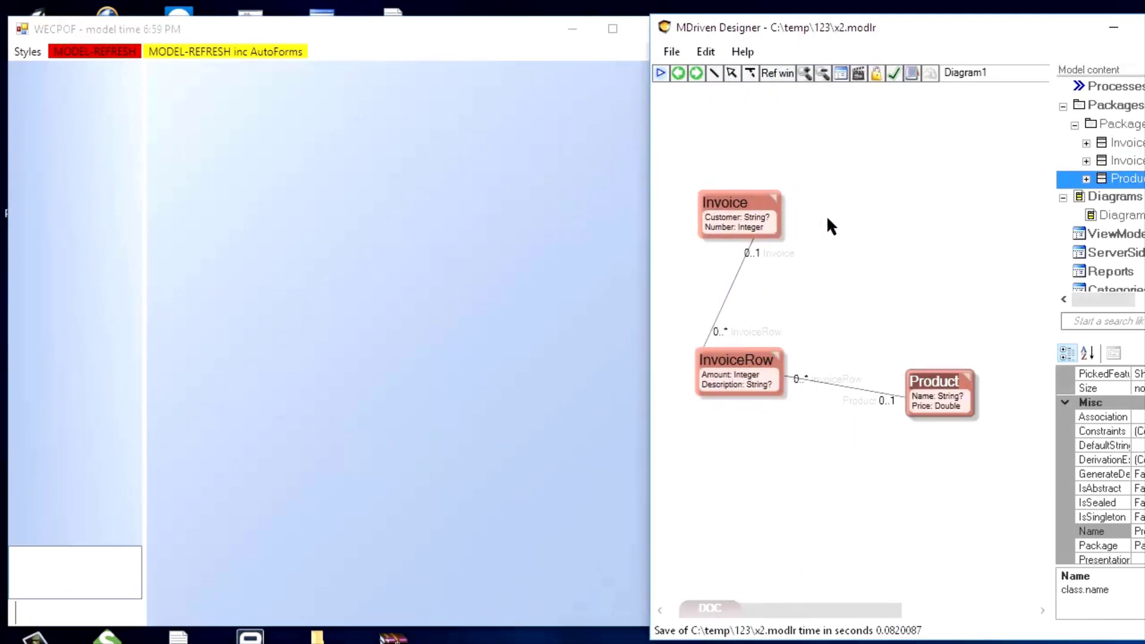
{"action": "mouse_move", "coordinate": [291, 231]}
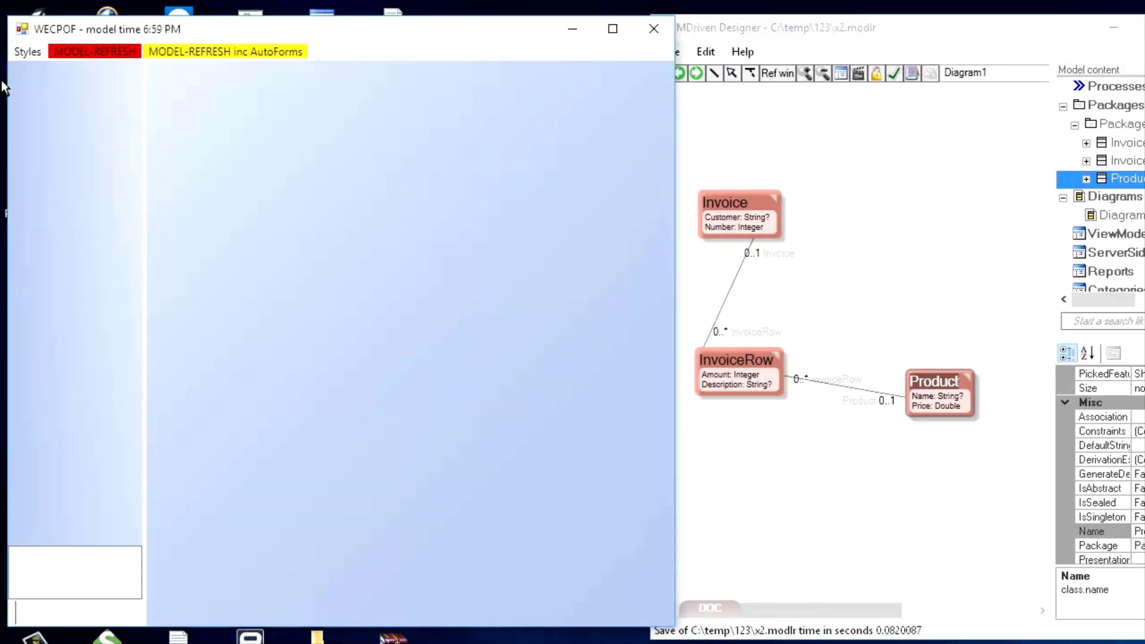
{"action": "mouse_move", "coordinate": [109, 224]}
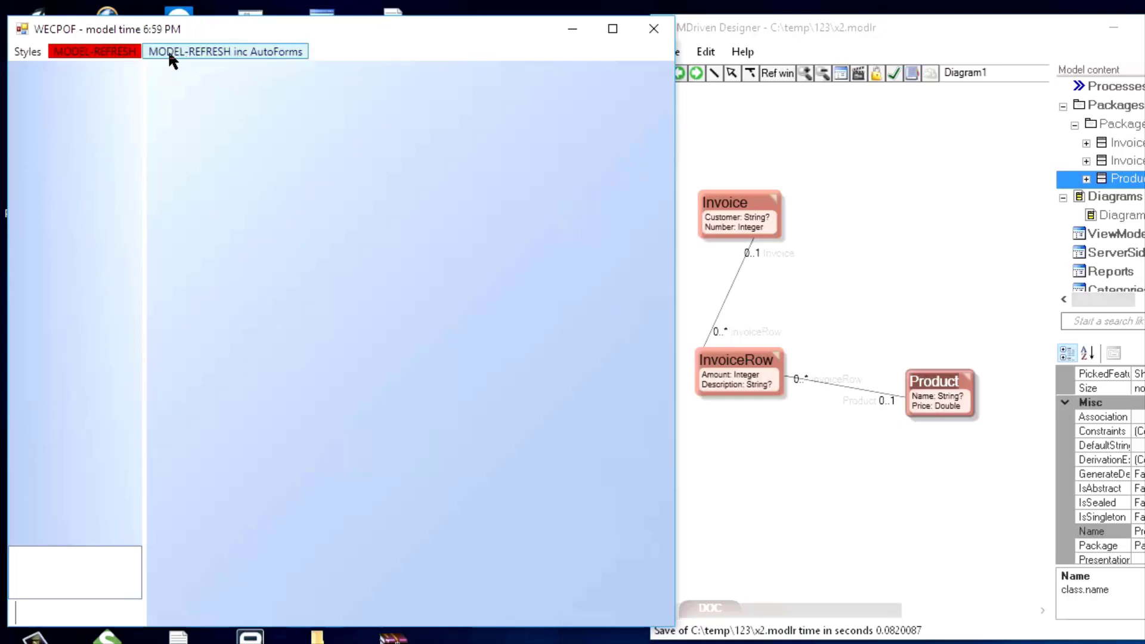
Refresh the running model including AutoForms.
{"action": "left_click", "coordinate": [224, 52]}
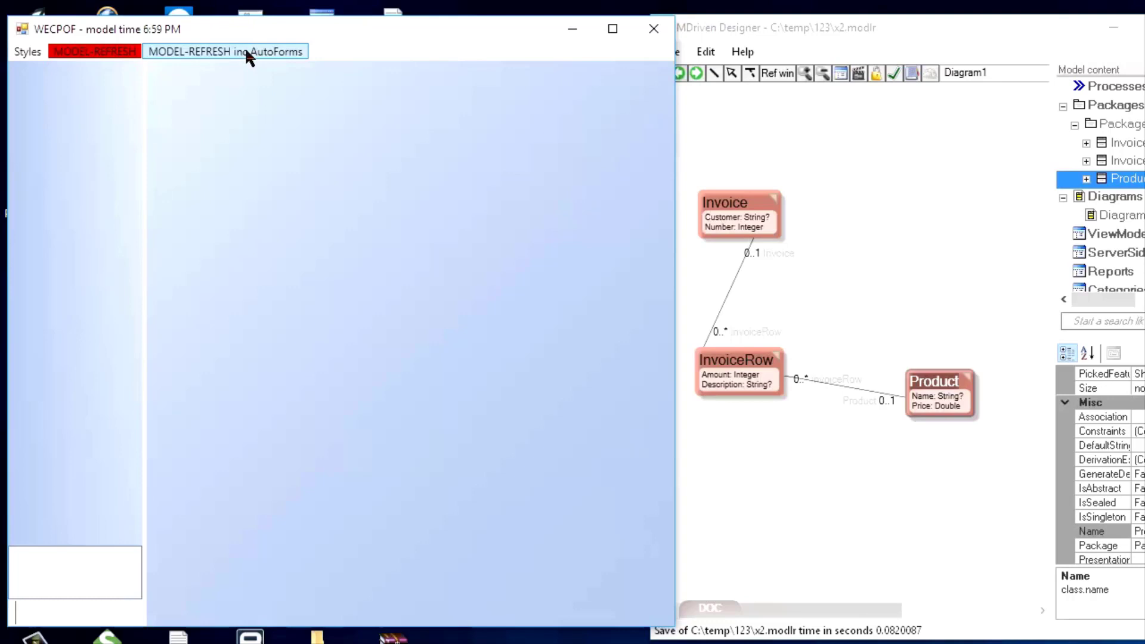
{"action": "mouse_move", "coordinate": [250, 59]}
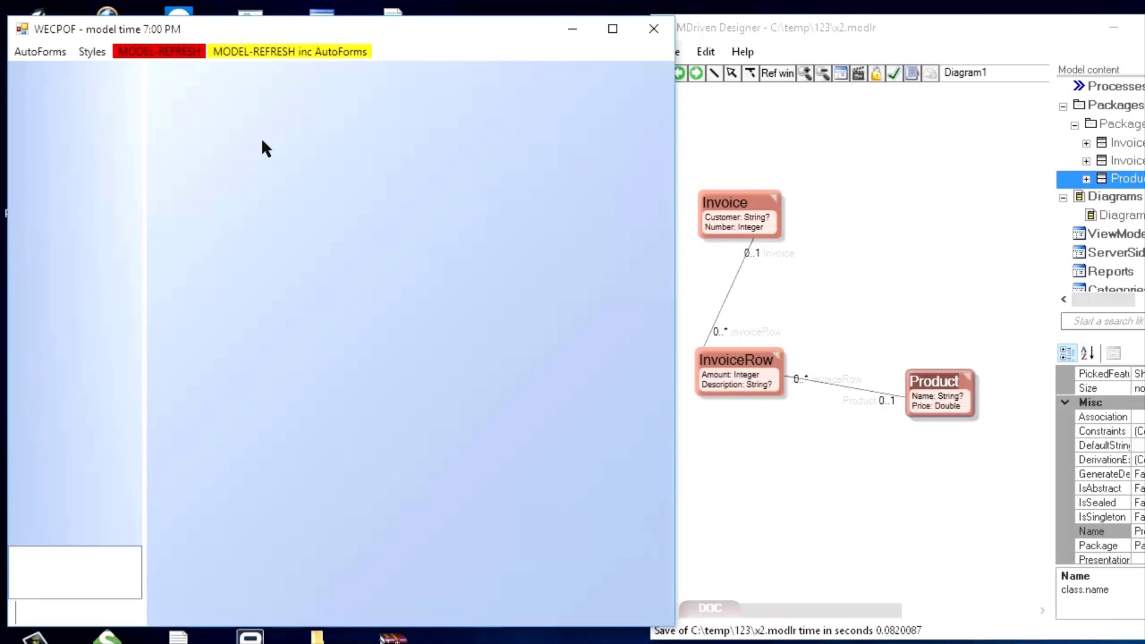
{"action": "mouse_move", "coordinate": [41, 83]}
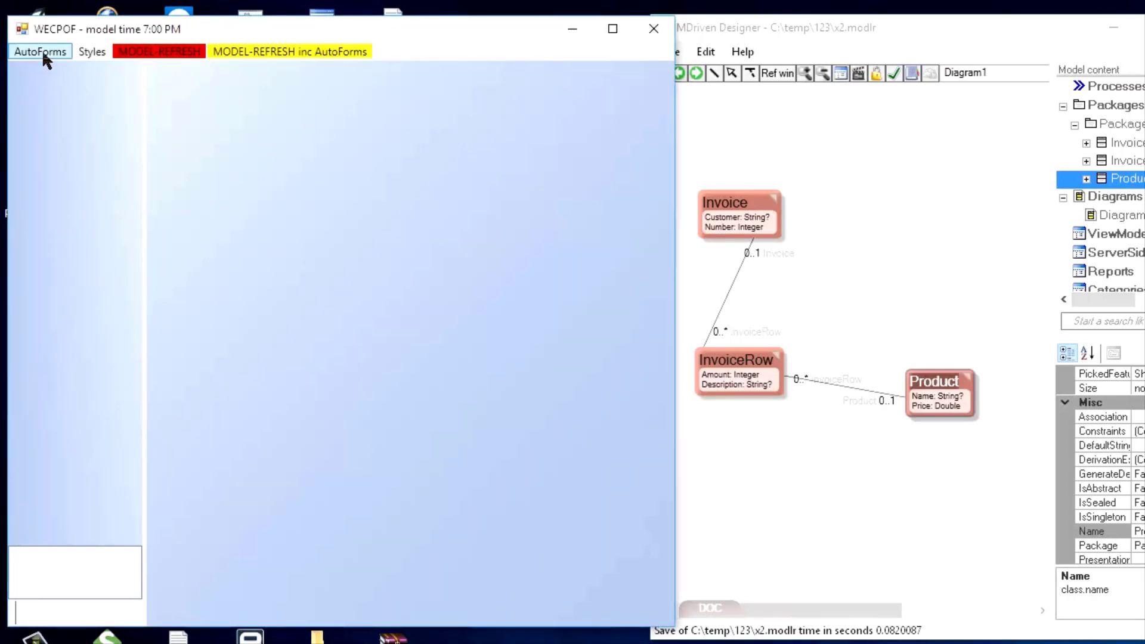
Show the AutoForms menu listing the InvoiceRow, Invoice and Product seekers.
{"action": "left_click", "coordinate": [289, 51]}
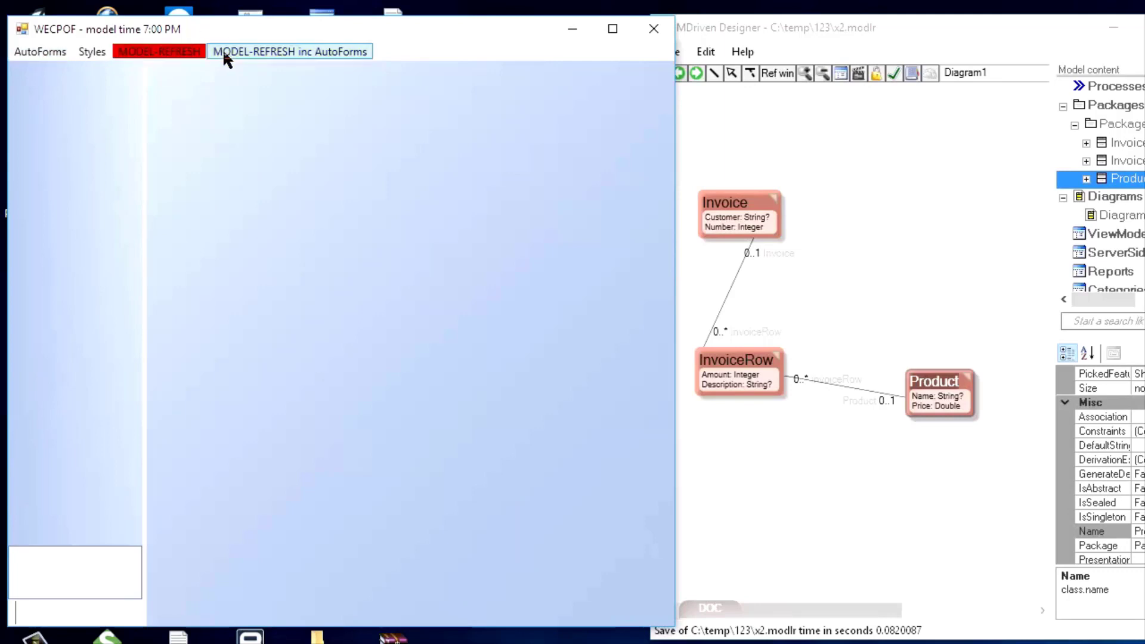
{"action": "left_click", "coordinate": [39, 51]}
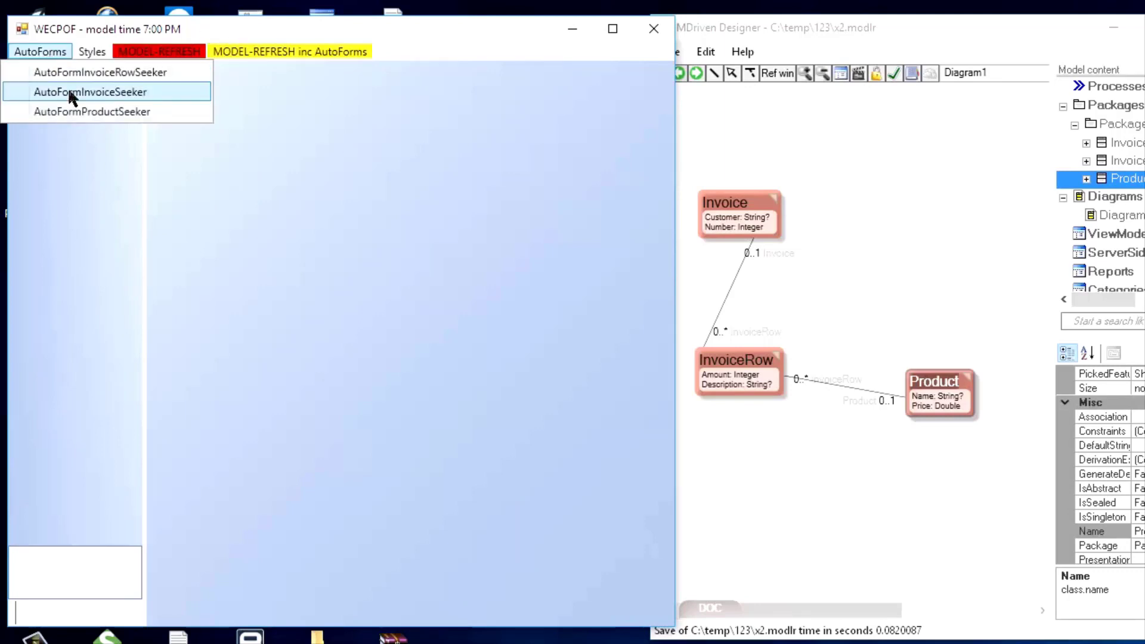
{"action": "mouse_move", "coordinate": [92, 111]}
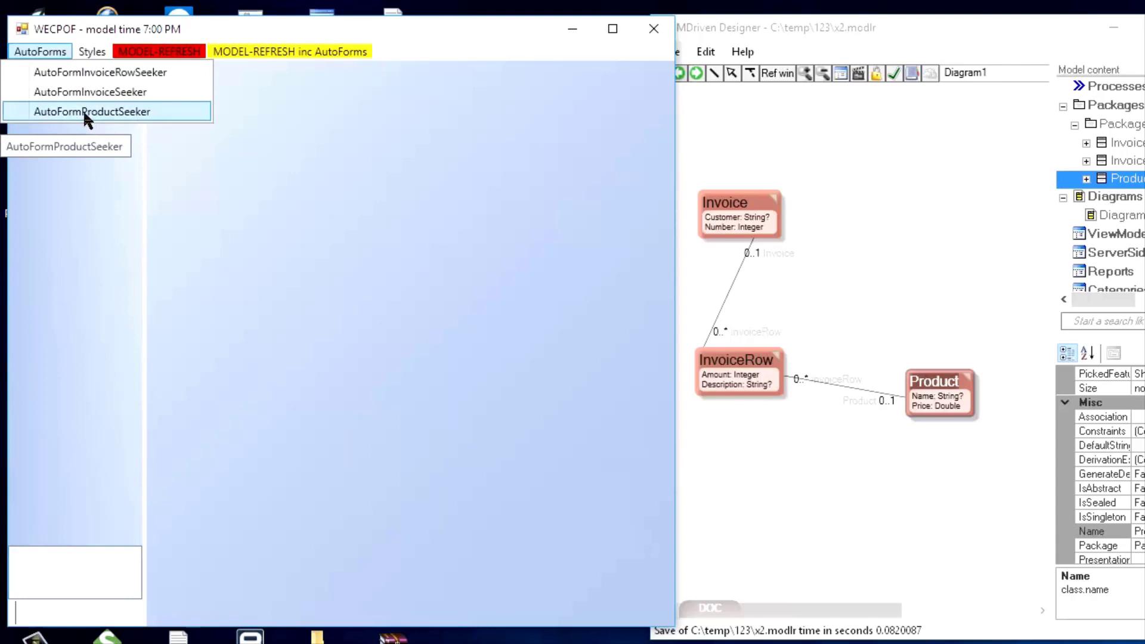
{"action": "mouse_move", "coordinate": [102, 124]}
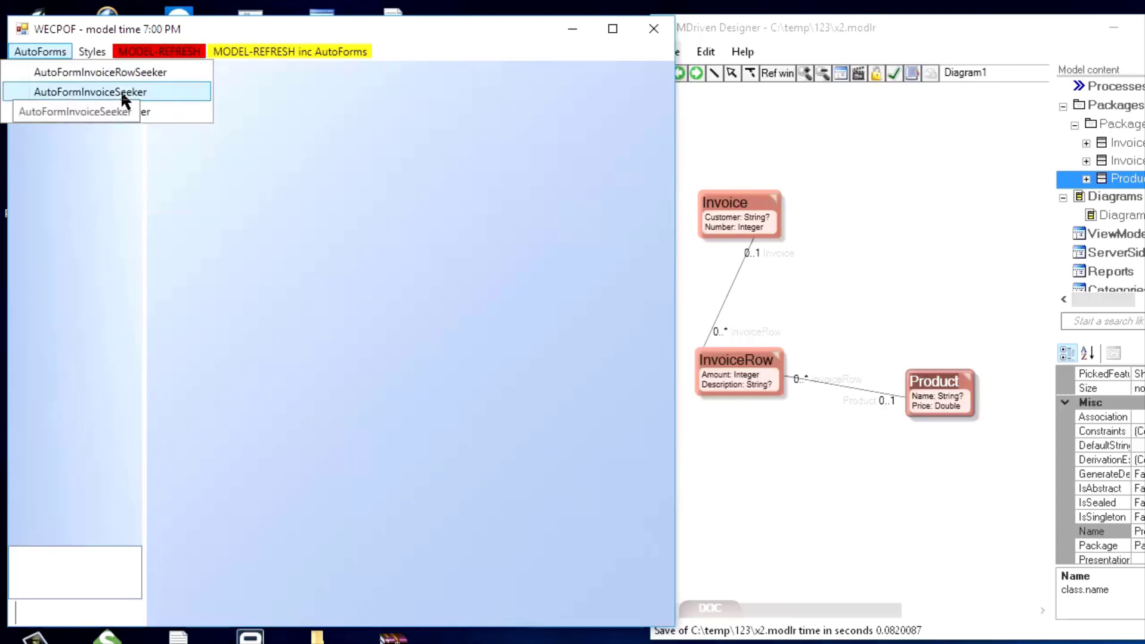
{"action": "mouse_move", "coordinate": [91, 111]}
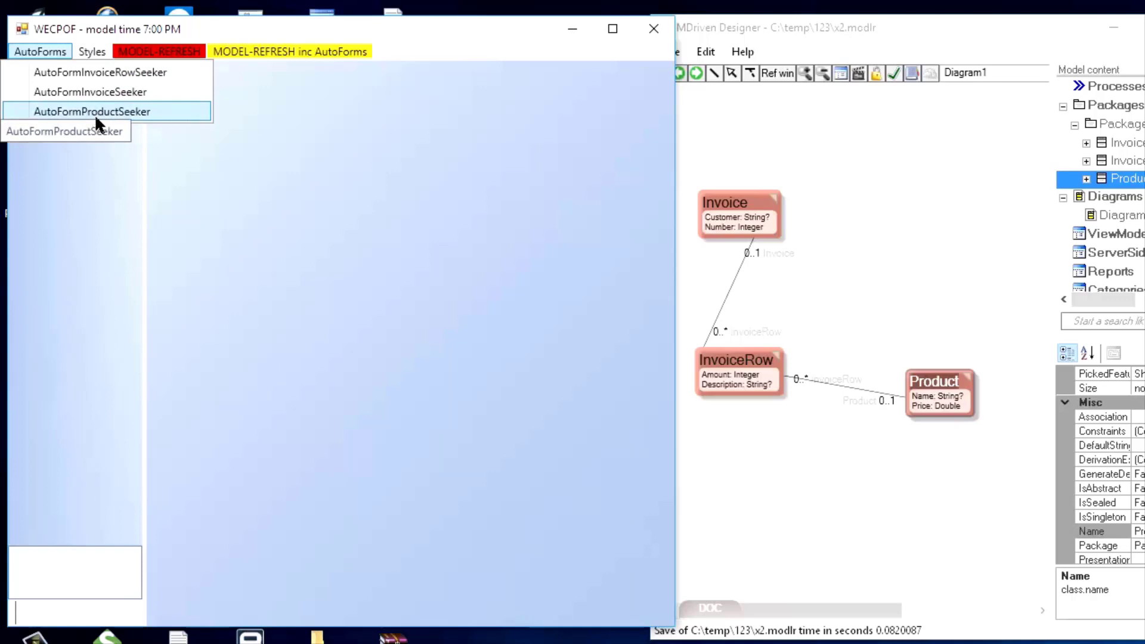
{"action": "mouse_move", "coordinate": [92, 91]}
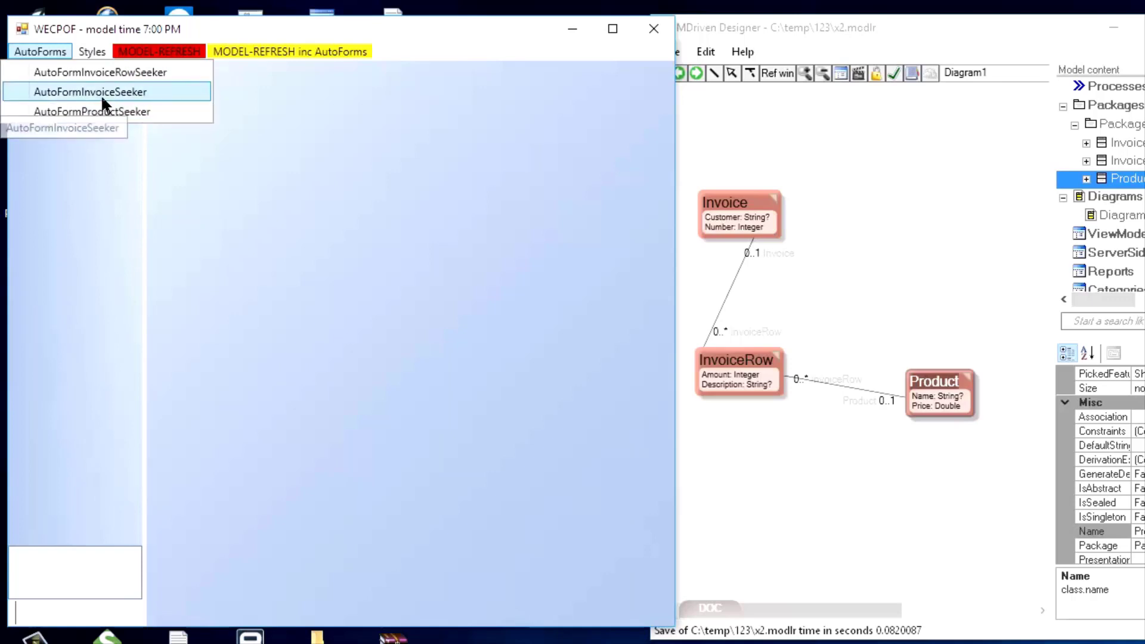
Create and save a new invoice in AutoFormInvoiceSeeker and select it in the results.
{"action": "left_click", "coordinate": [91, 92]}
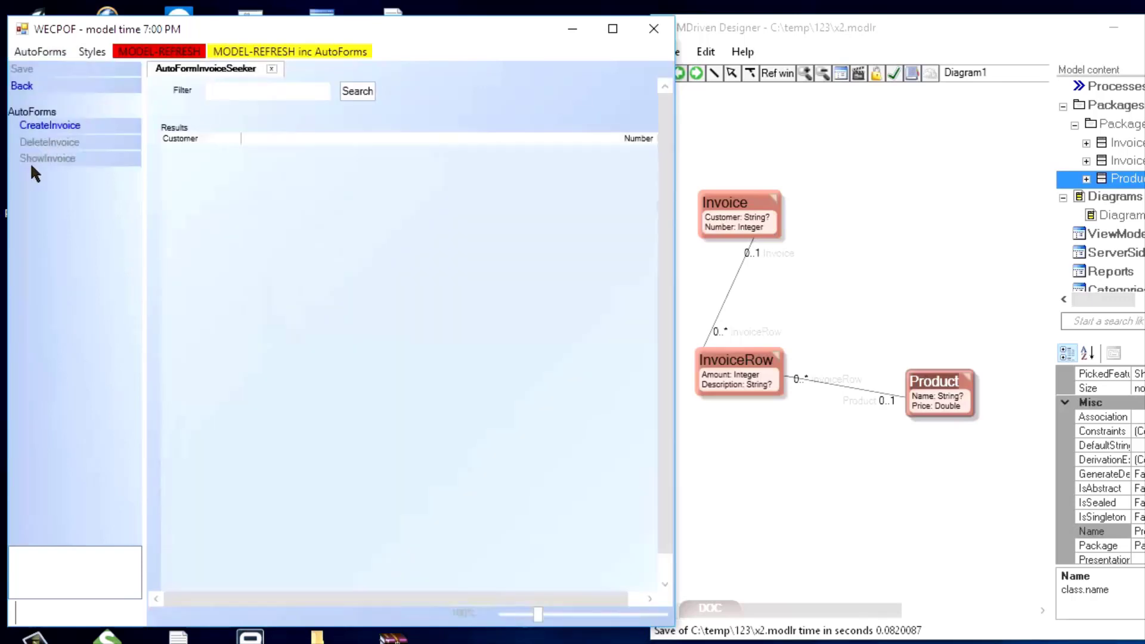
{"action": "mouse_move", "coordinate": [47, 161]}
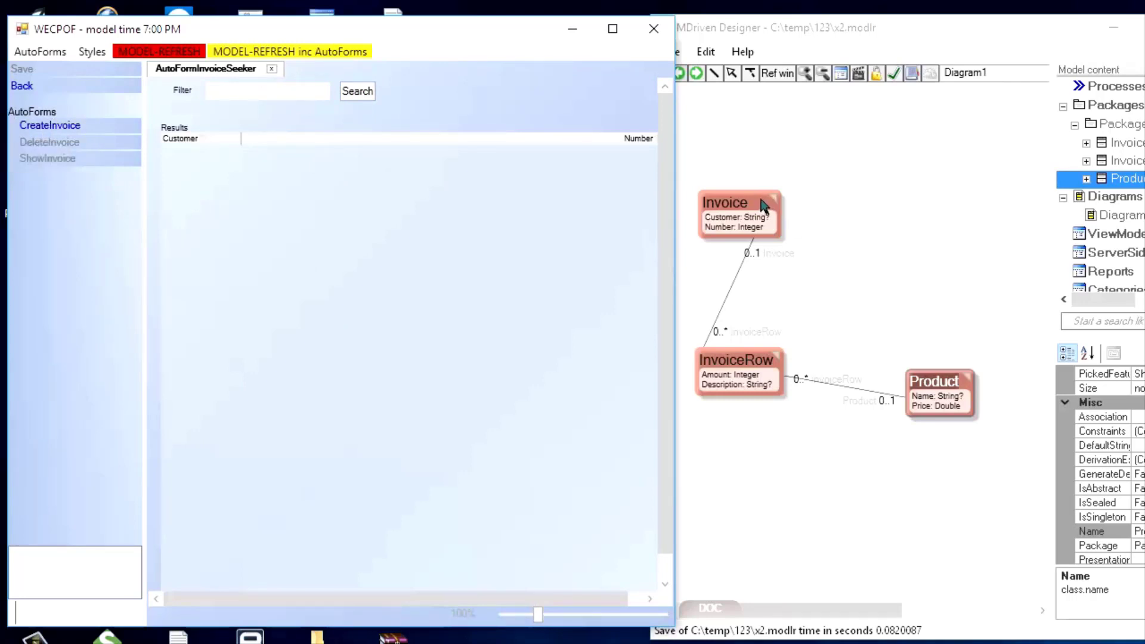
{"action": "mouse_move", "coordinate": [50, 125]}
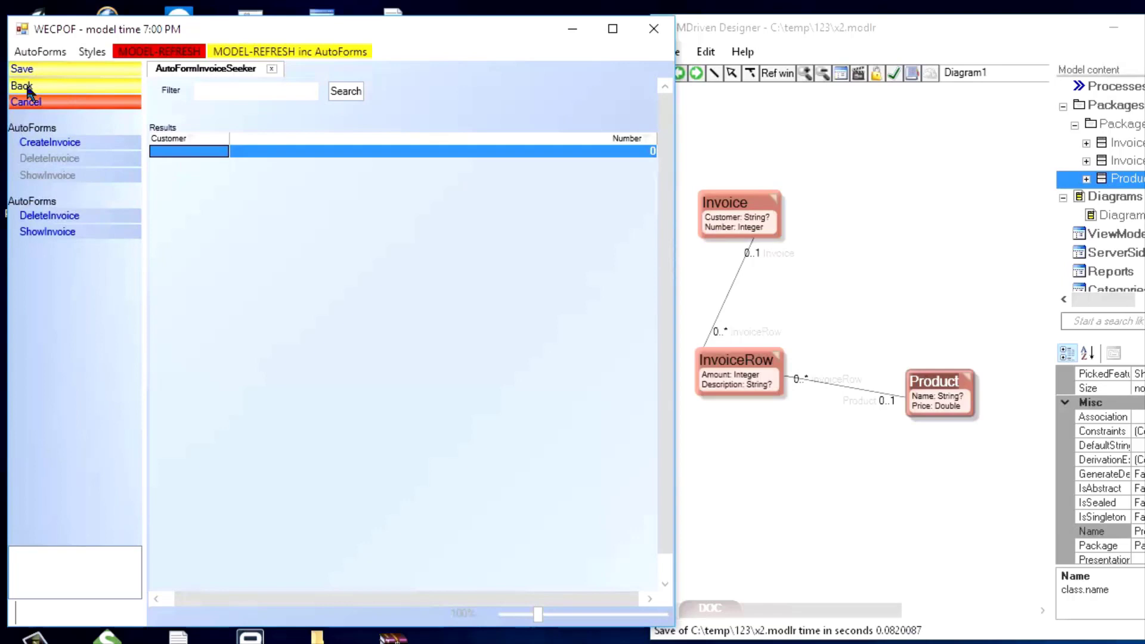
{"action": "left_click", "coordinate": [21, 86]}
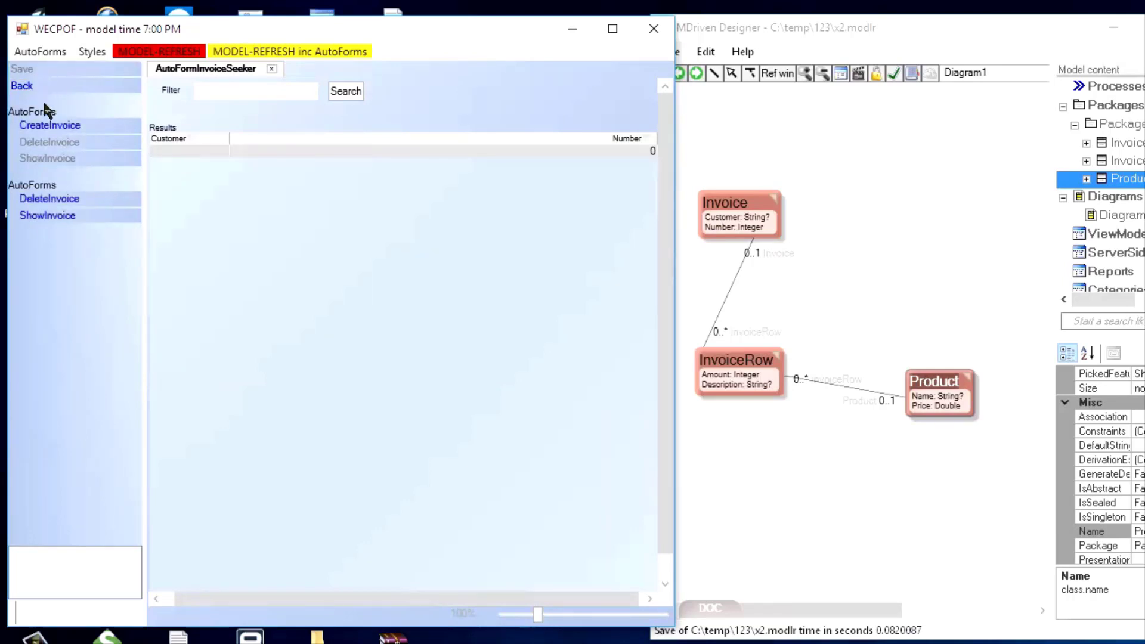
{"action": "left_click", "coordinate": [189, 151]}
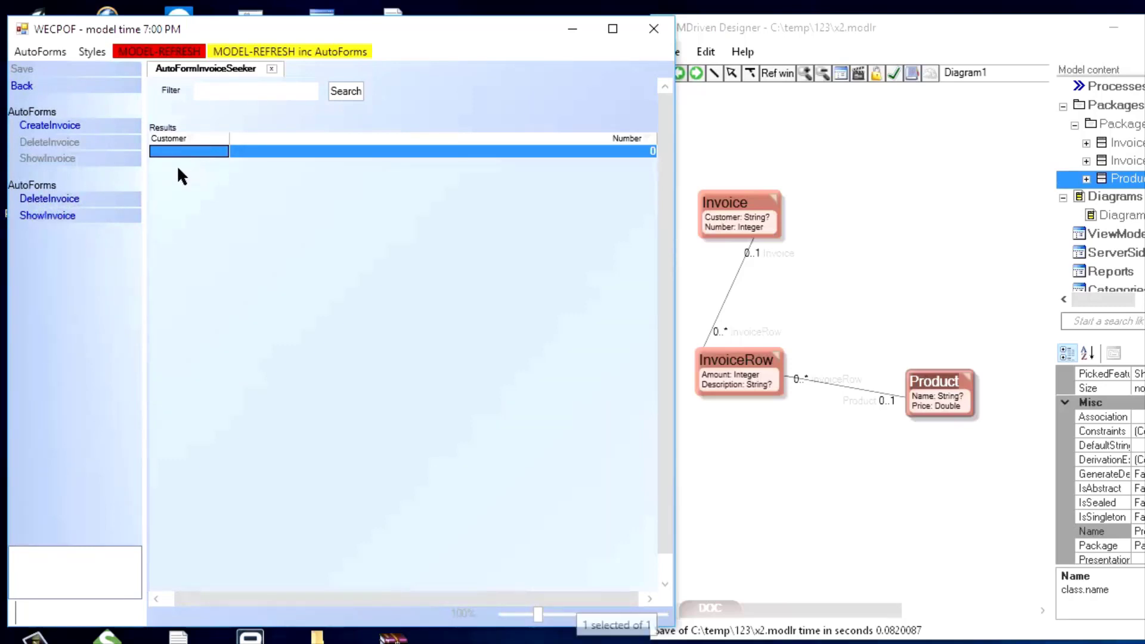
{"action": "mouse_move", "coordinate": [47, 216]}
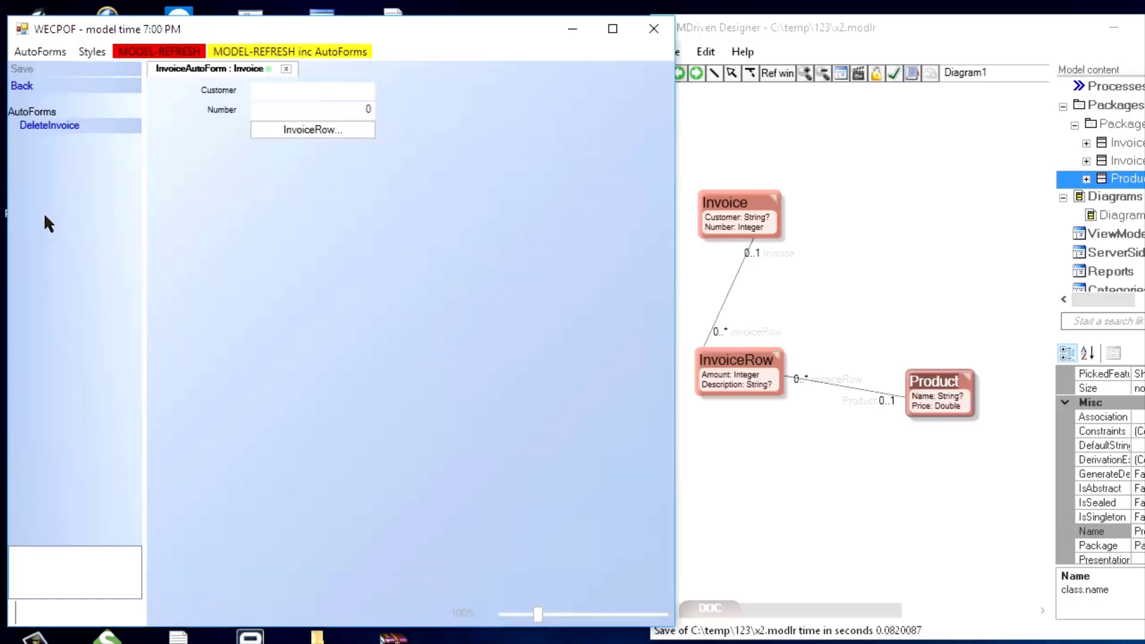
Set the invoice's customer to Max and number to 1, then show its InvoiceRow list.
{"action": "left_click", "coordinate": [313, 90]}
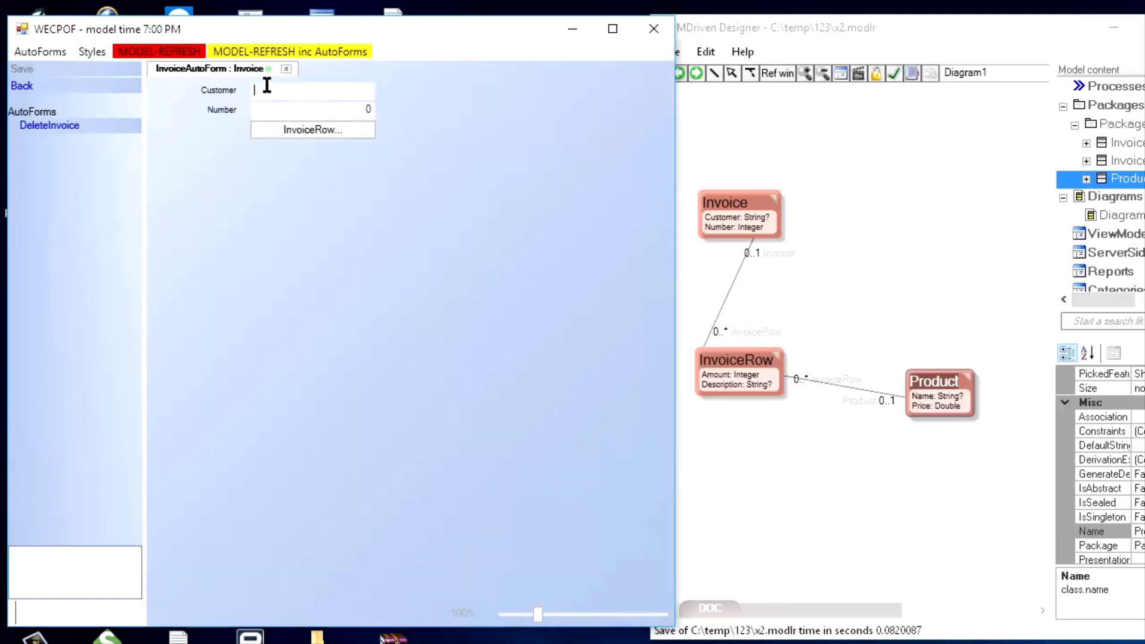
{"action": "mouse_move", "coordinate": [732, 196]}
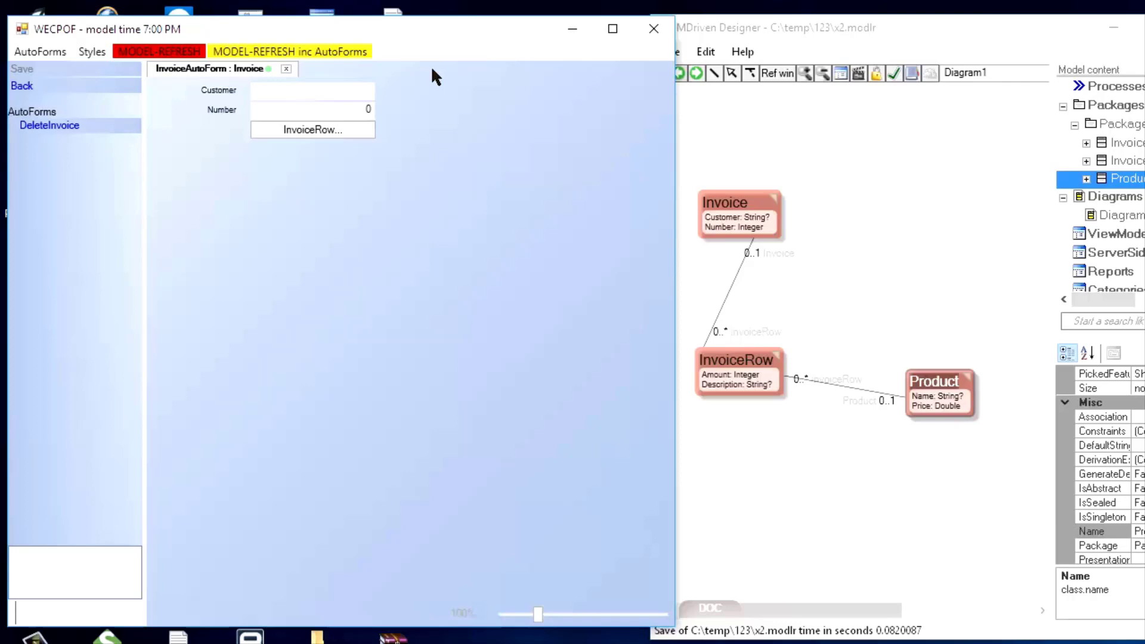
{"action": "type", "text": "Max"}
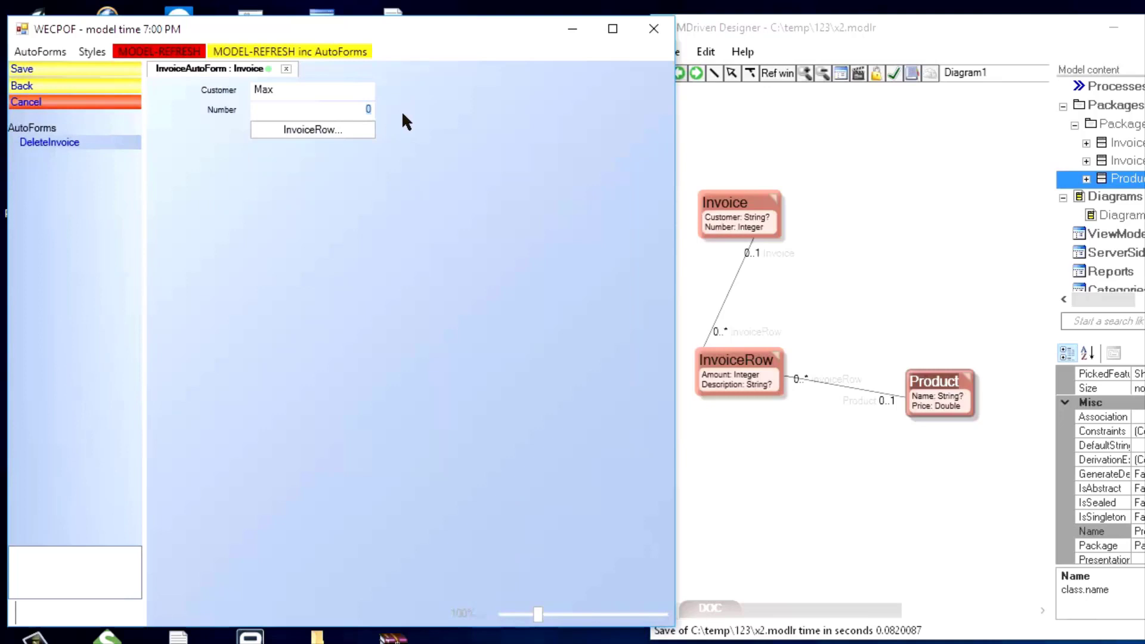
{"action": "type", "text": "1"}
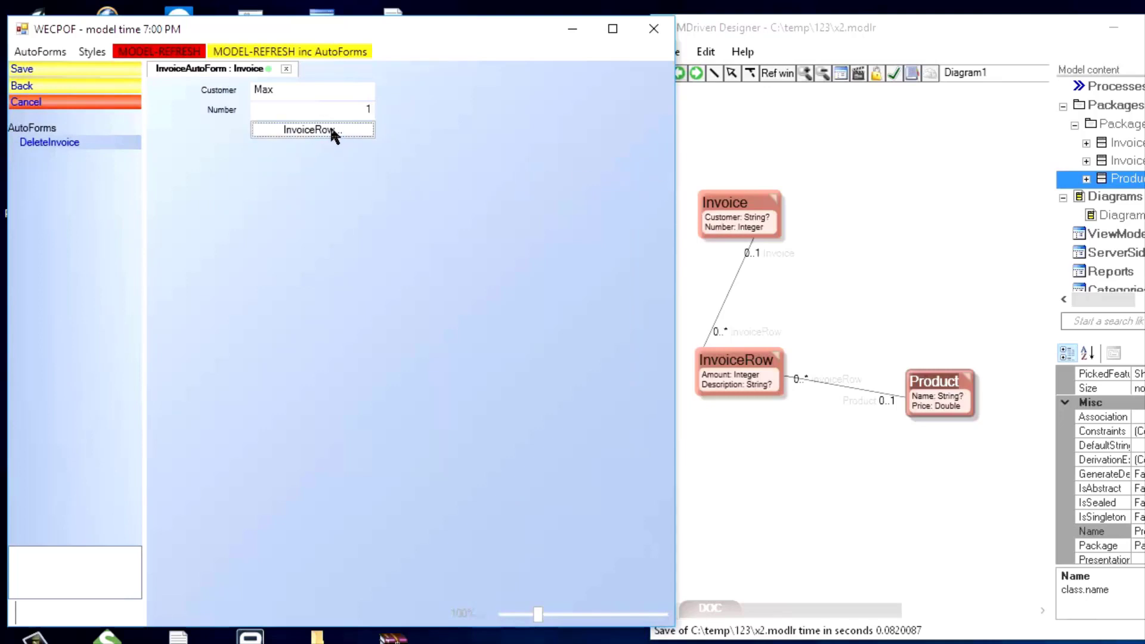
{"action": "mouse_move", "coordinate": [689, 404]}
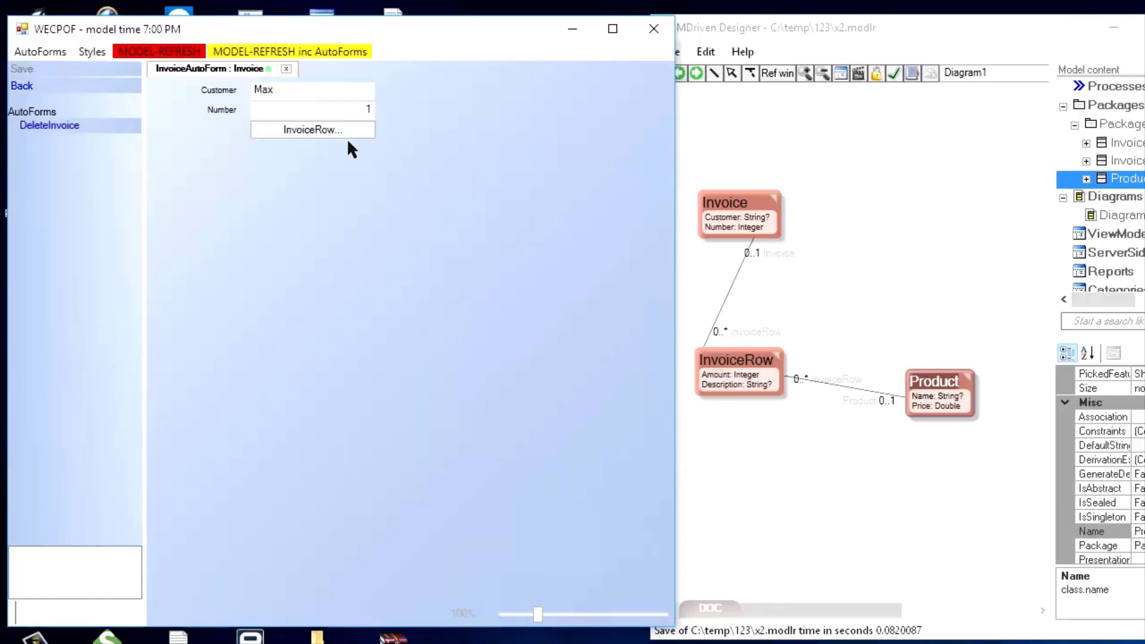
{"action": "left_click", "coordinate": [313, 128]}
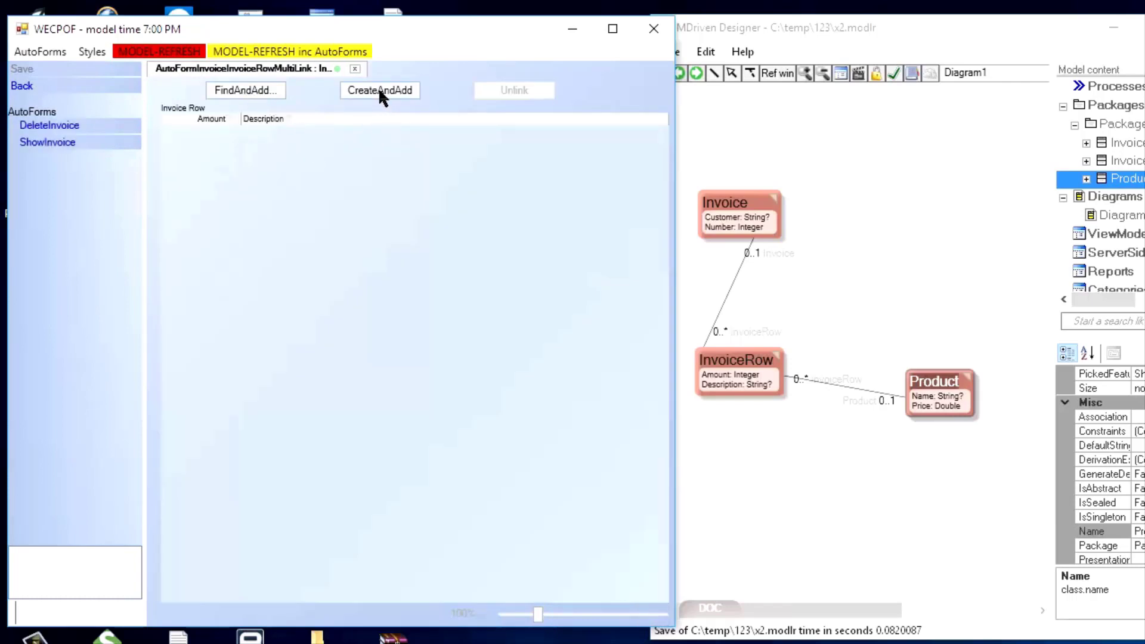
Add a first invoice row with Amount 5 and description Burgers.
{"action": "left_click", "coordinate": [379, 89]}
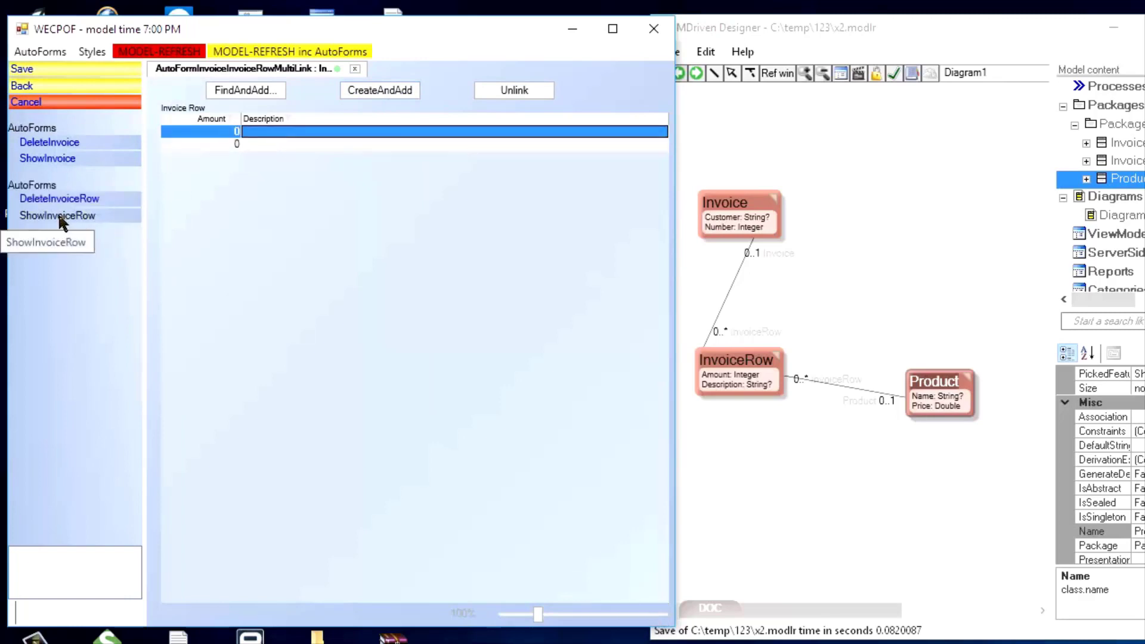
{"action": "left_click", "coordinate": [58, 215]}
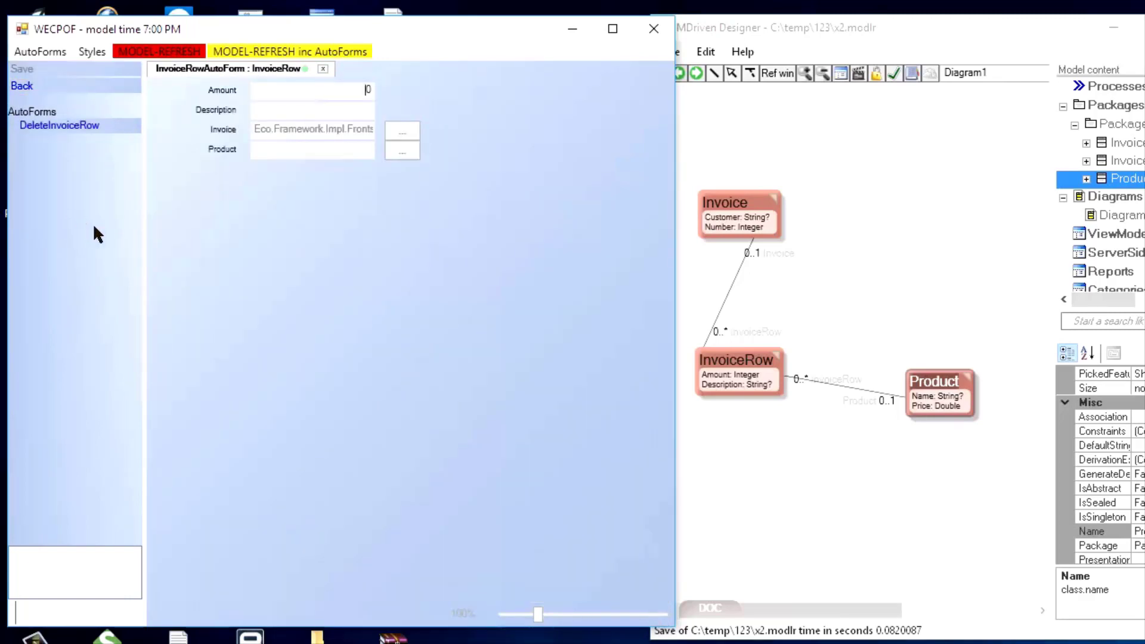
{"action": "mouse_move", "coordinate": [737, 372]}
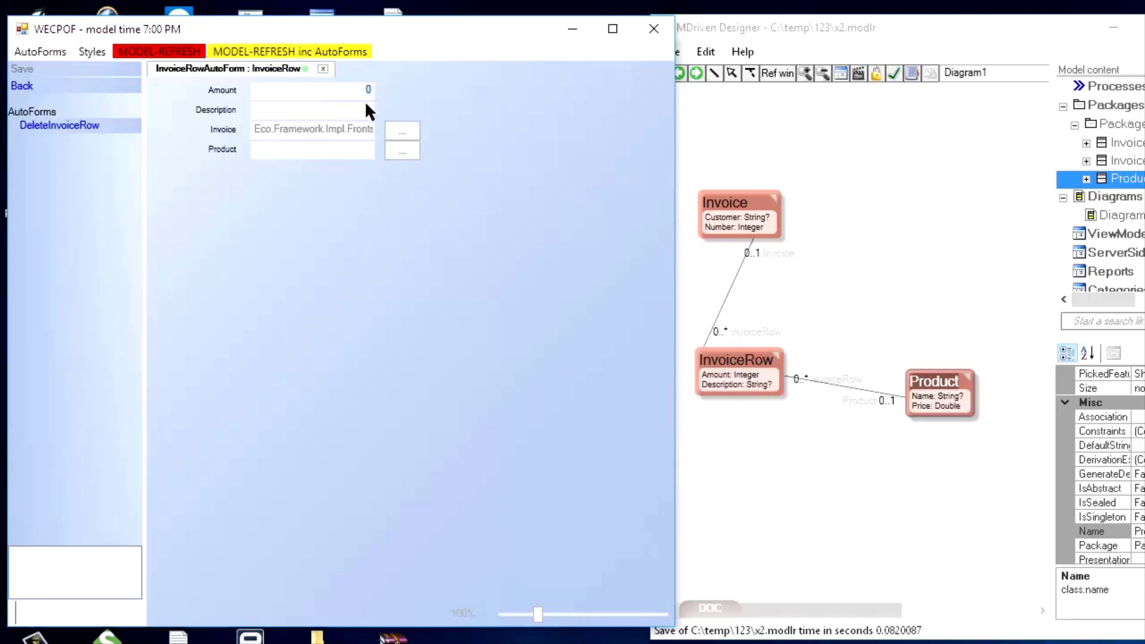
{"action": "type", "text": "5"}
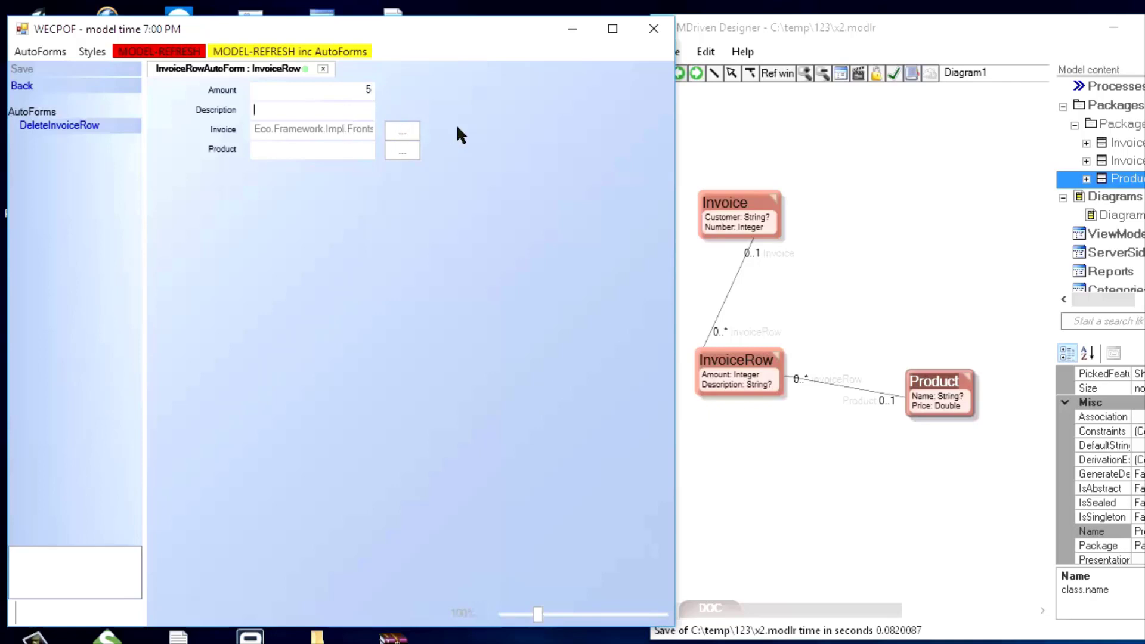
{"action": "type", "text": "Bur"}
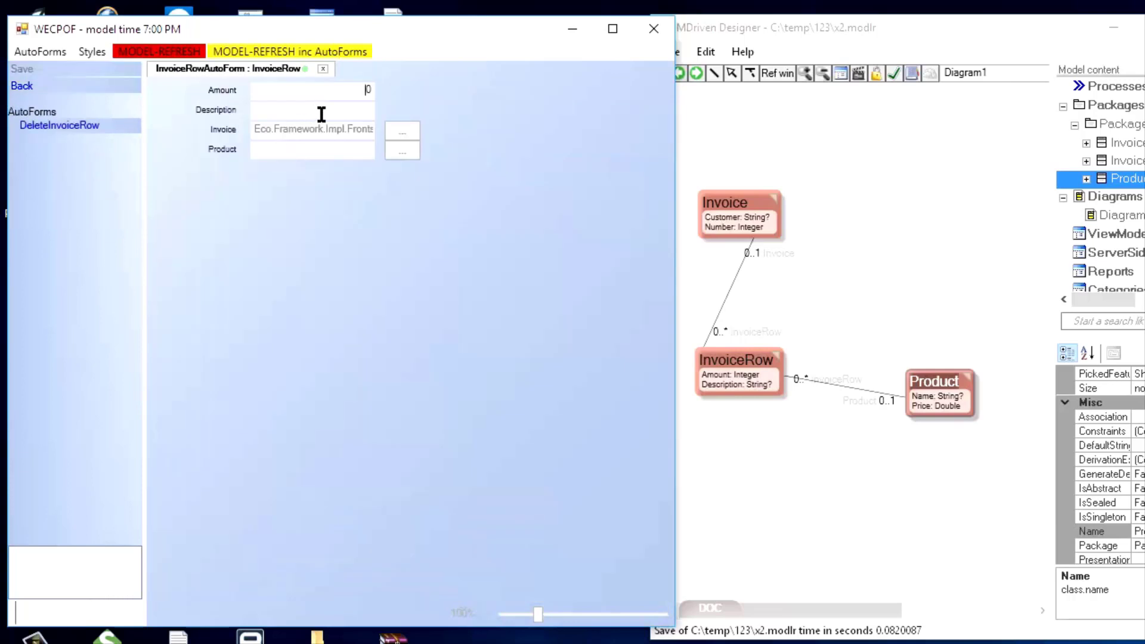
Add a second row with Amount 10 and description Shakes, and save both rows.
{"action": "type", "text": "10"}
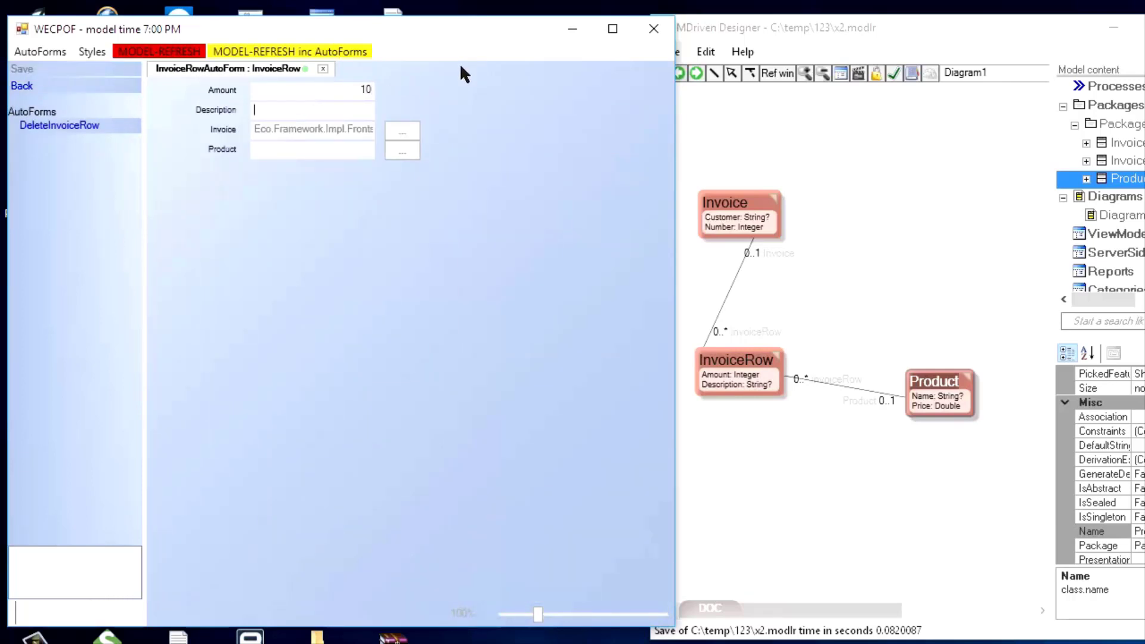
{"action": "type", "text": "Shakes"}
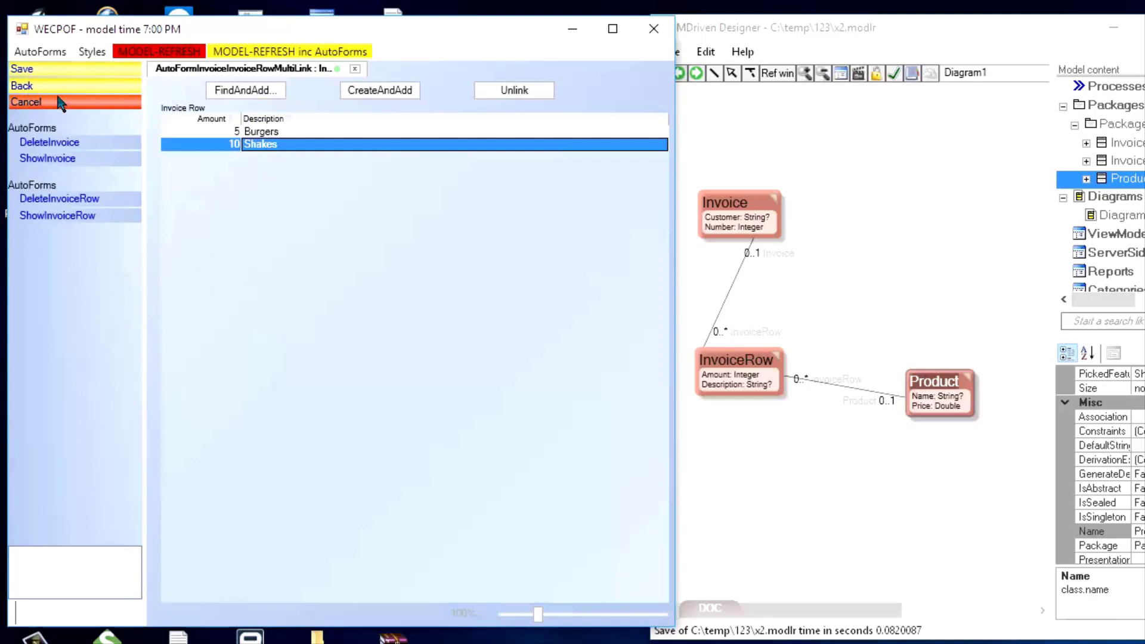
{"action": "left_click", "coordinate": [26, 102]}
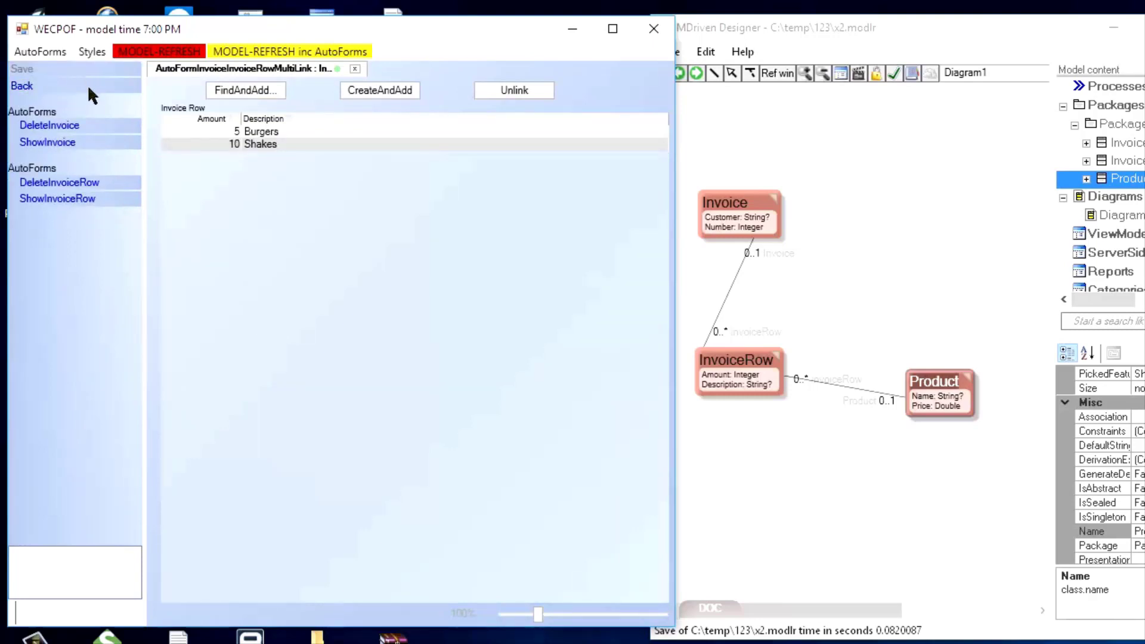
{"action": "mouse_move", "coordinate": [840, 202]}
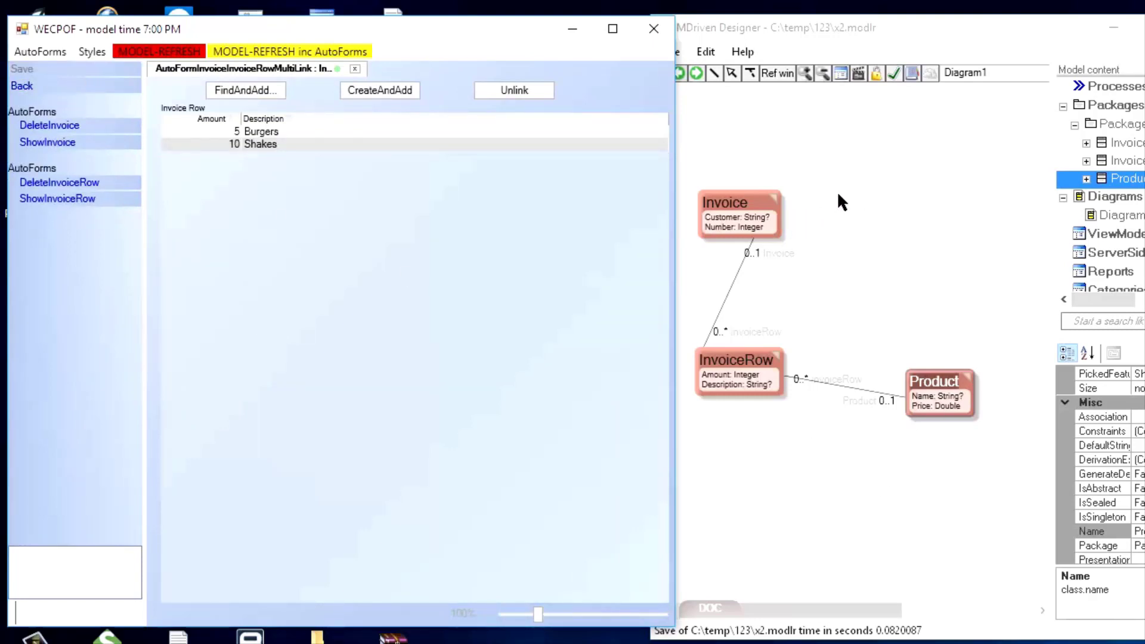
{"action": "mouse_move", "coordinate": [840, 232]}
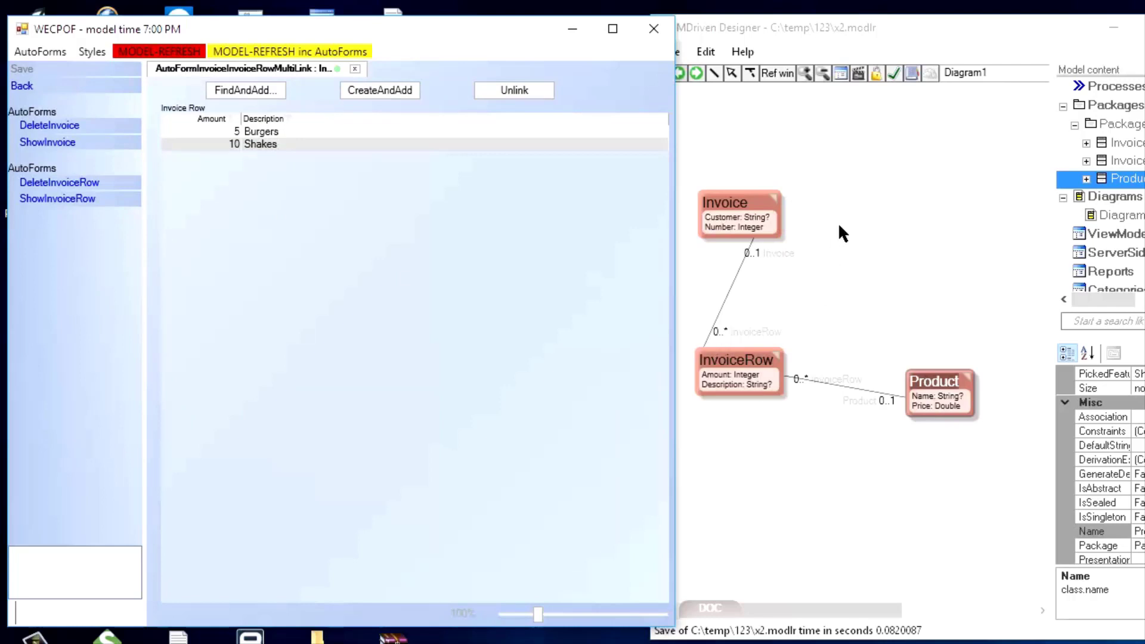
Select the Burgers row in the invoice's row list and bring up its InvoiceRowAutoForm.
{"action": "left_click", "coordinate": [261, 144]}
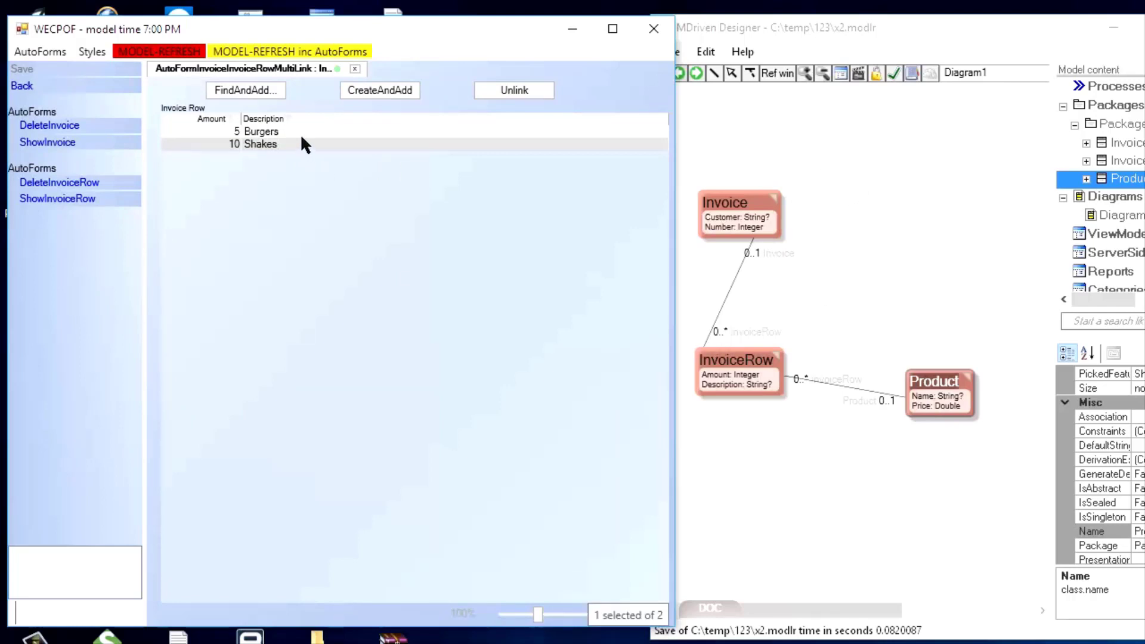
{"action": "mouse_move", "coordinate": [278, 155]}
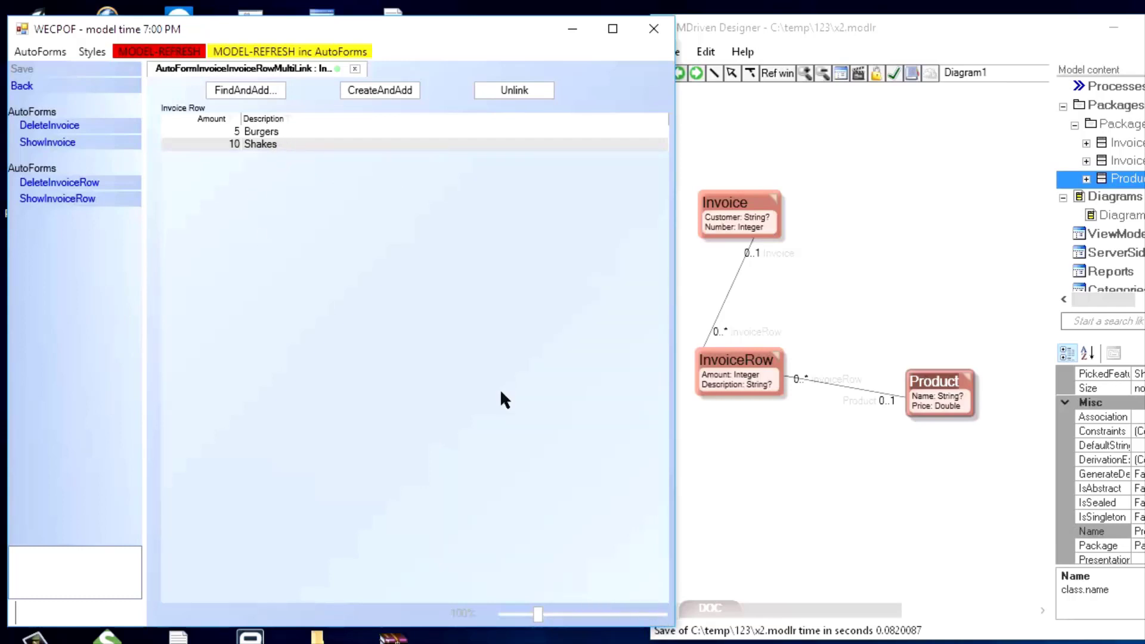
{"action": "mouse_move", "coordinate": [852, 385]}
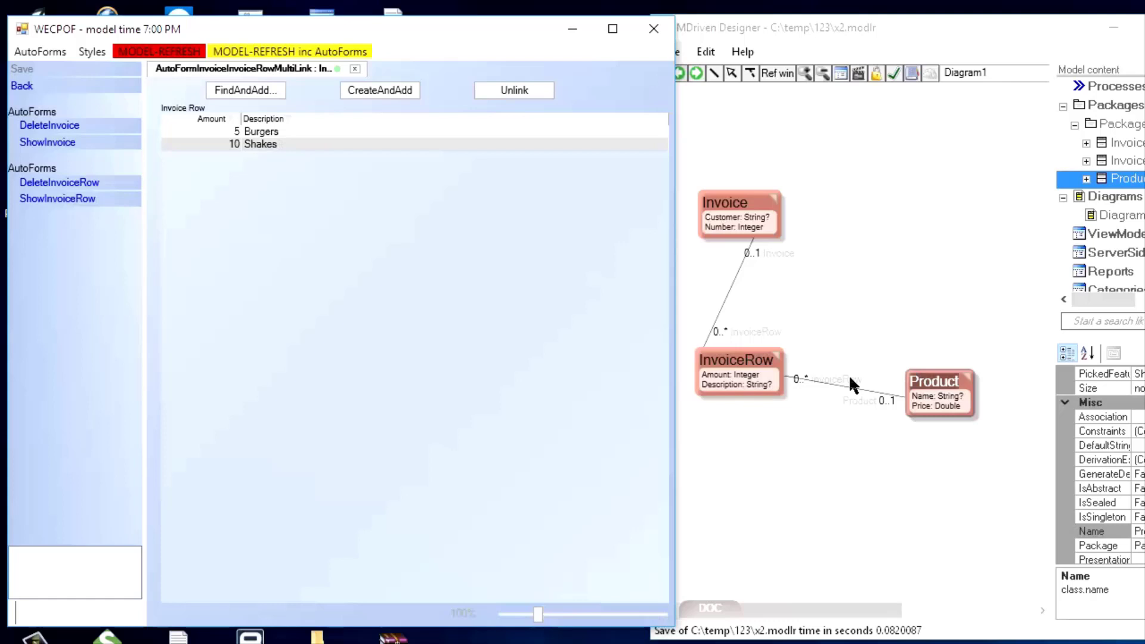
{"action": "left_click", "coordinate": [261, 132]}
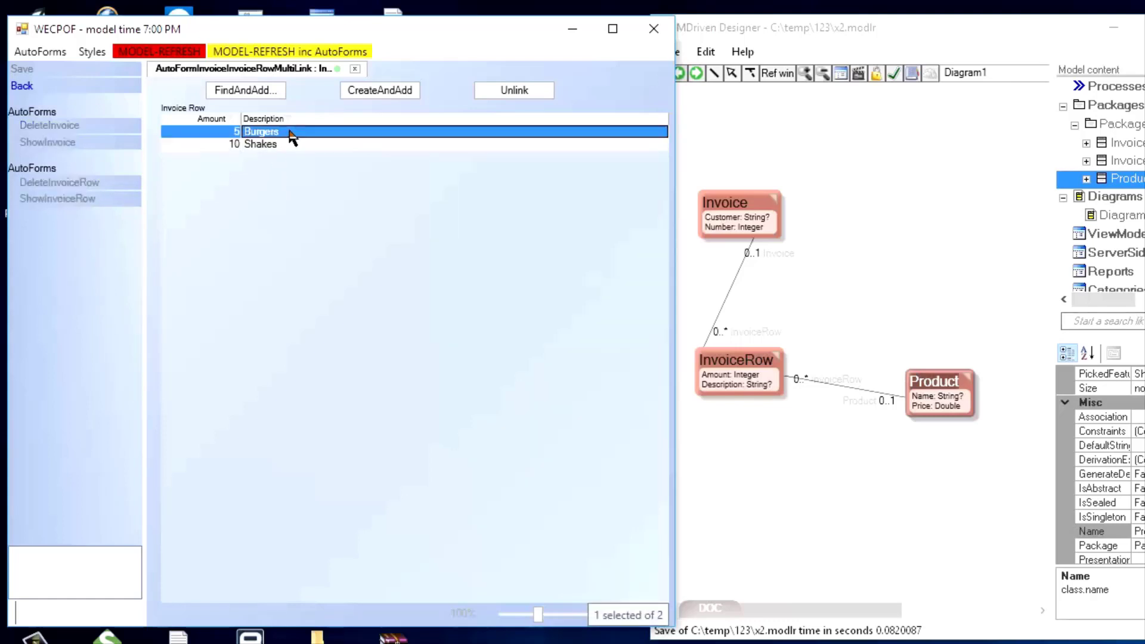
{"action": "double_click", "coordinate": [263, 131]}
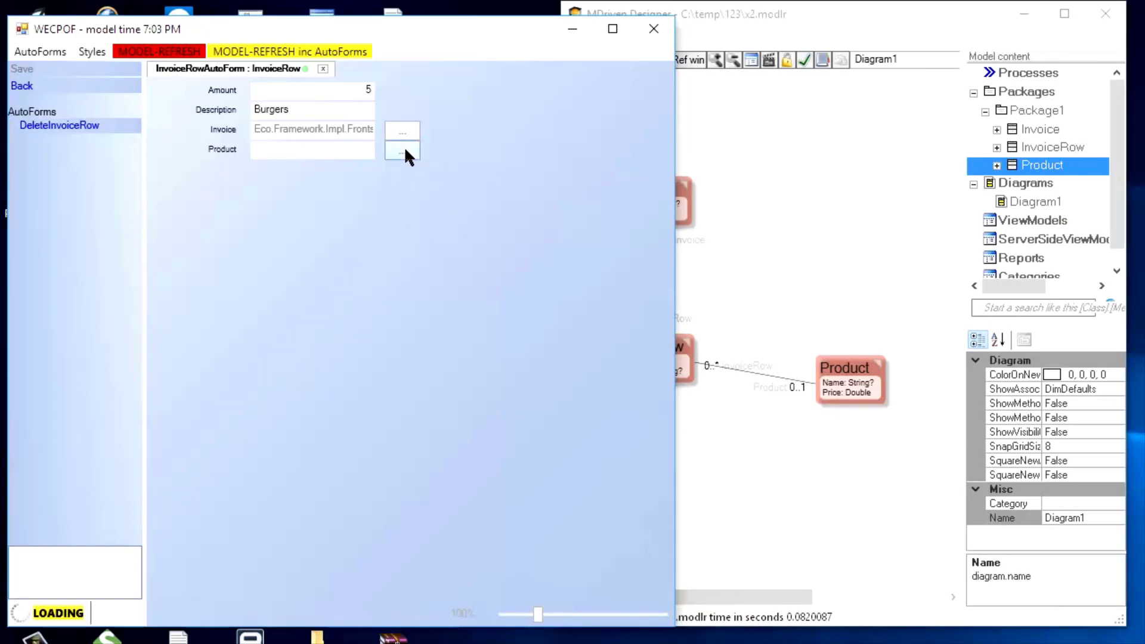
Start picking a product for the Burgers row and search the existing products.
{"action": "left_click", "coordinate": [402, 151]}
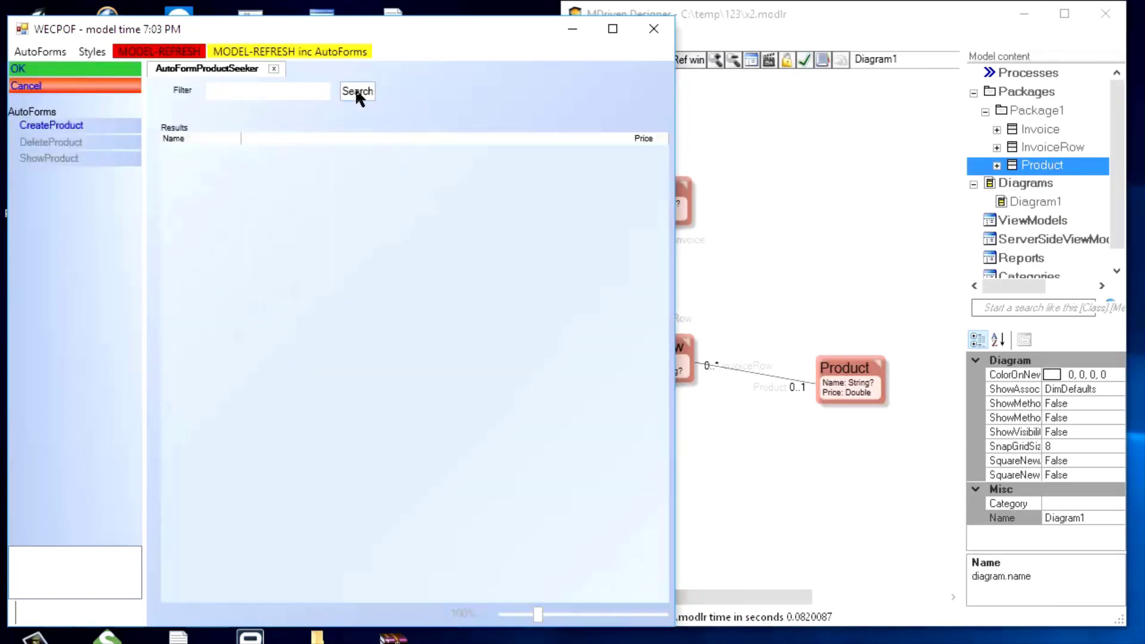
{"action": "left_click", "coordinate": [357, 91]}
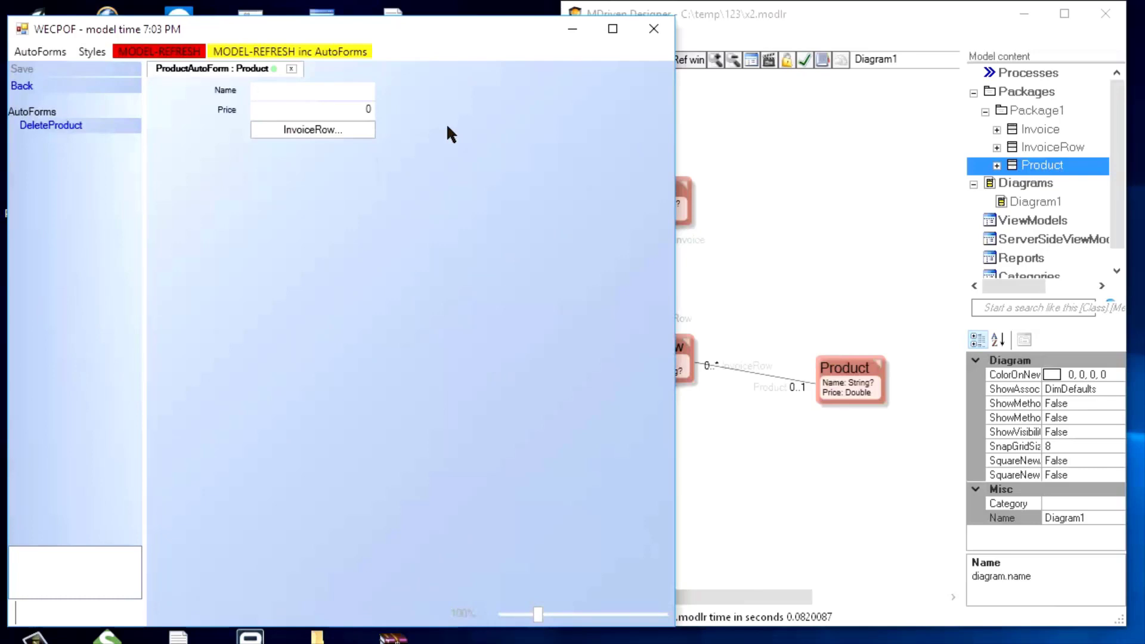
Name the new product GoodBurger with price 25 and return to the product search results.
{"action": "type", "text": "Good"}
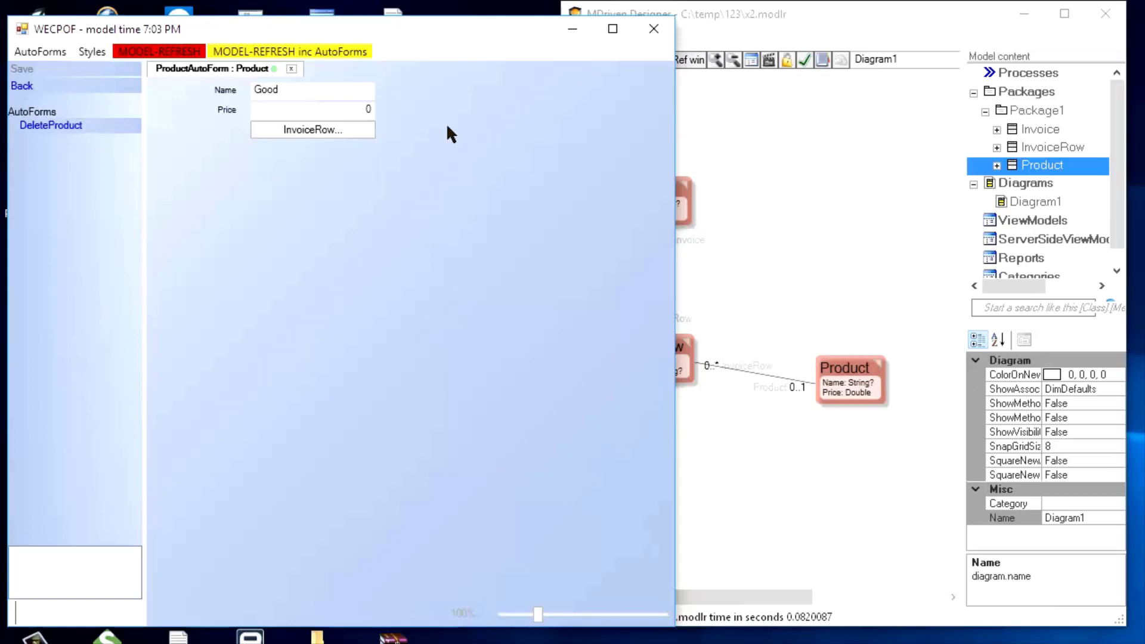
{"action": "type", "text": "Burger"}
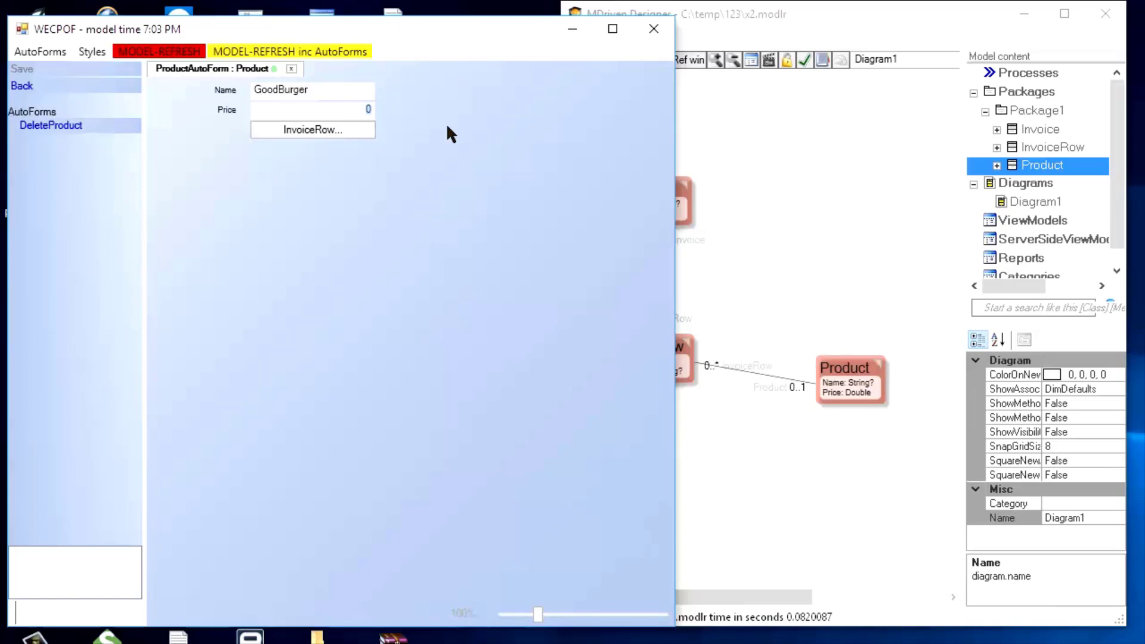
{"action": "type", "text": "25"}
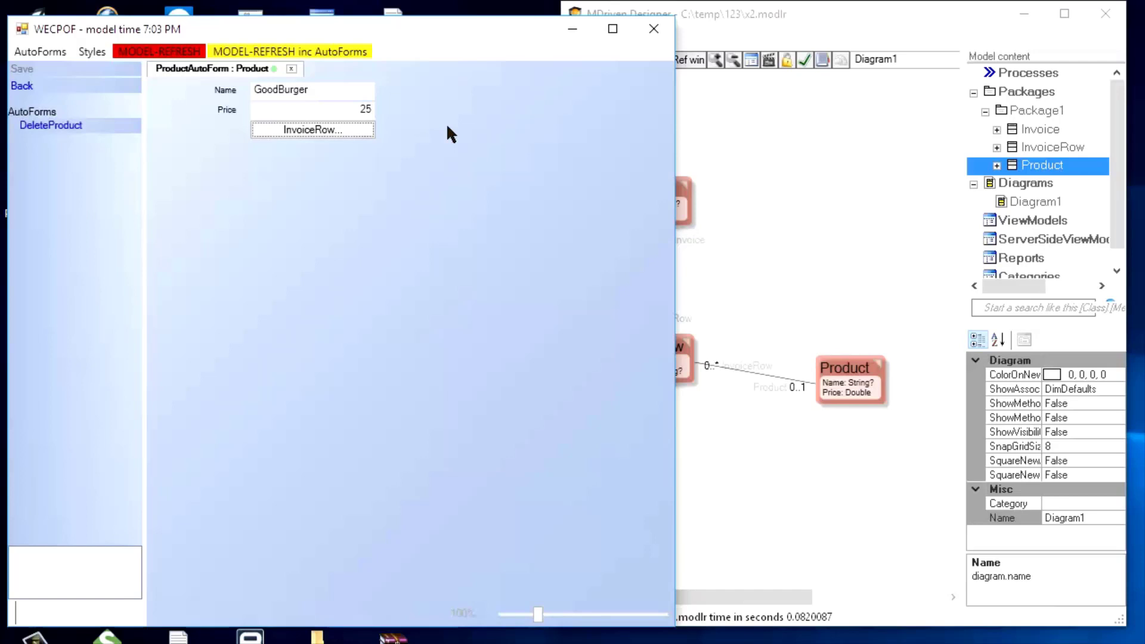
{"action": "mouse_move", "coordinate": [386, 204]}
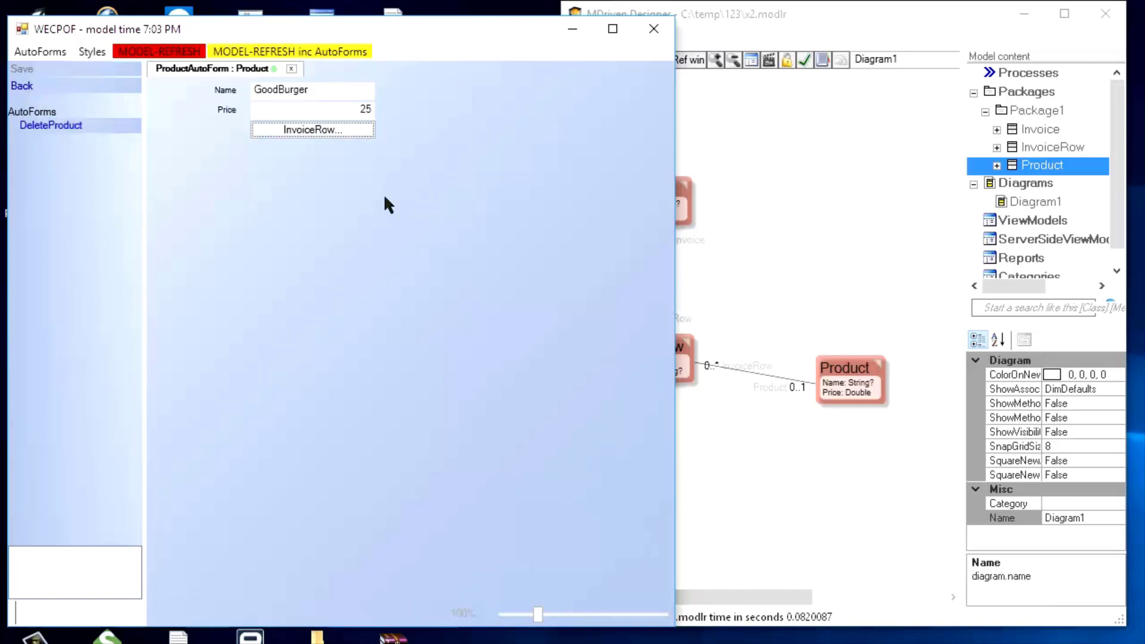
{"action": "left_click", "coordinate": [312, 129]}
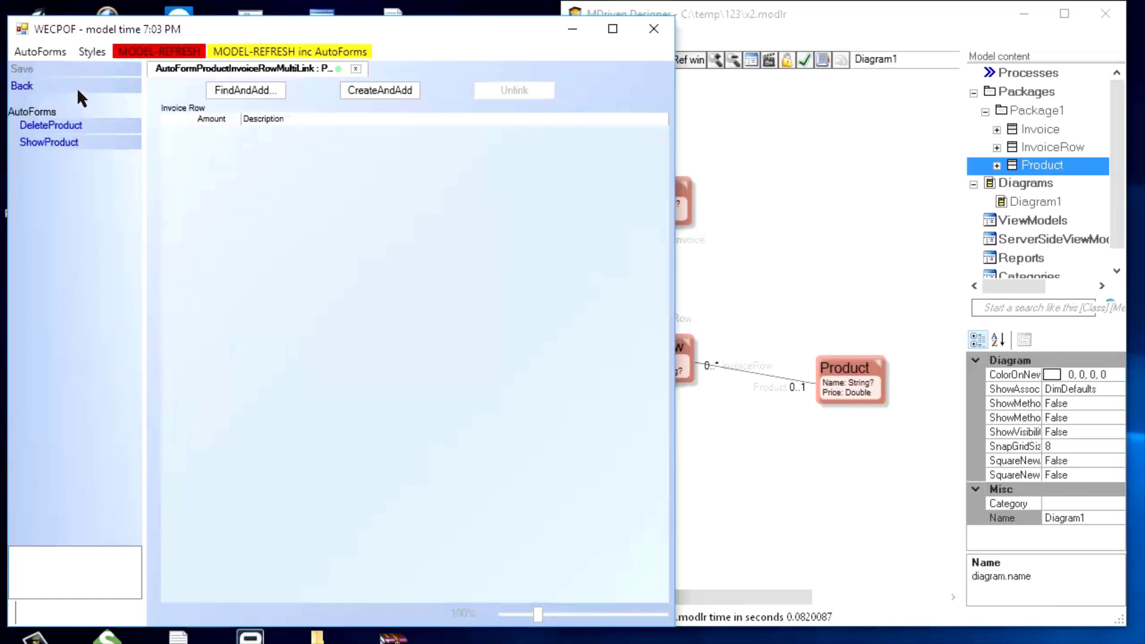
{"action": "left_click", "coordinate": [47, 142]}
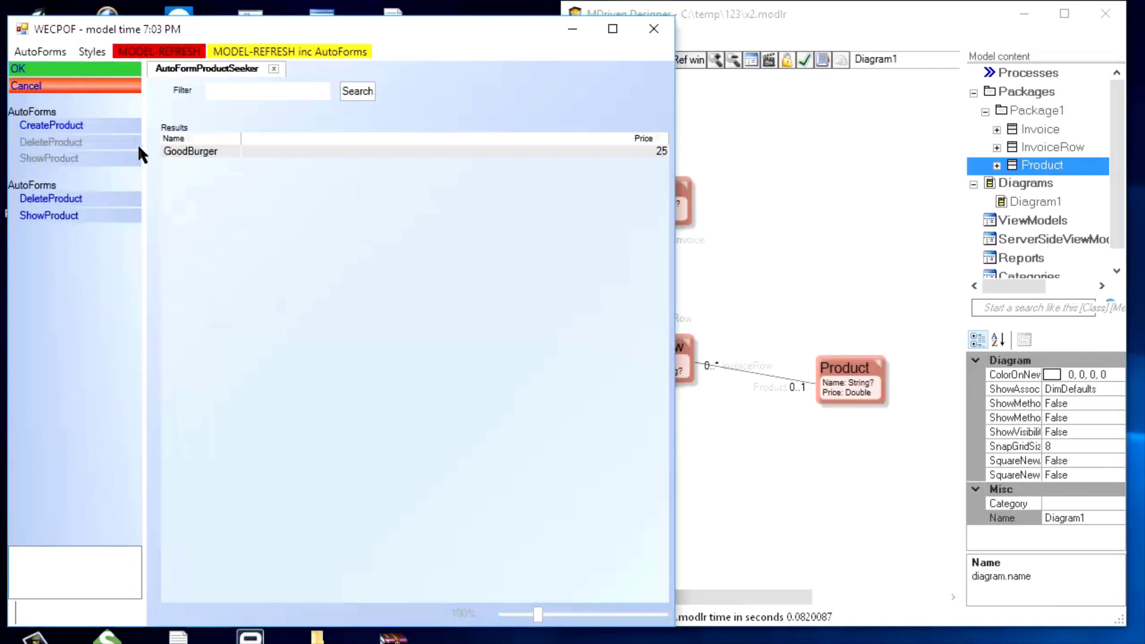
Back out from the product seeker to invoice 1's row list showing Burgers and Shakes.
{"action": "left_click", "coordinate": [197, 151]}
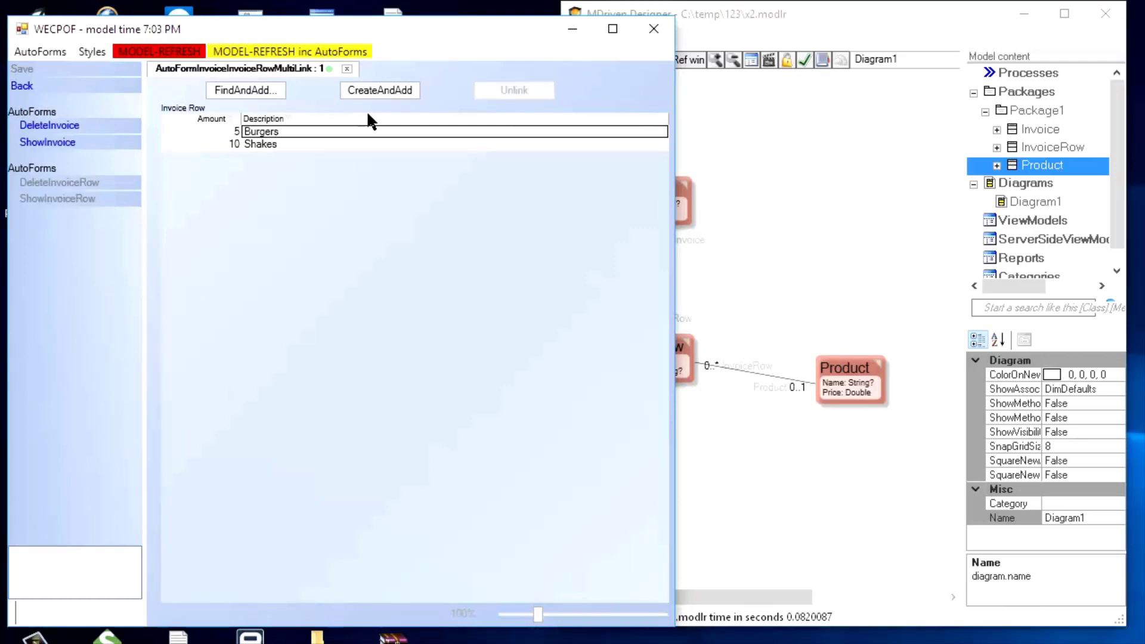
Reopen the Burgers invoice row from the row list and bring up its Product search.
{"action": "left_click", "coordinate": [261, 132]}
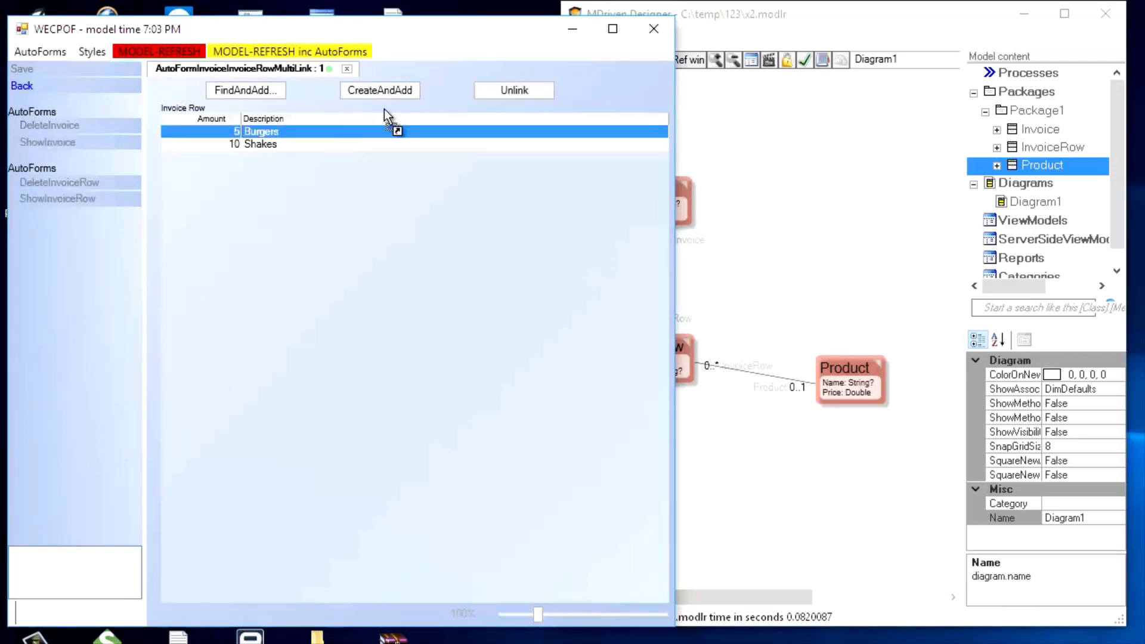
{"action": "double_click", "coordinate": [261, 131]}
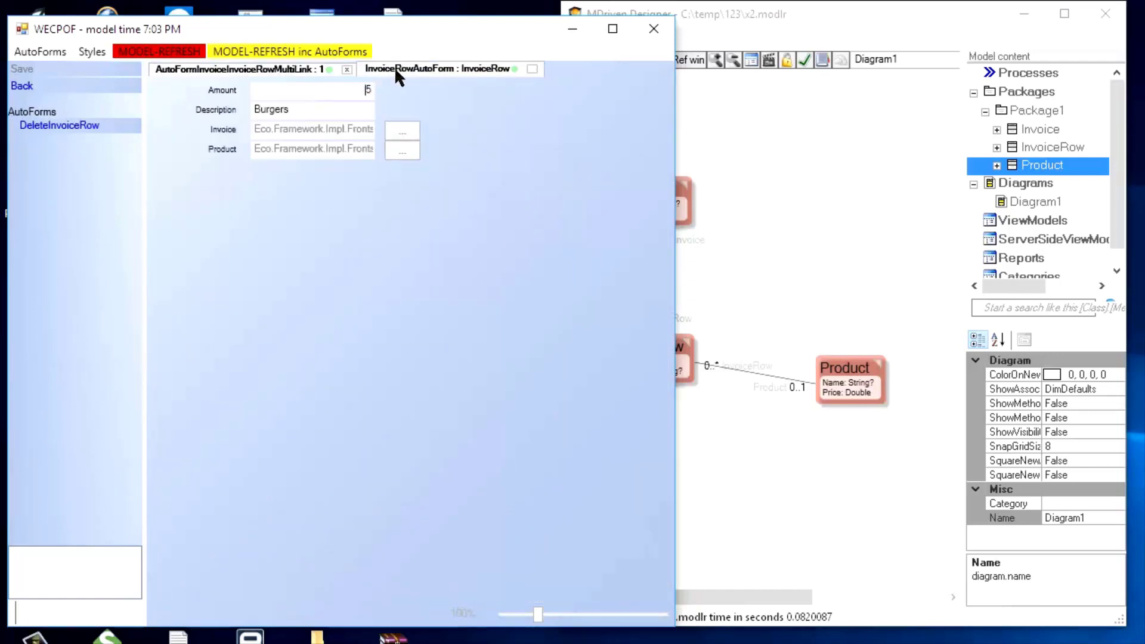
{"action": "left_click", "coordinate": [241, 69]}
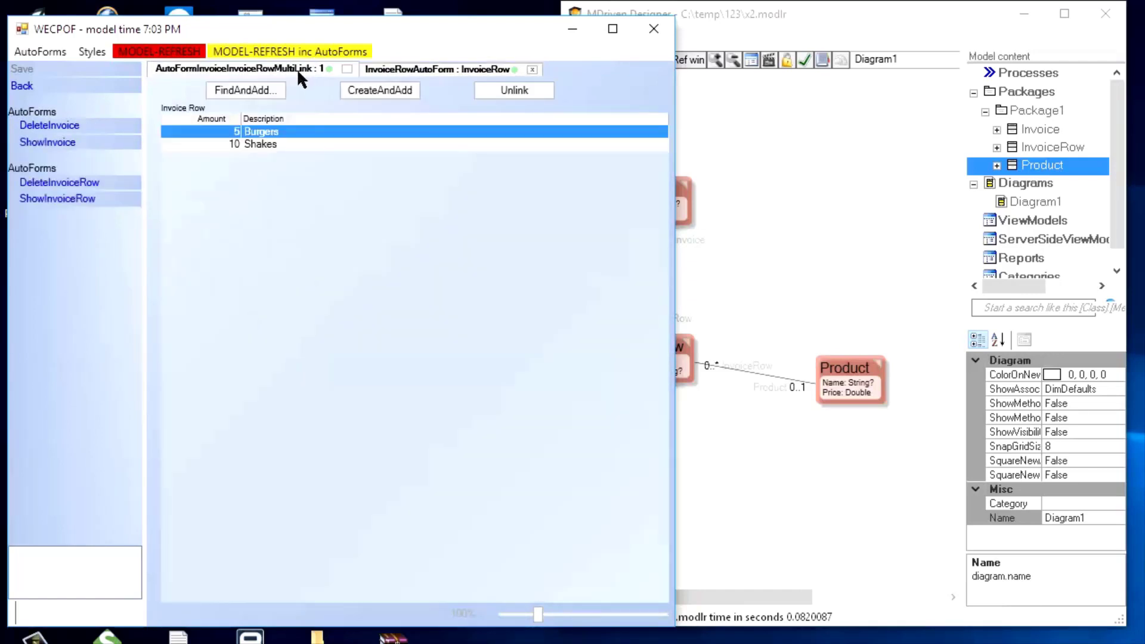
{"action": "left_click", "coordinate": [262, 131]}
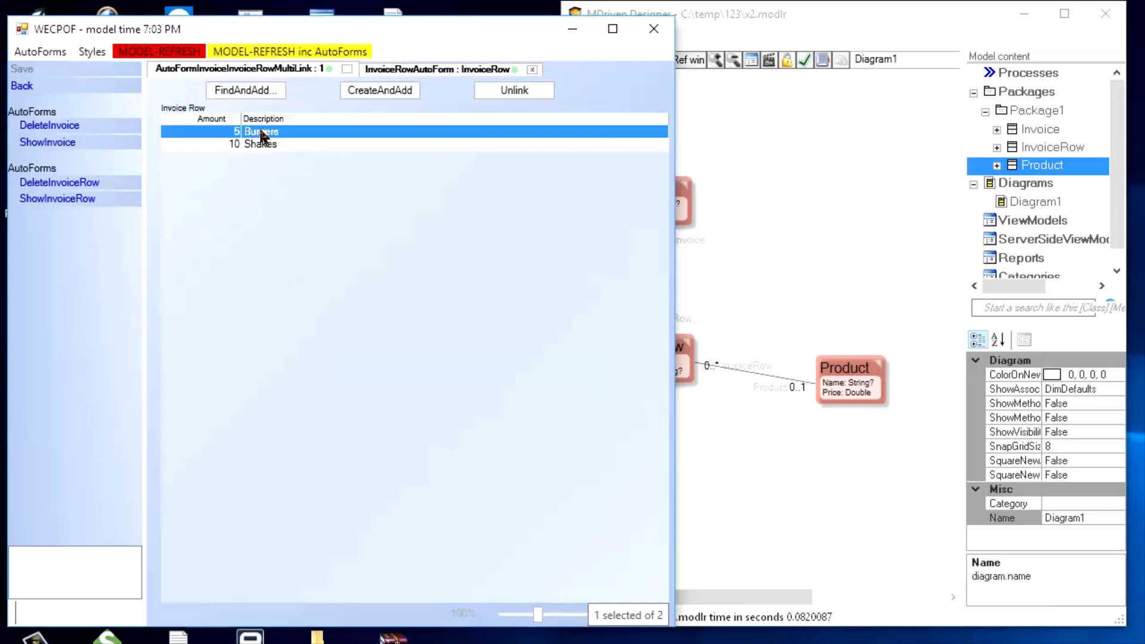
{"action": "double_click", "coordinate": [261, 131]}
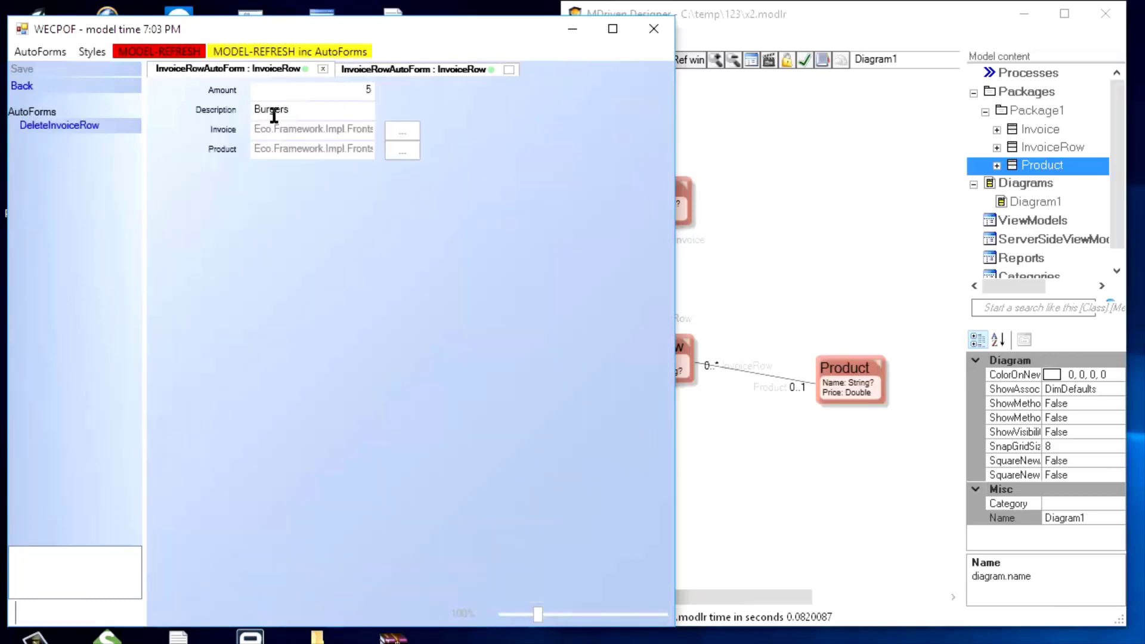
{"action": "left_click", "coordinate": [402, 150]}
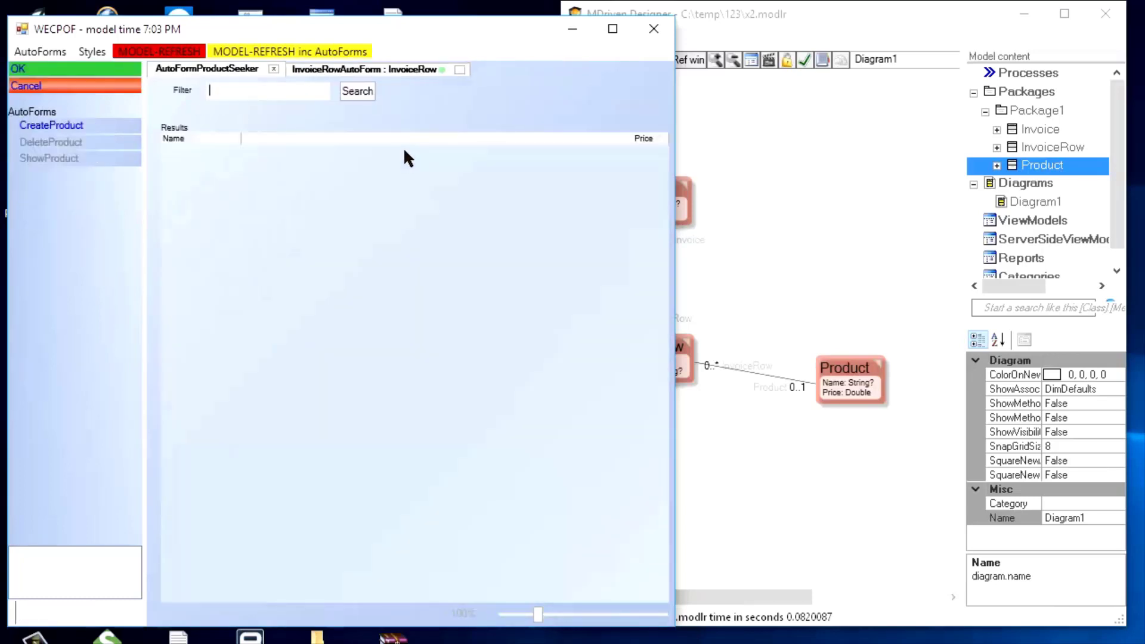
Search products, pick GoodBurger for the Burgers row, then view the GoodBurger product form priced 25.
{"action": "left_click", "coordinate": [356, 91]}
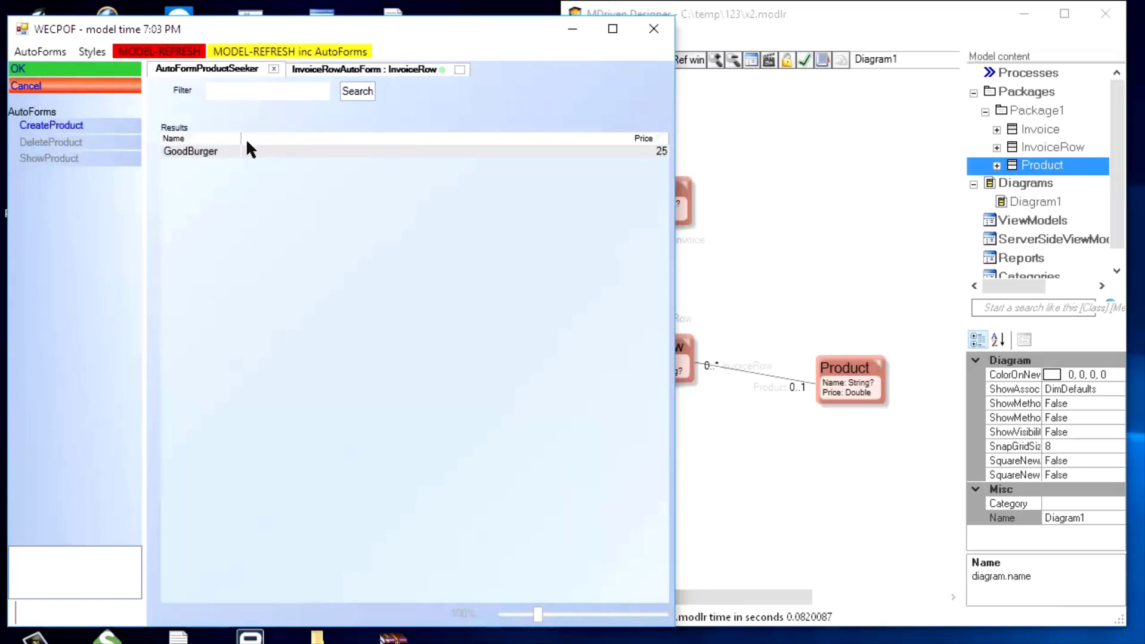
{"action": "left_click", "coordinate": [190, 152]}
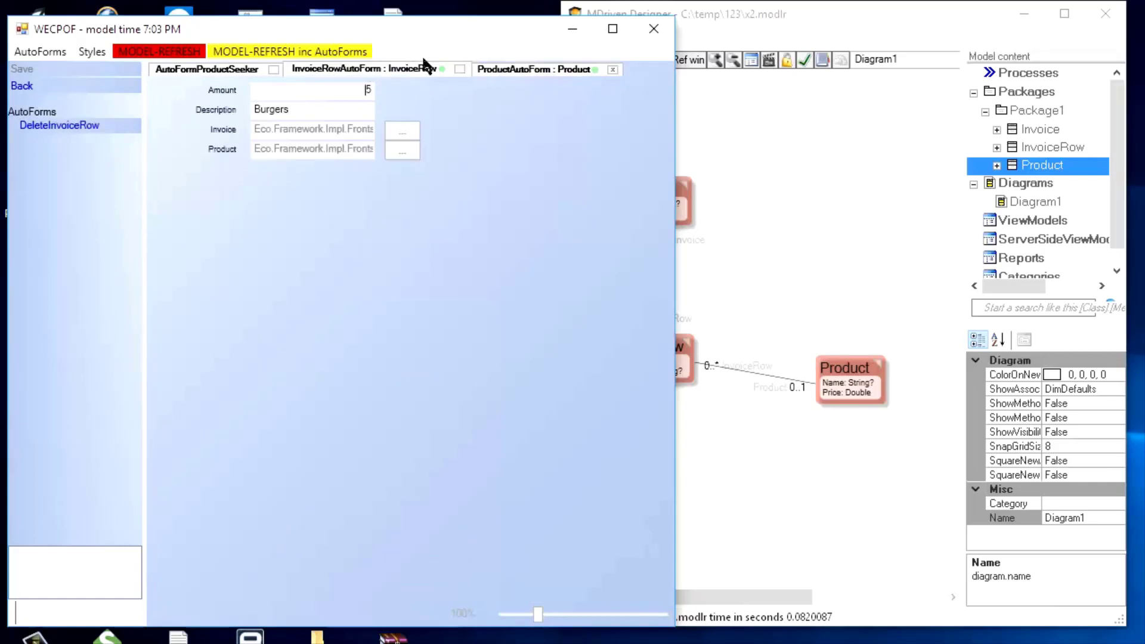
{"action": "left_click", "coordinate": [536, 69]}
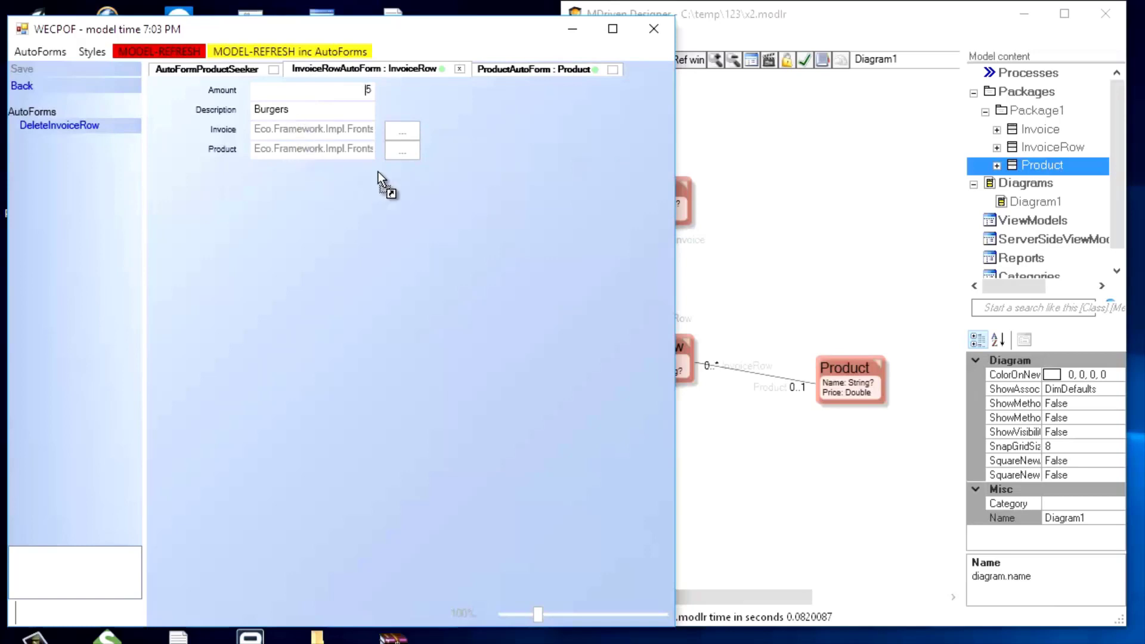
{"action": "mouse_move", "coordinate": [358, 158]}
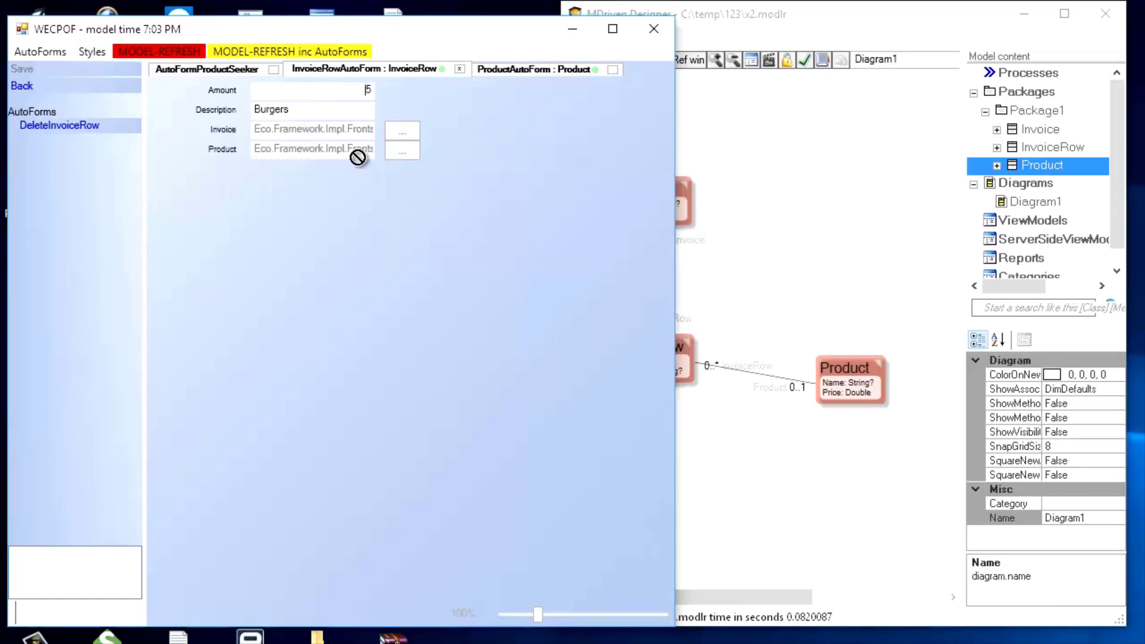
{"action": "left_click", "coordinate": [537, 70]}
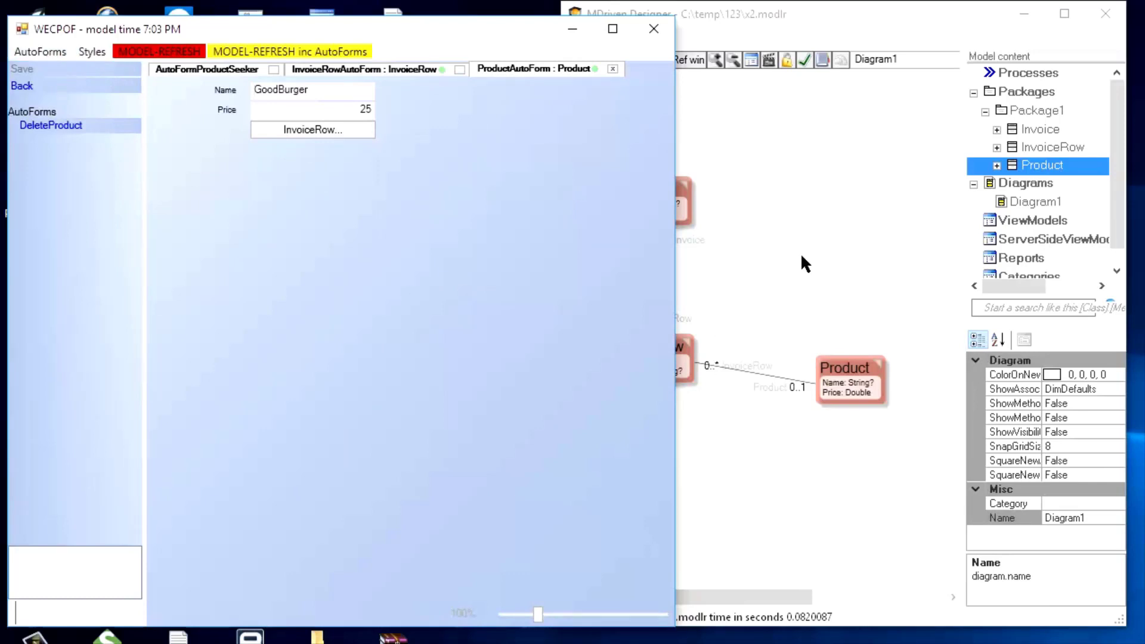
{"action": "mouse_move", "coordinate": [116, 168]}
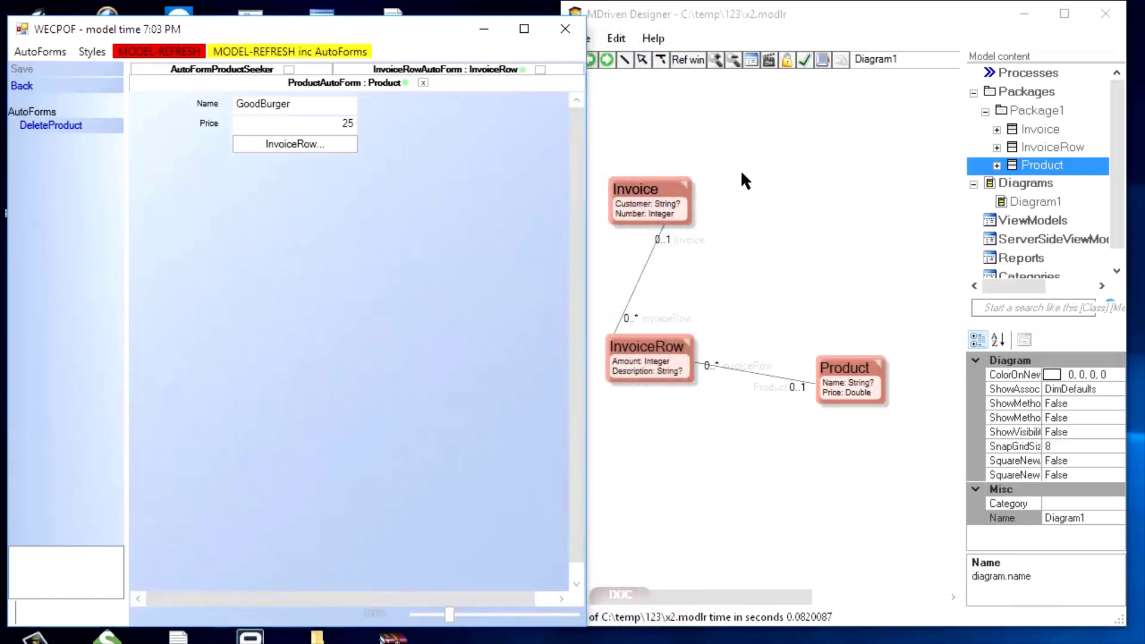
{"action": "mouse_move", "coordinate": [889, 203]}
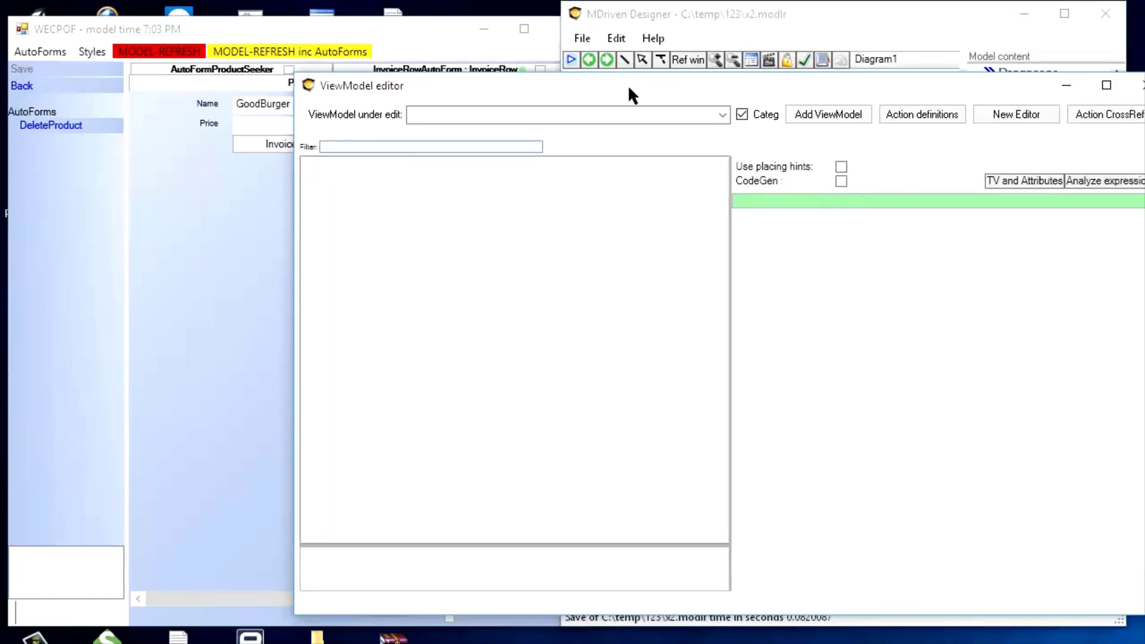
Create a ViewModel rooted on the Invoice class and start adding its Customer column.
{"action": "left_click", "coordinate": [828, 115]}
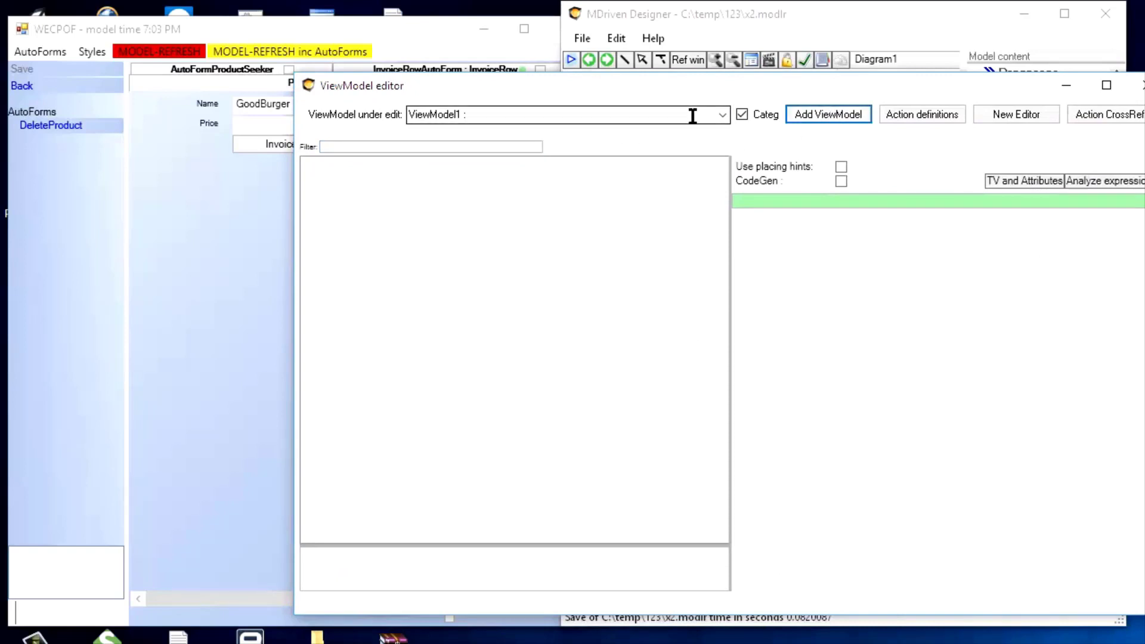
{"action": "left_click", "coordinate": [562, 115]}
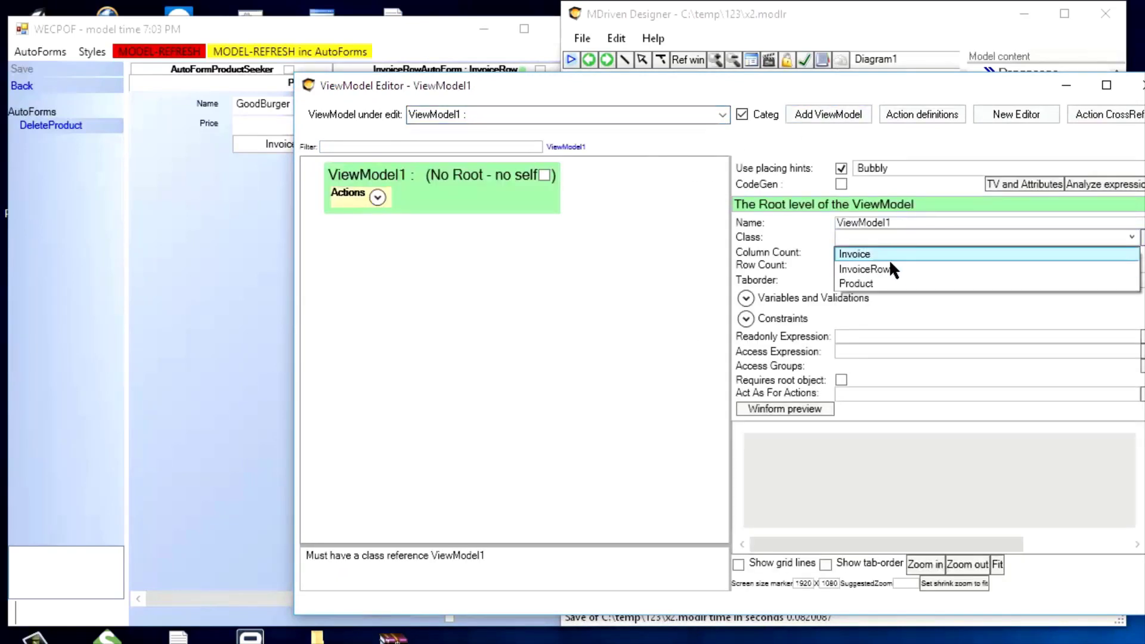
{"action": "left_click", "coordinate": [853, 253]}
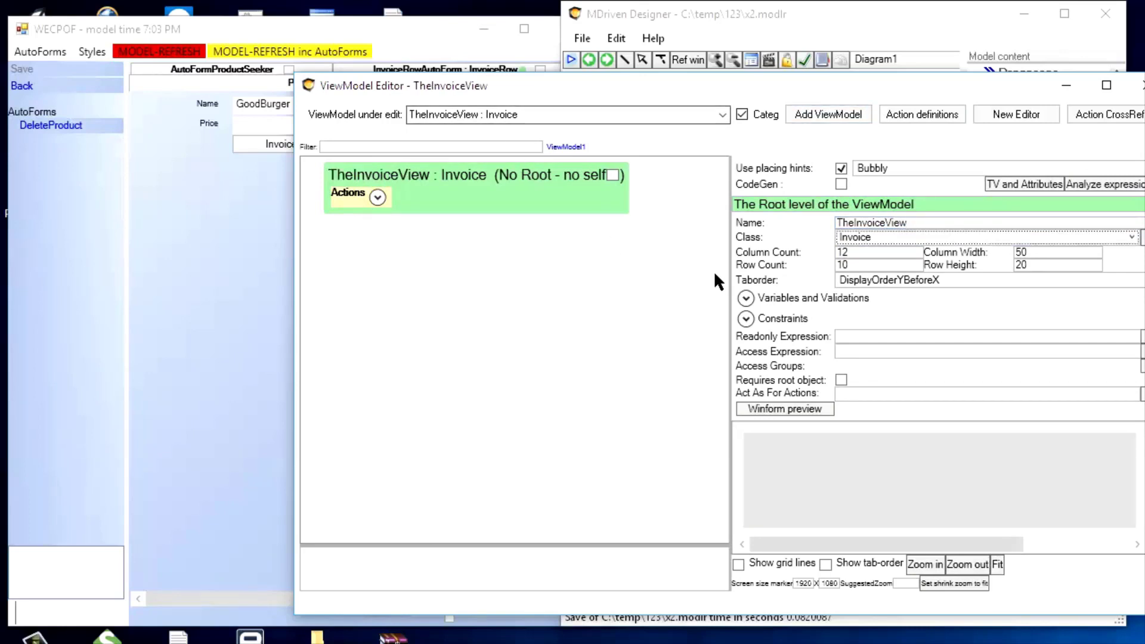
{"action": "right_click", "coordinate": [475, 188]}
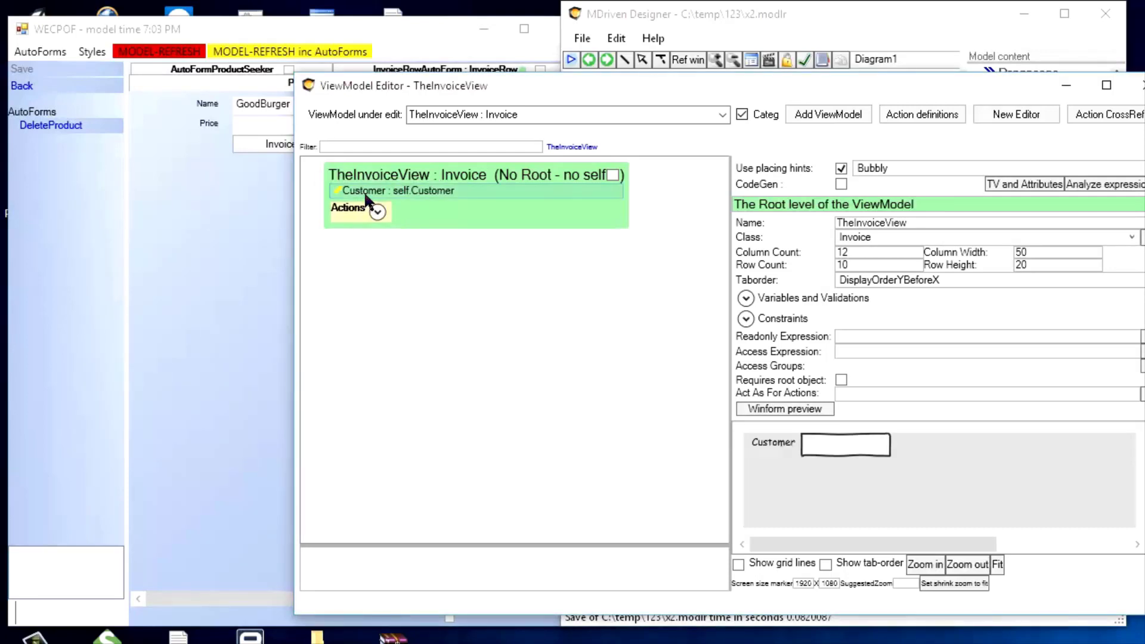
Add a Number column bound to self.Number and begin nesting the InvoiceRow multilink part.
{"action": "right_click", "coordinate": [365, 191]}
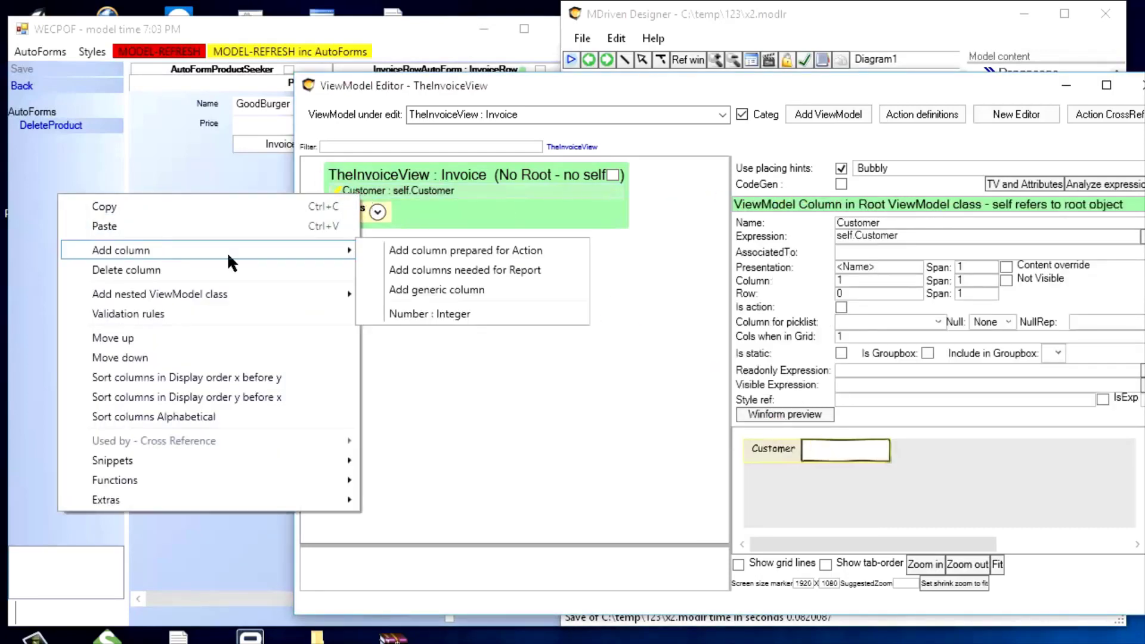
{"action": "left_click", "coordinate": [428, 313]}
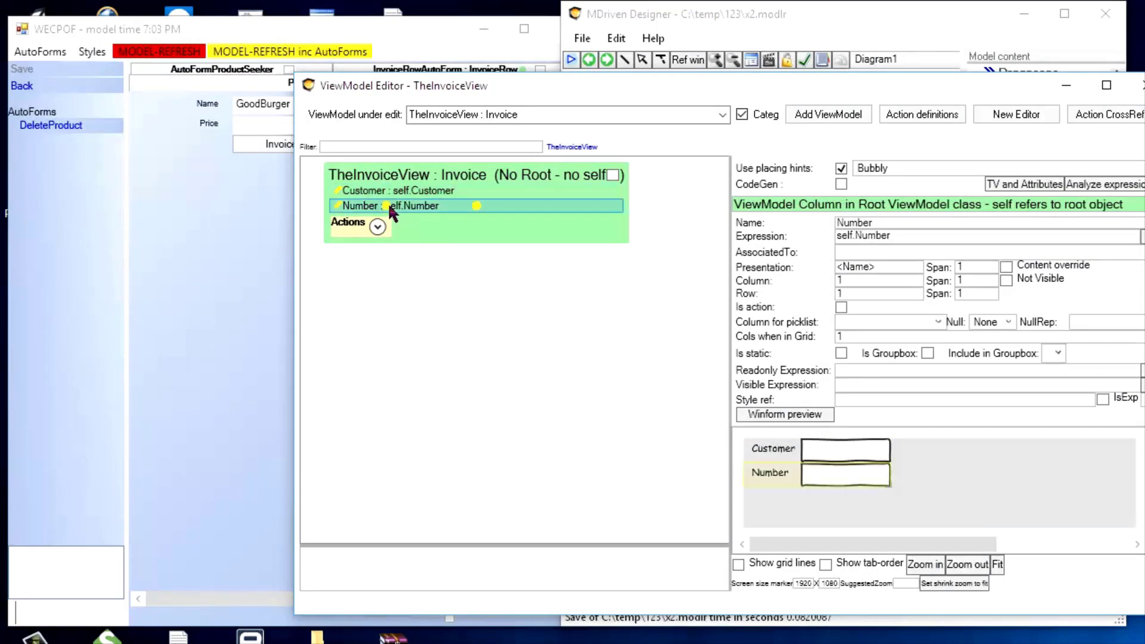
{"action": "right_click", "coordinate": [395, 206]}
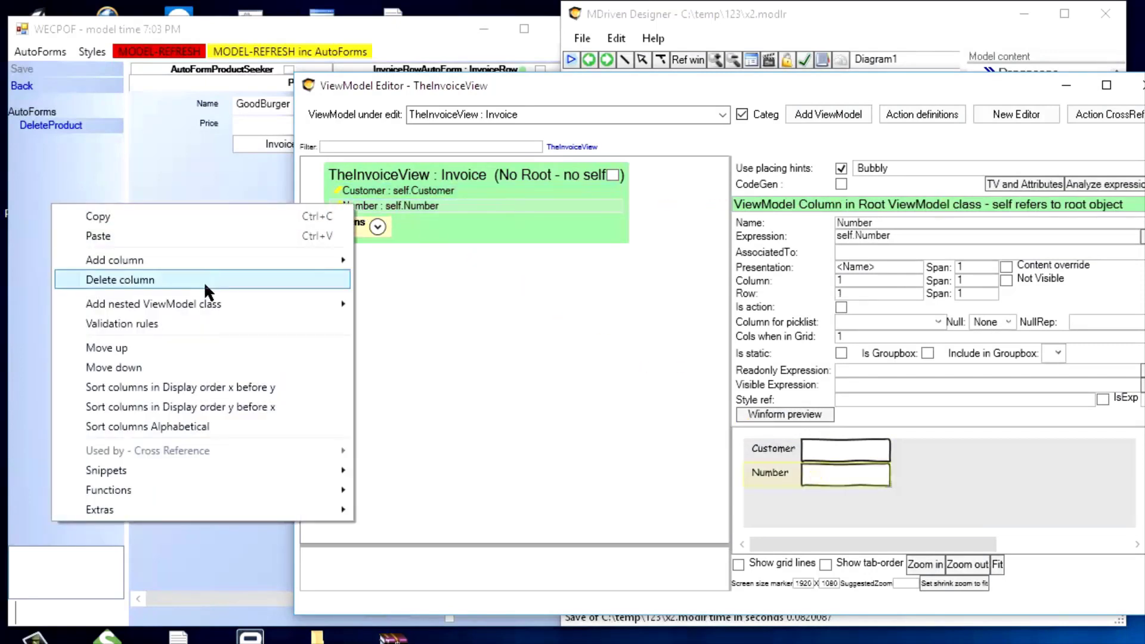
{"action": "mouse_move", "coordinate": [151, 305]}
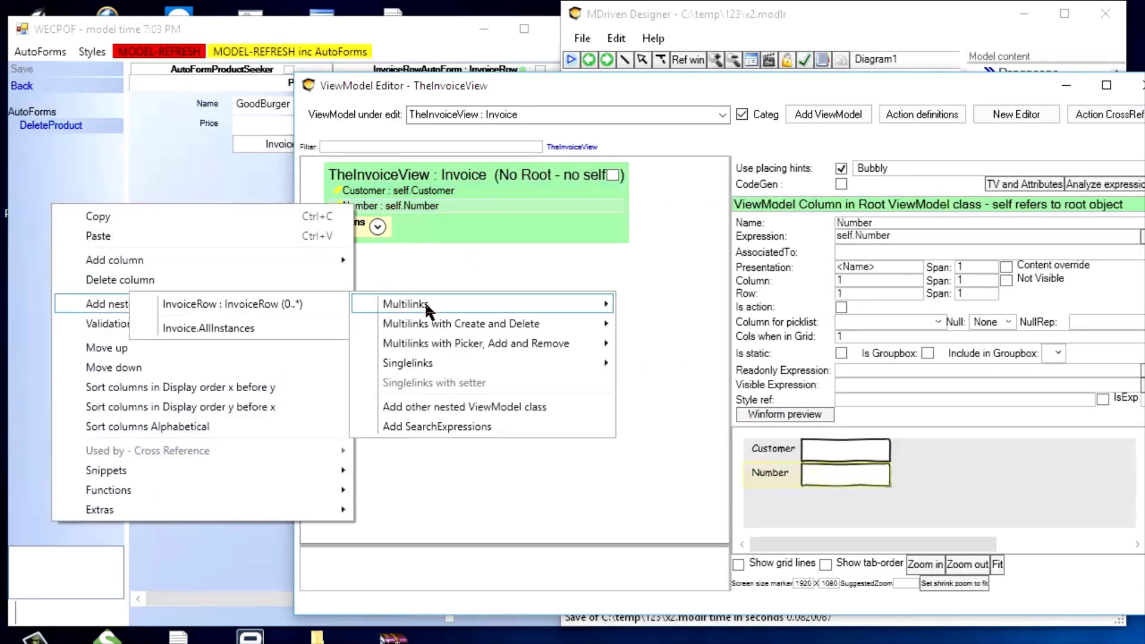
{"action": "mouse_move", "coordinate": [227, 304]}
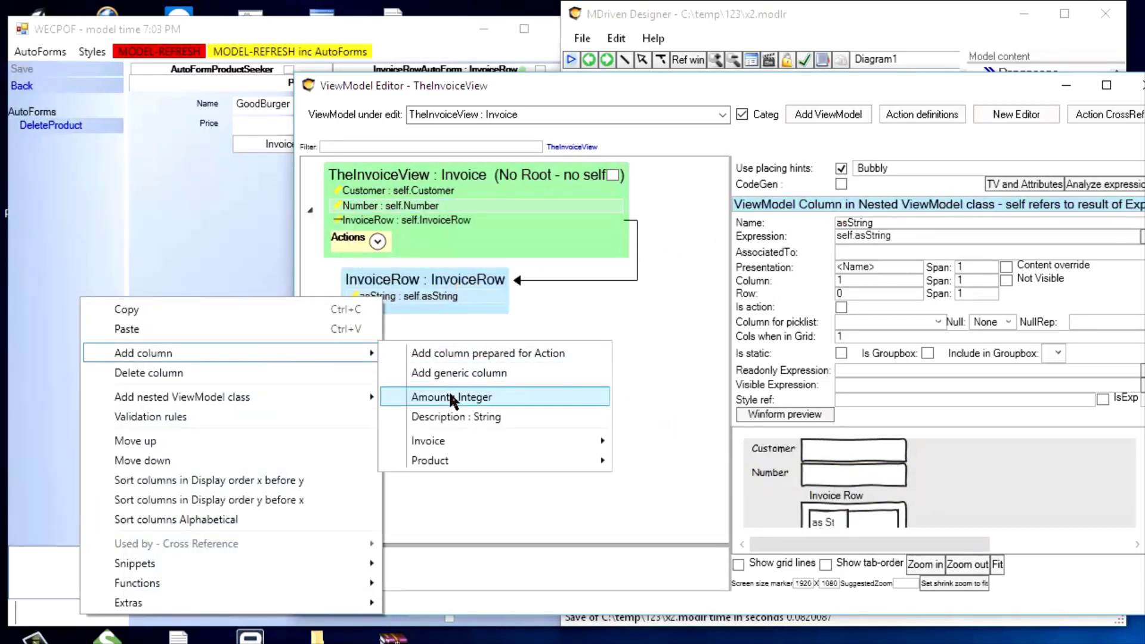
Add Amount, Description and Product.Name columns to the nested InvoiceRow part, then launch WECPOF.
{"action": "left_click", "coordinate": [451, 395]}
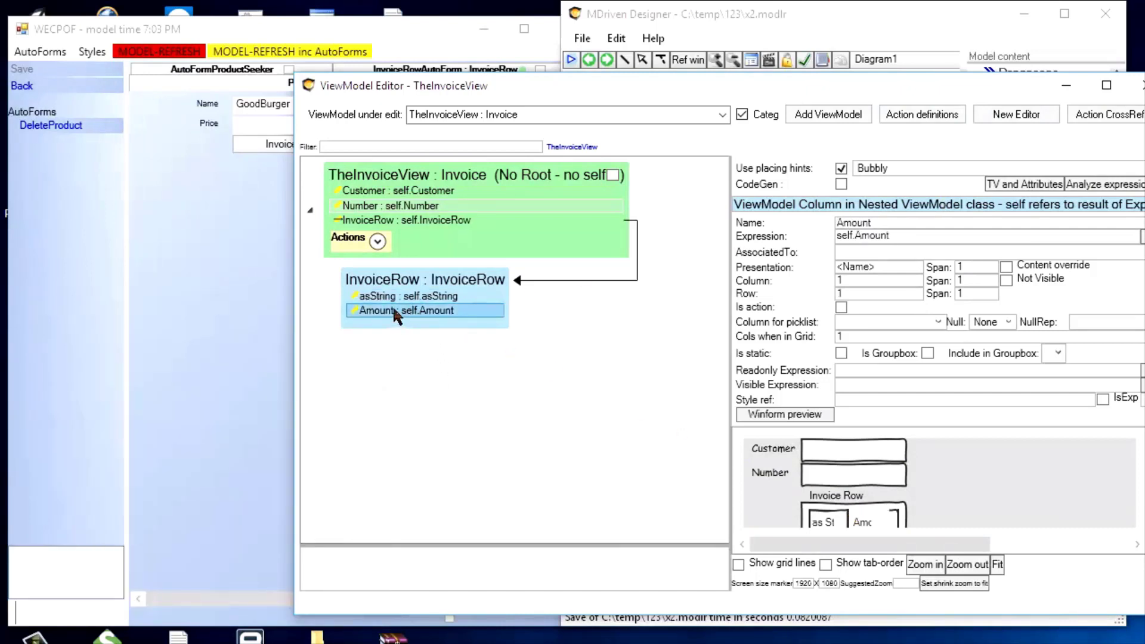
{"action": "right_click", "coordinate": [423, 310]}
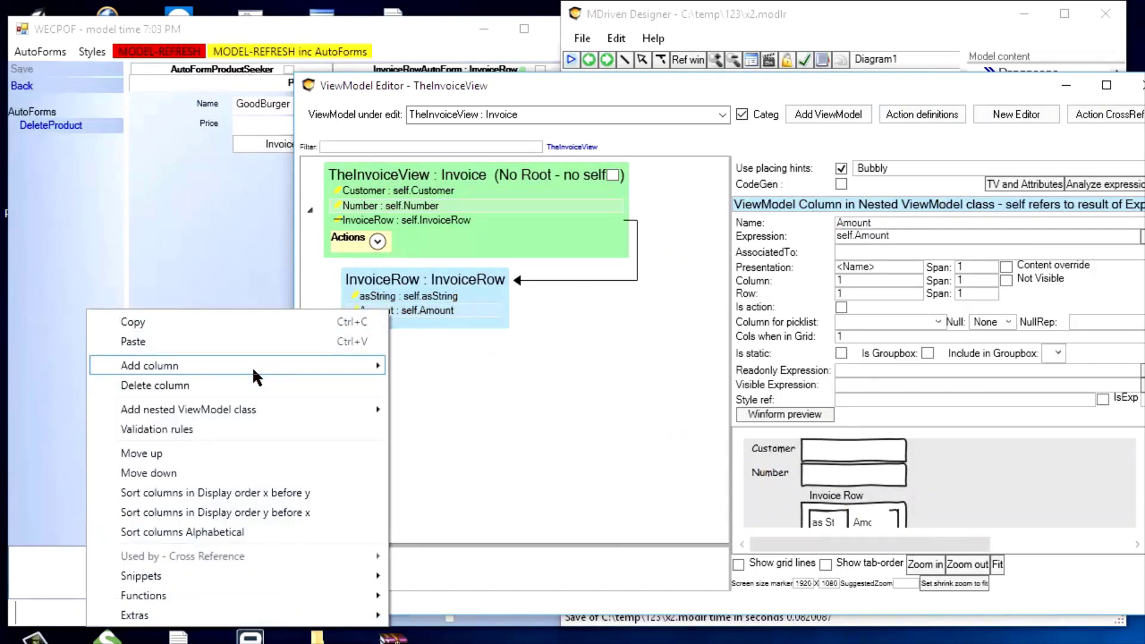
{"action": "left_click", "coordinate": [149, 365]}
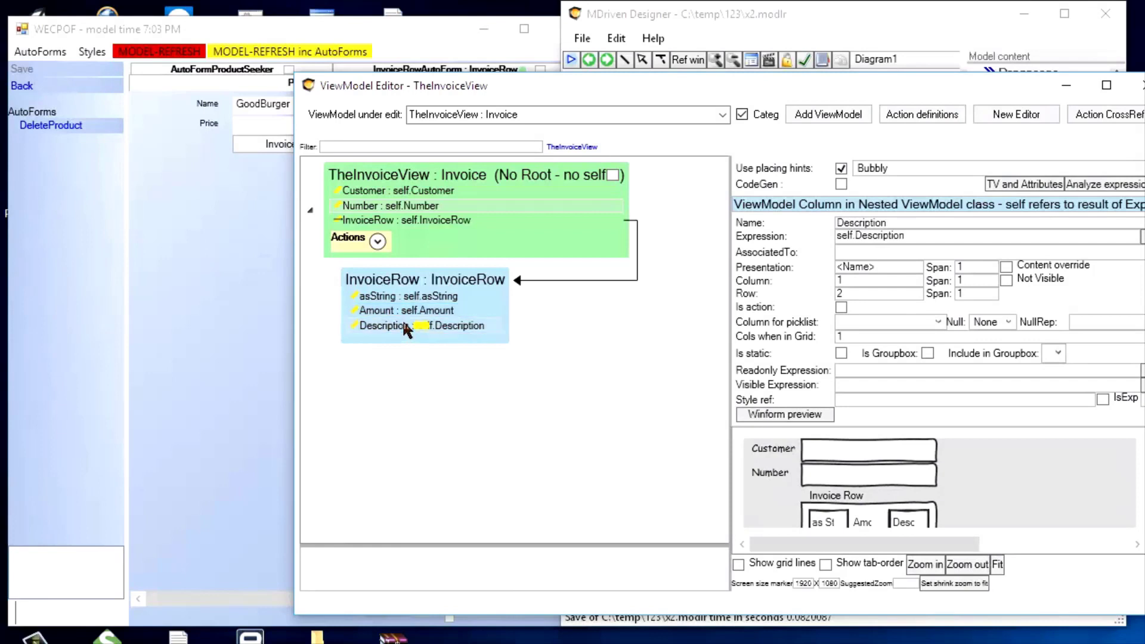
{"action": "right_click", "coordinate": [385, 326]}
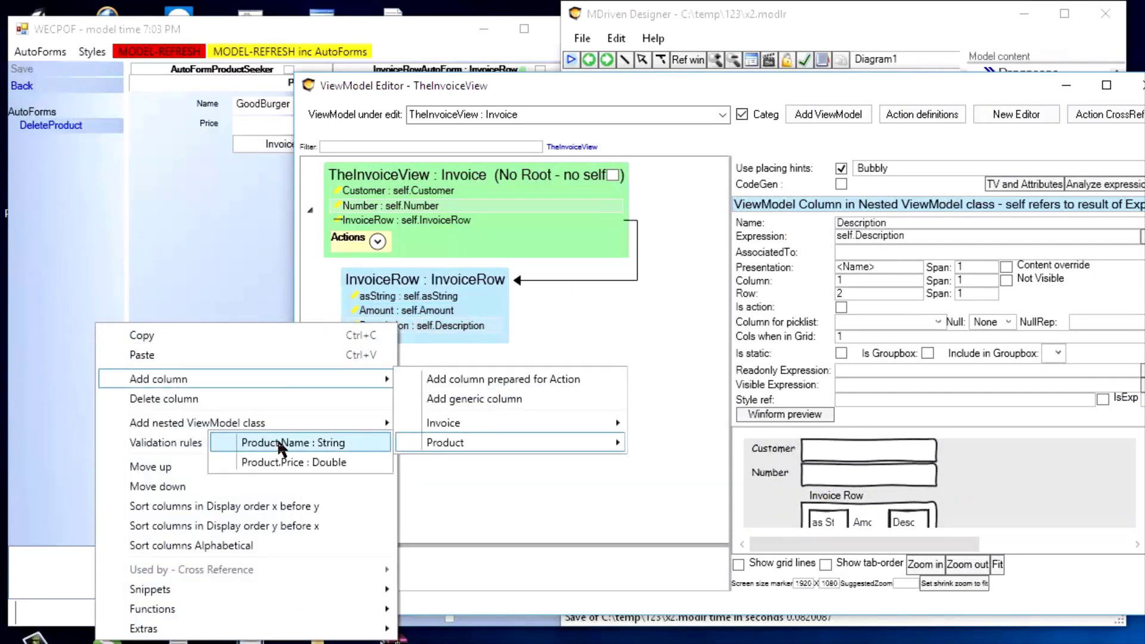
{"action": "left_click", "coordinate": [292, 443]}
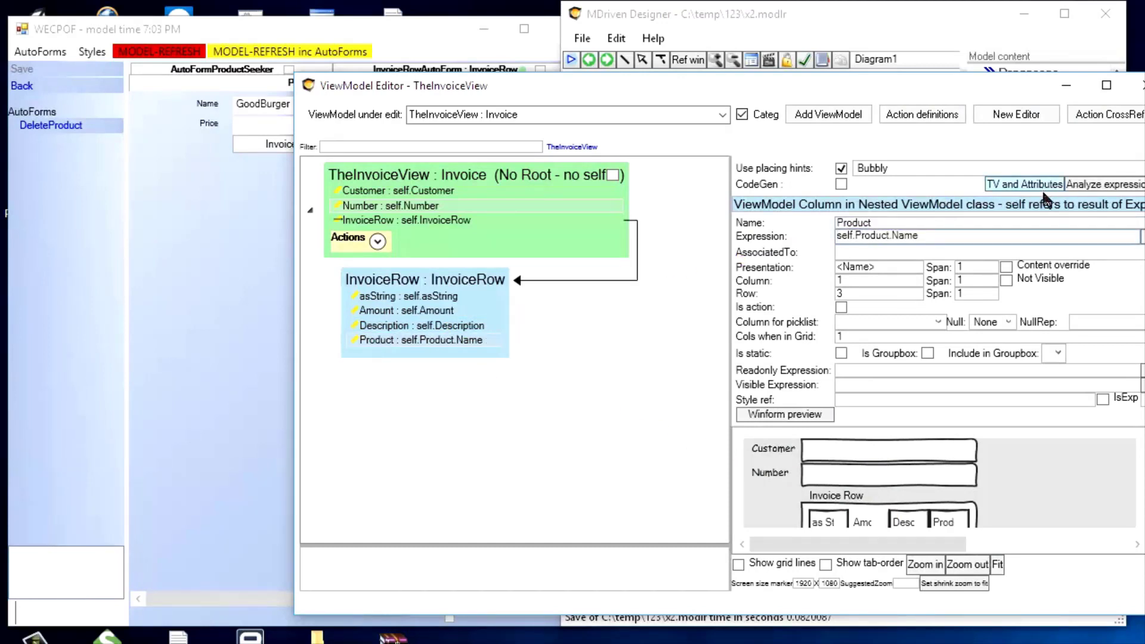
{"action": "mouse_move", "coordinate": [866, 91]}
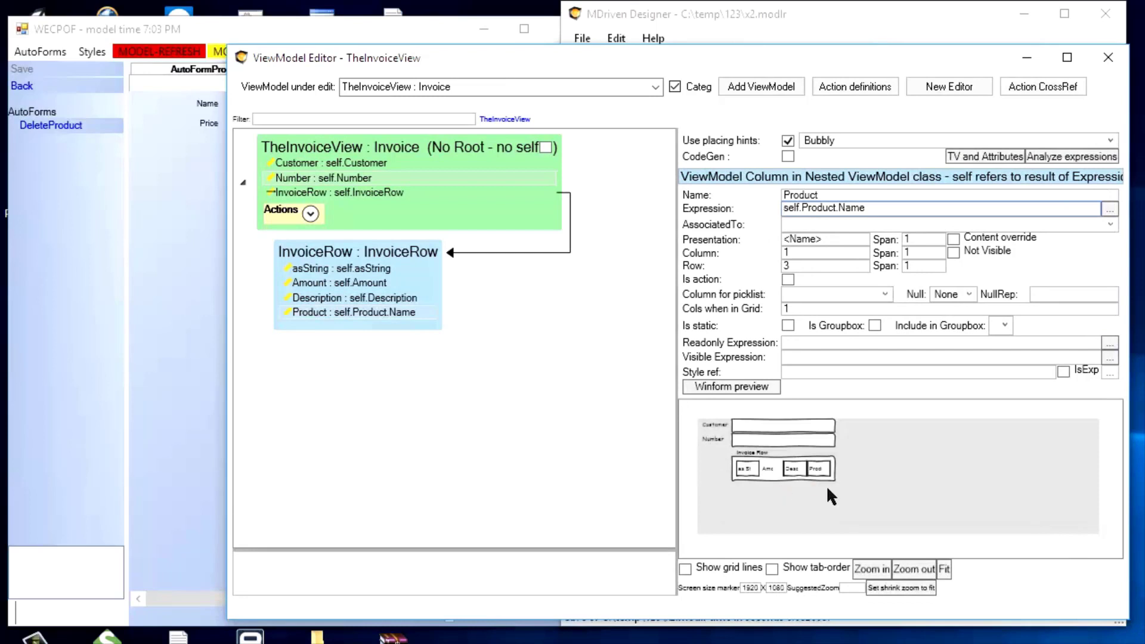
{"action": "left_click", "coordinate": [337, 192]}
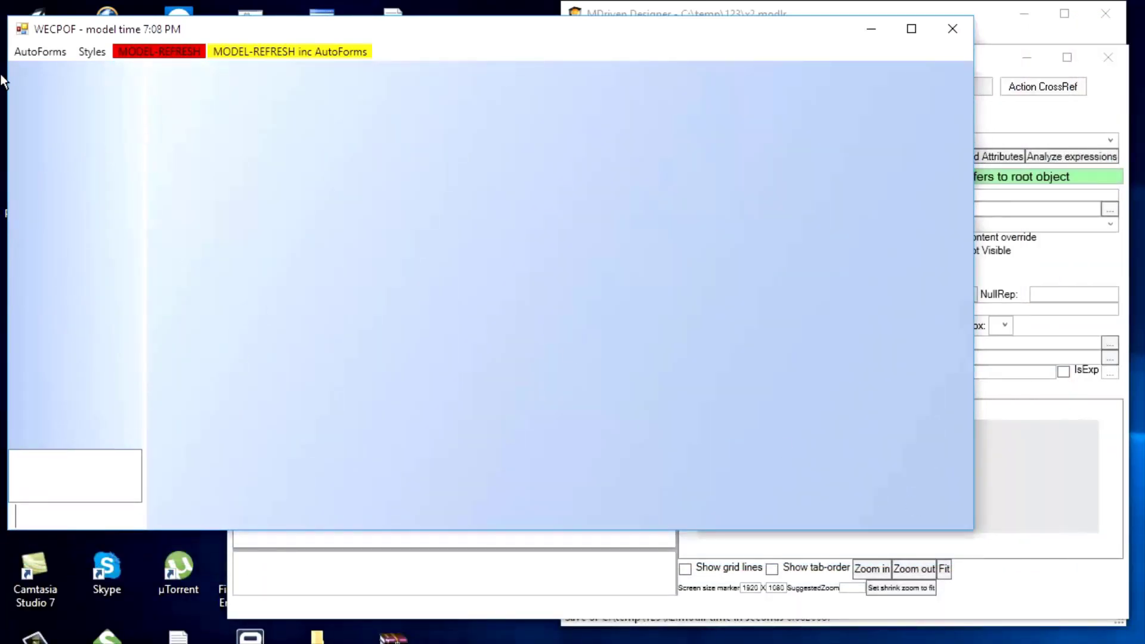
Search all invoices in AutoFormInvoiceSeeker and select Max's invoice, number 1.
{"action": "left_click", "coordinate": [39, 51]}
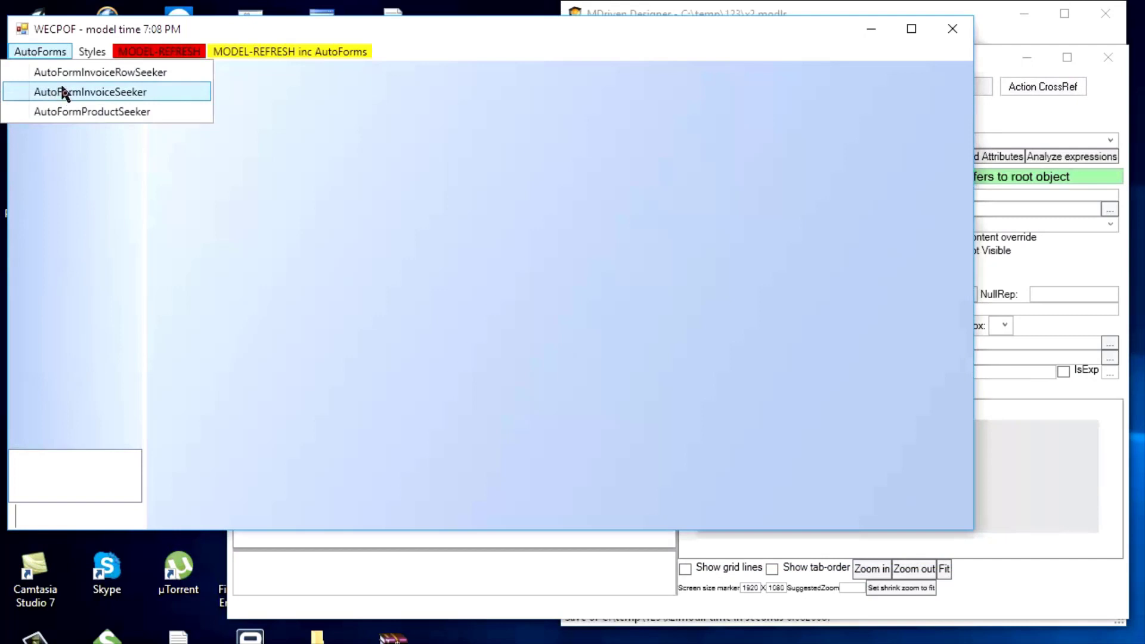
{"action": "left_click", "coordinate": [90, 92]}
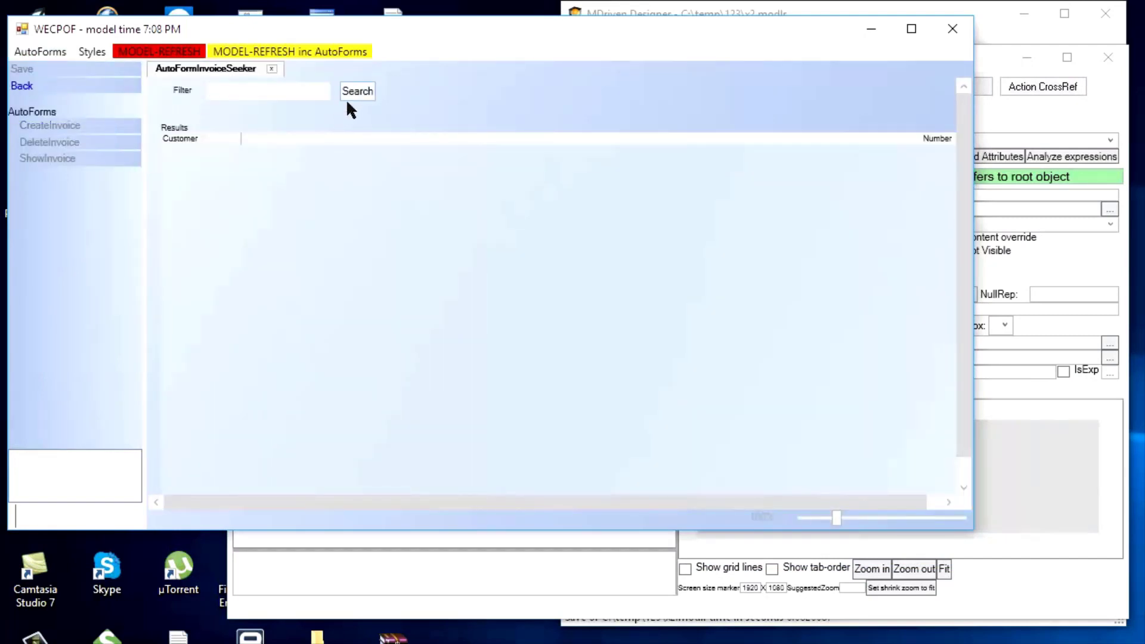
{"action": "left_click", "coordinate": [357, 91]}
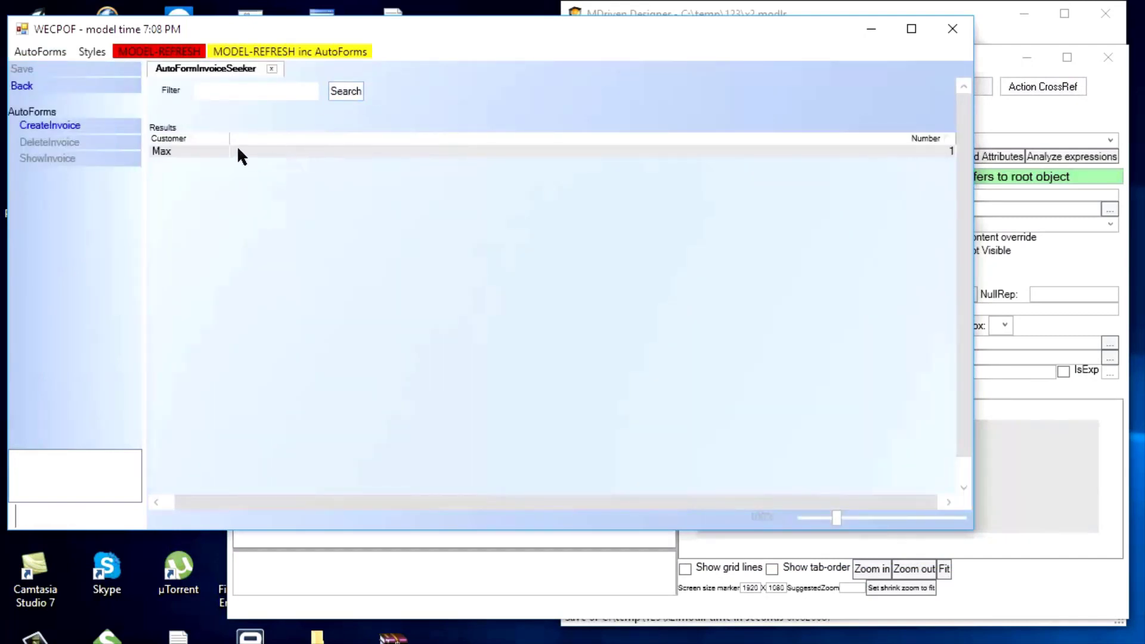
{"action": "left_click", "coordinate": [164, 152]}
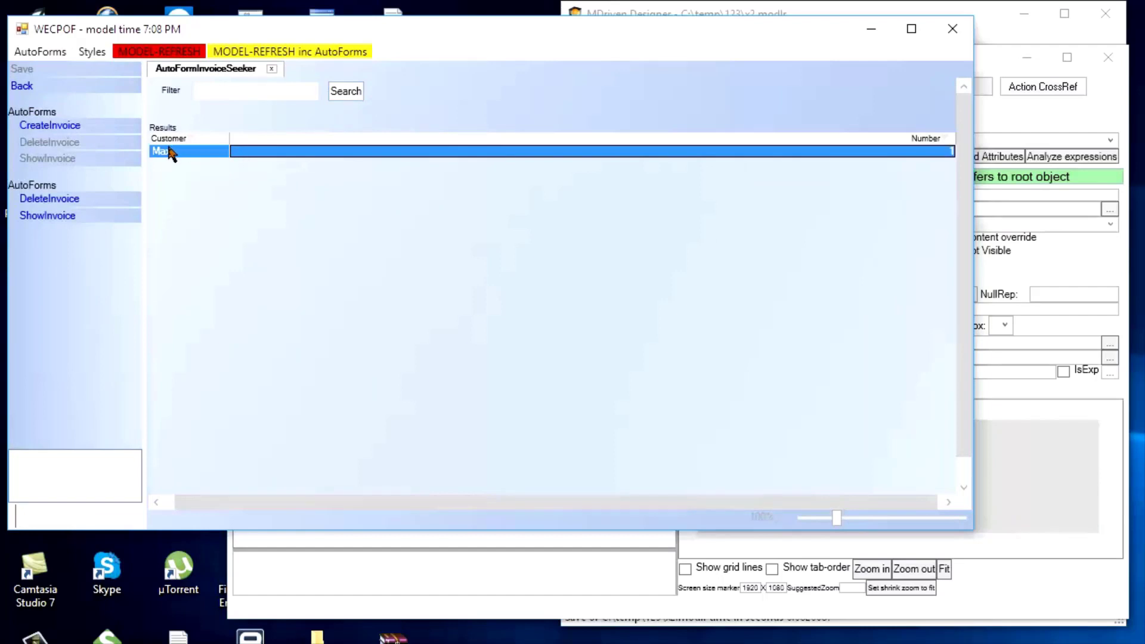
{"action": "mouse_move", "coordinate": [807, 176]}
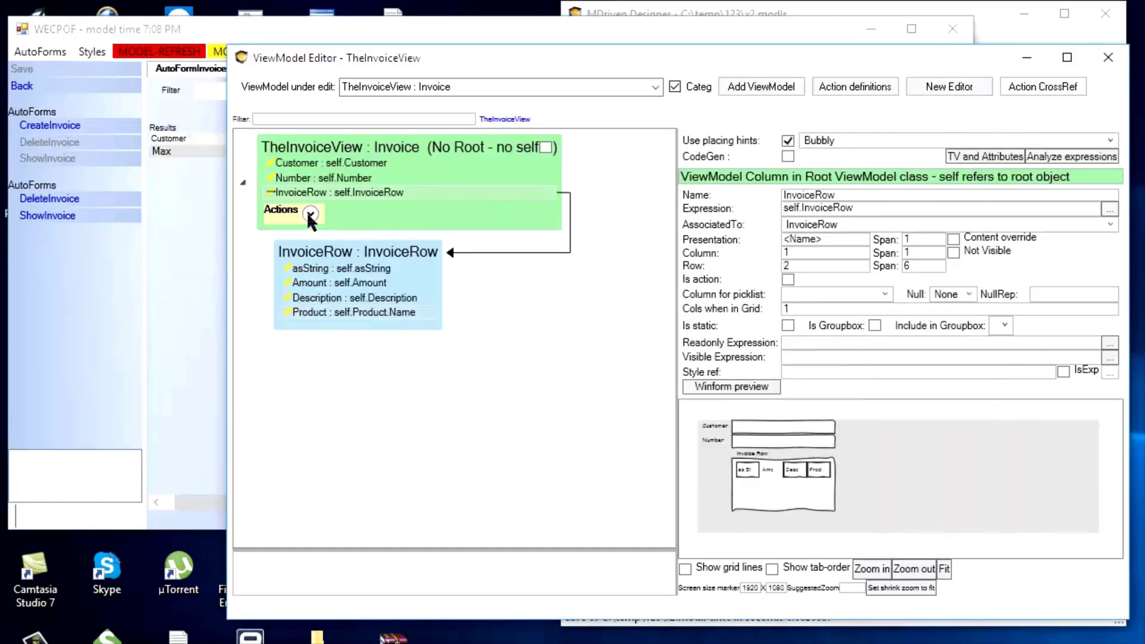
Reveal TheInvoiceView's actions to add the ShowTheInvoiceView Invoice class action.
{"action": "left_click", "coordinate": [310, 212]}
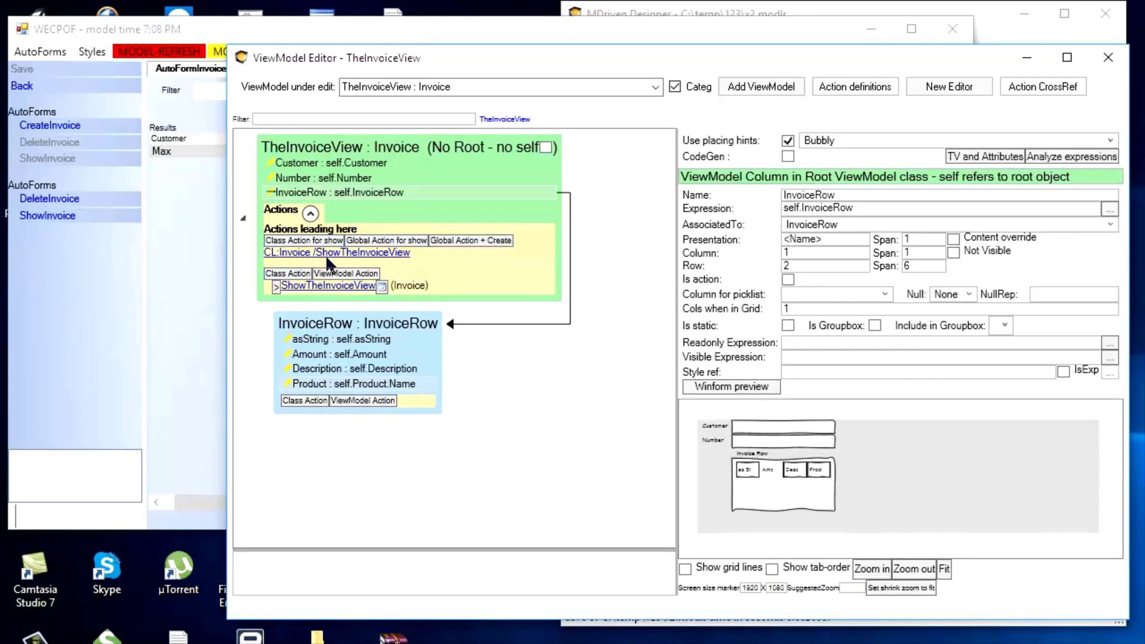
{"action": "mouse_move", "coordinate": [105, 248]}
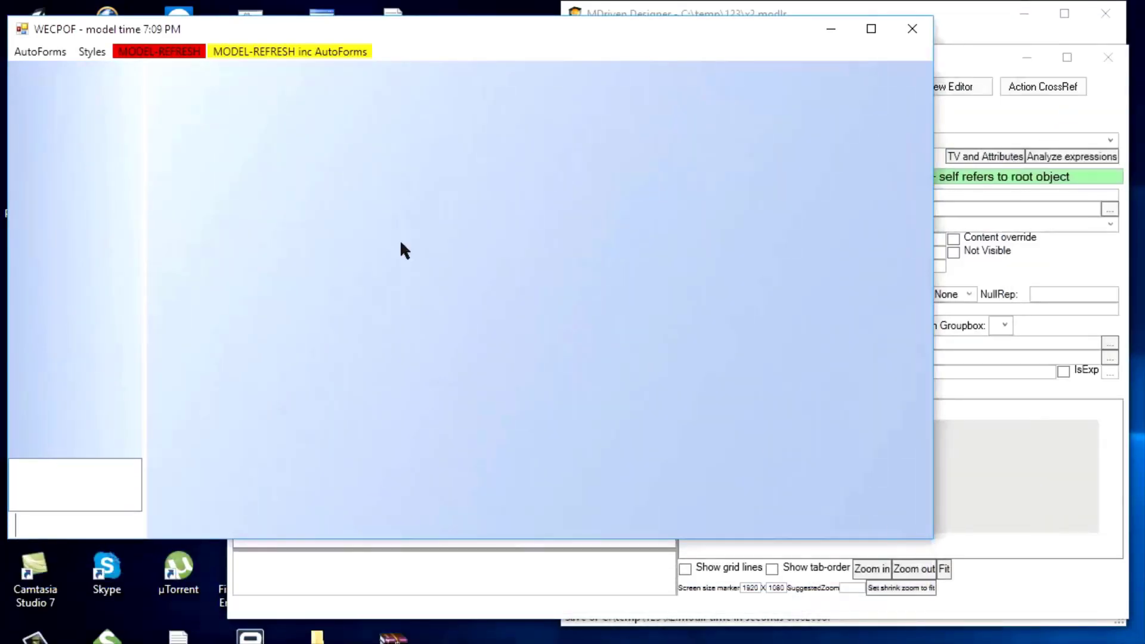
Reach AutoFormInvoiceSeeker in the relaunched WECPOF to find Max's invoice.
{"action": "left_click", "coordinate": [39, 51]}
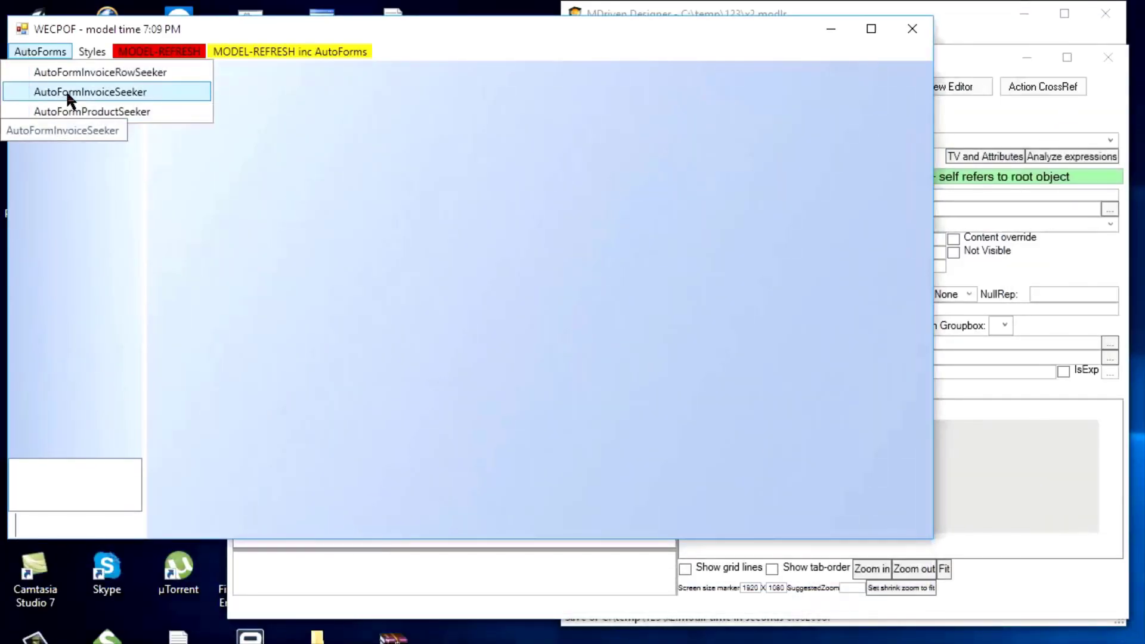
{"action": "left_click", "coordinate": [90, 92]}
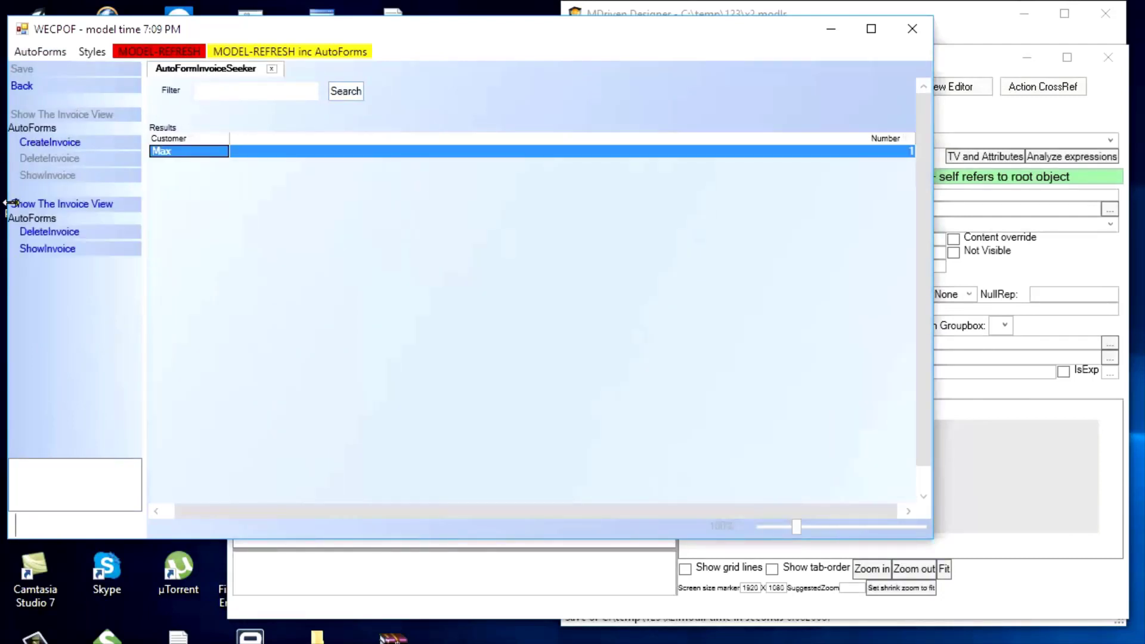
{"action": "mouse_move", "coordinate": [62, 203]}
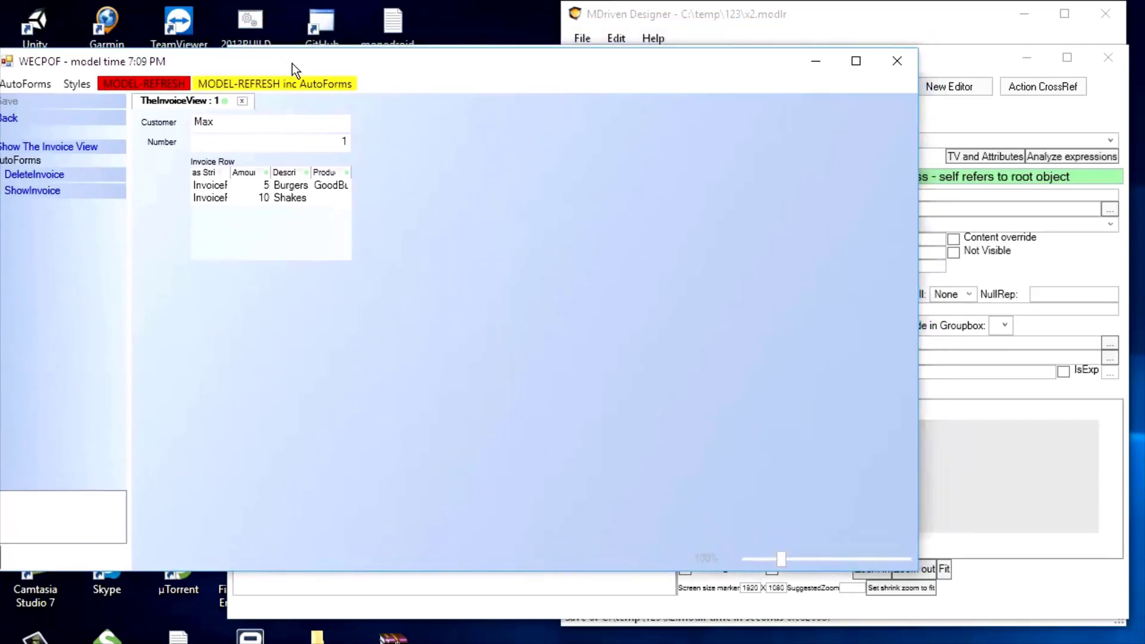
Shift the WECPOF window right so the Designer's class diagram shows beside it.
{"action": "left_click_drag", "start_coordinate": [292, 61], "coordinate": [326, 64]}
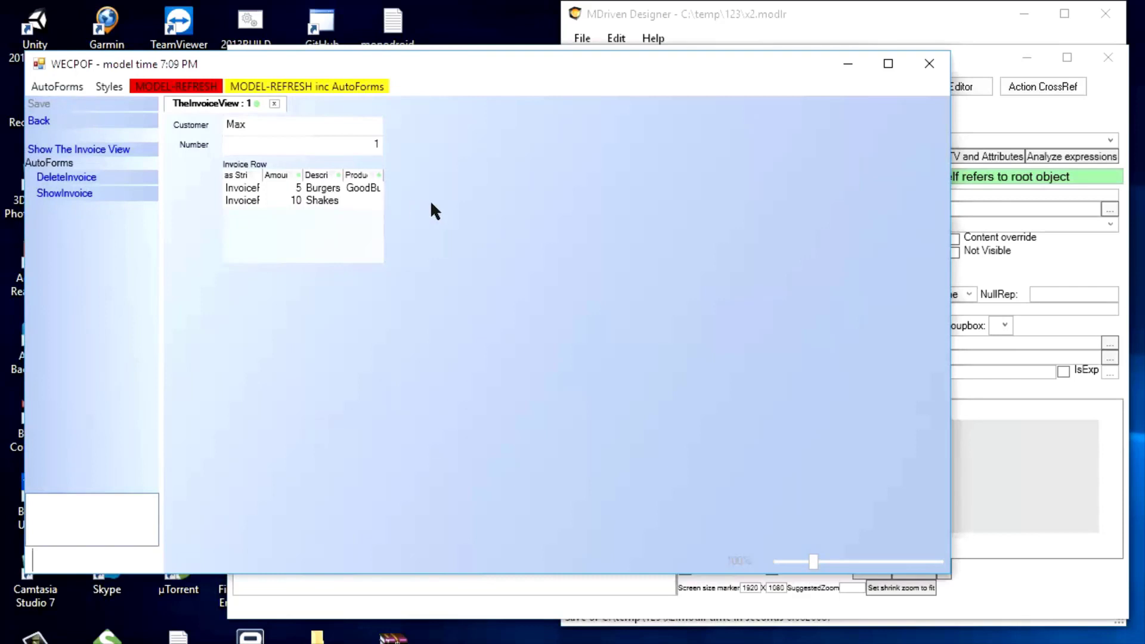
{"action": "mouse_move", "coordinate": [92, 131]}
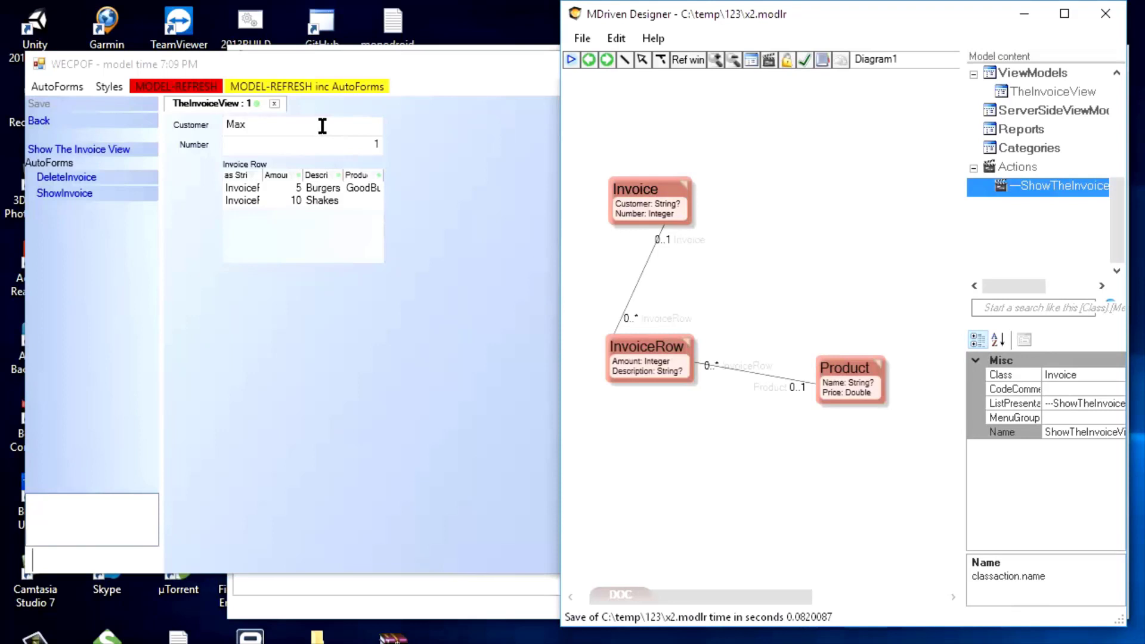
{"action": "mouse_move", "coordinate": [321, 125]}
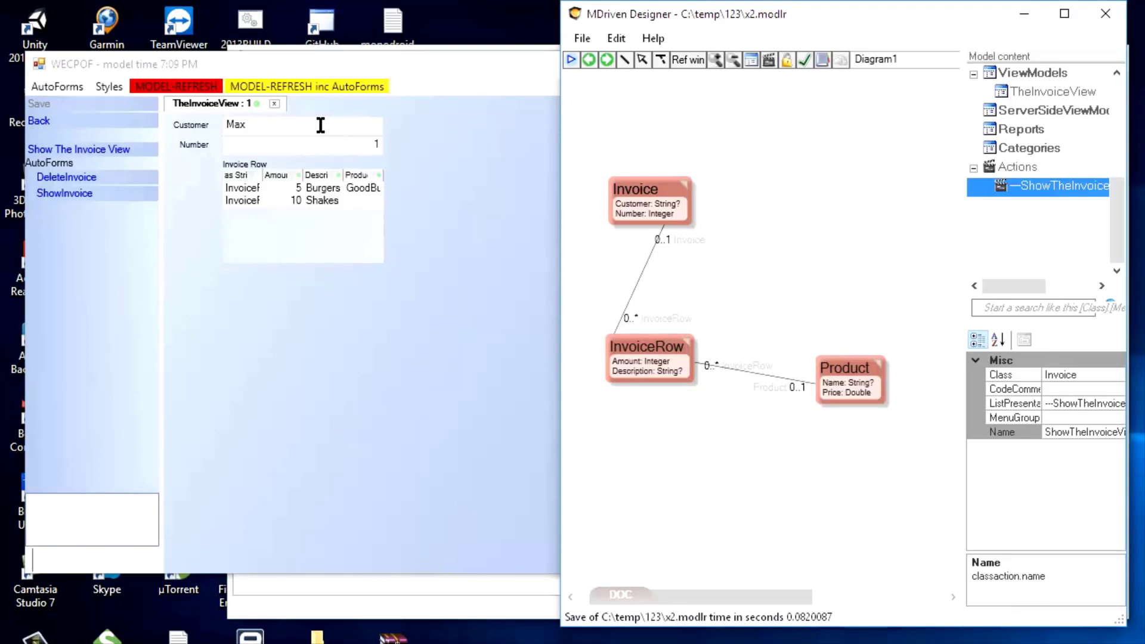